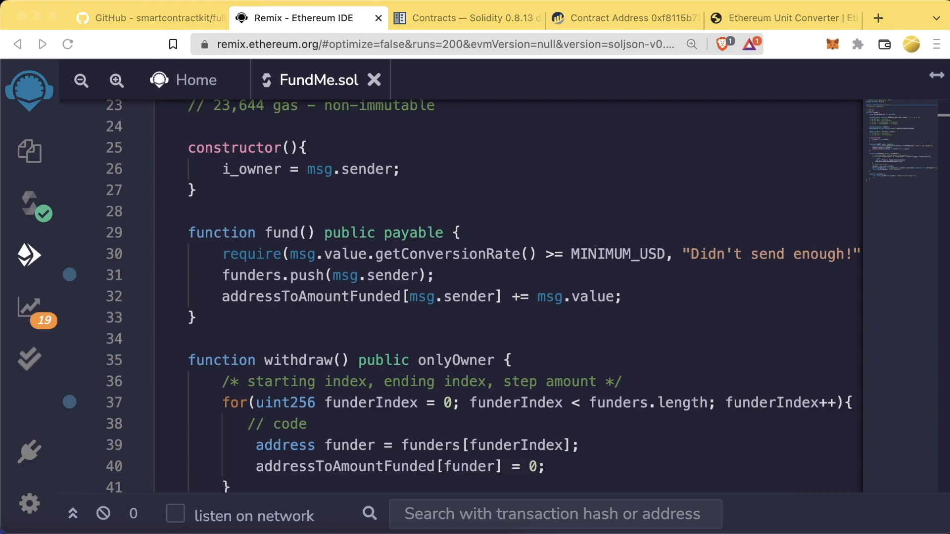
pyautogui.moveTo(336, 330)
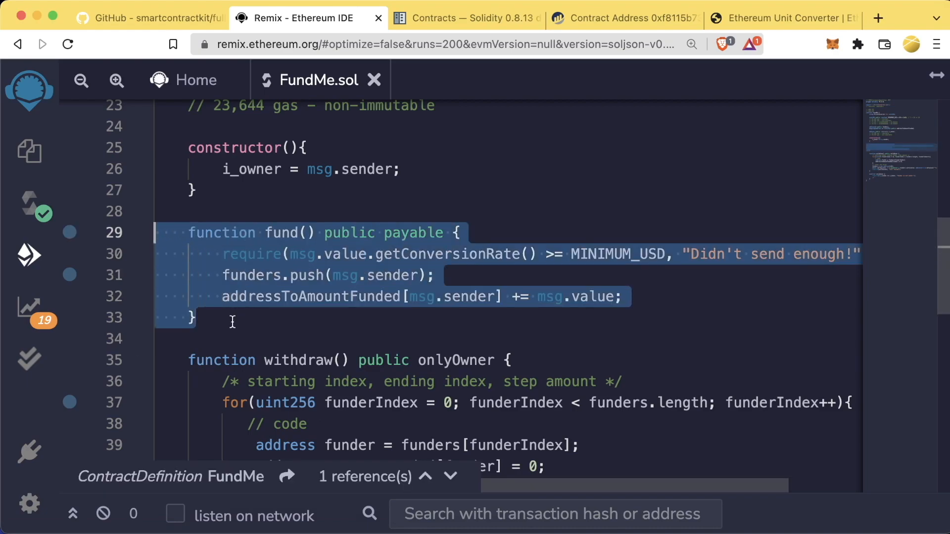
# Inspect the deployed FundMe contract's owner address and highlight the fund function.
pyautogui.click(231, 322)
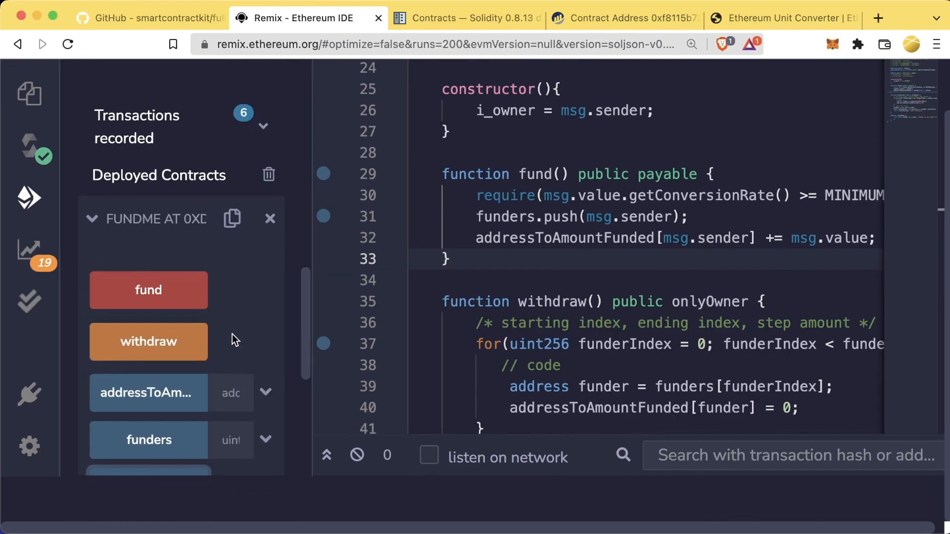
pyautogui.click(231, 280)
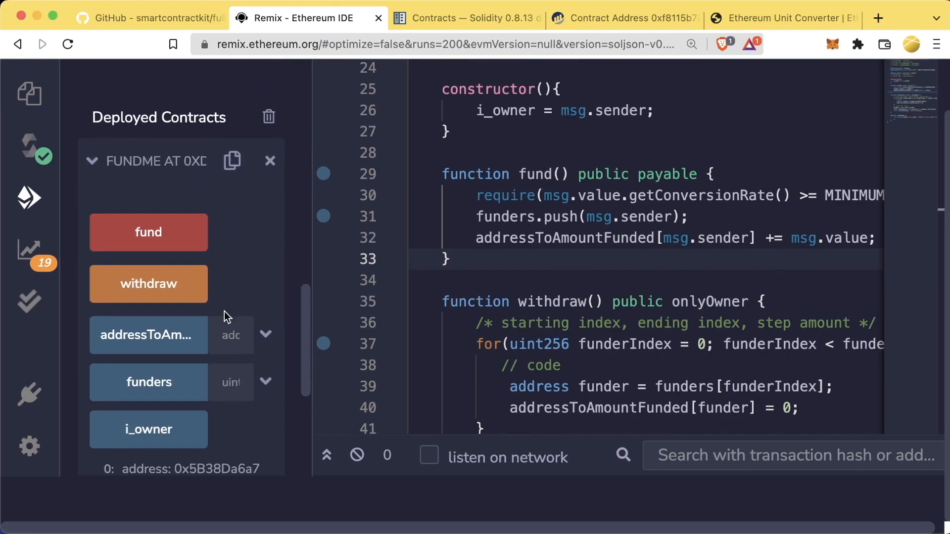
pyautogui.moveTo(140, 246)
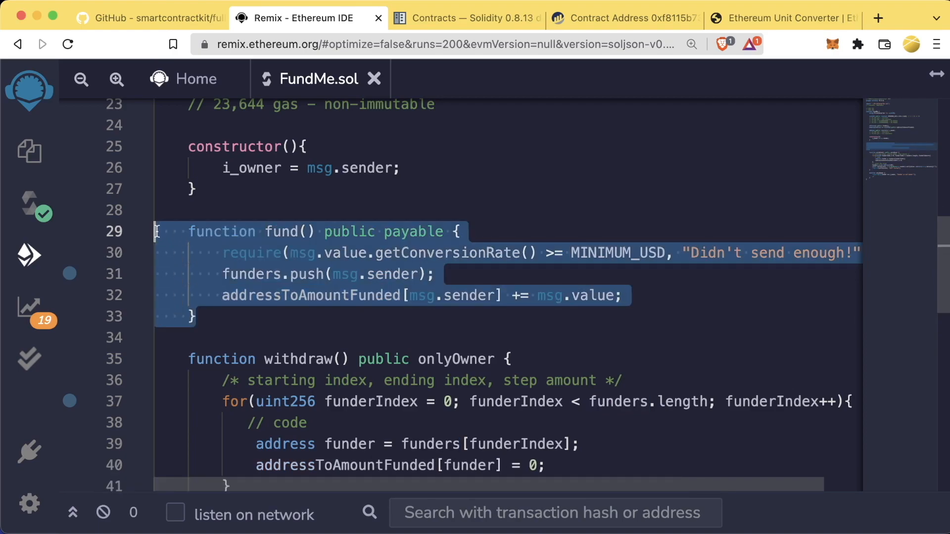
pyautogui.click(242, 322)
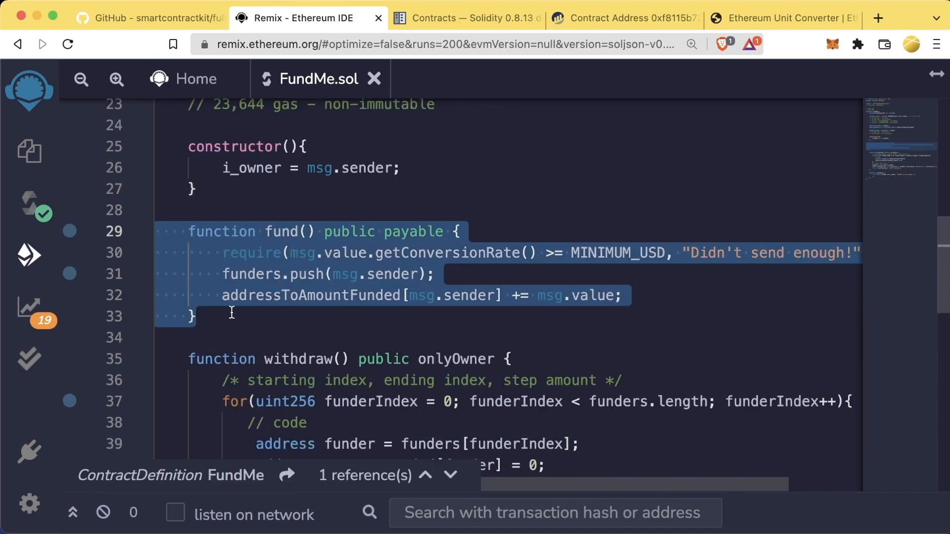
pyautogui.click(231, 314)
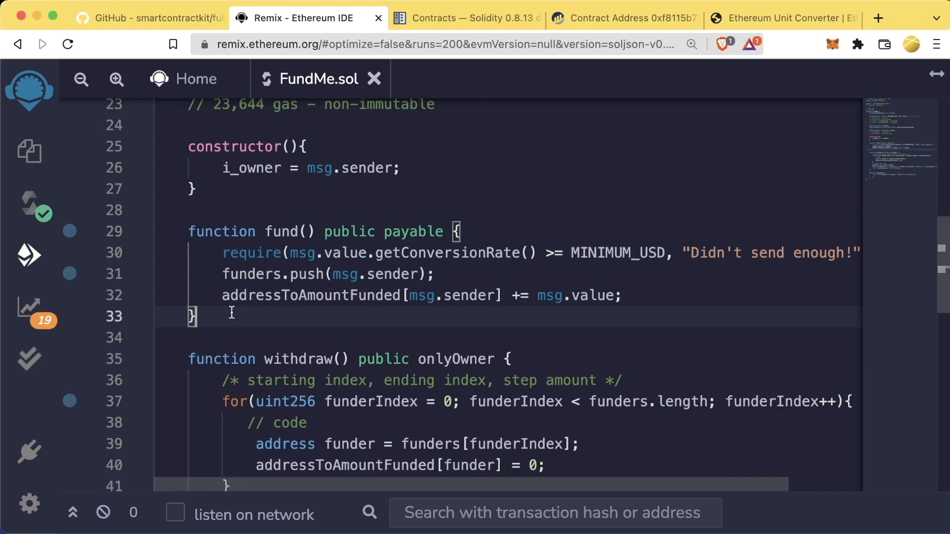
# Add comments asking what happens when ETH is sent without fund, plus // receive() and // fallback.
pyautogui.scroll(-3)
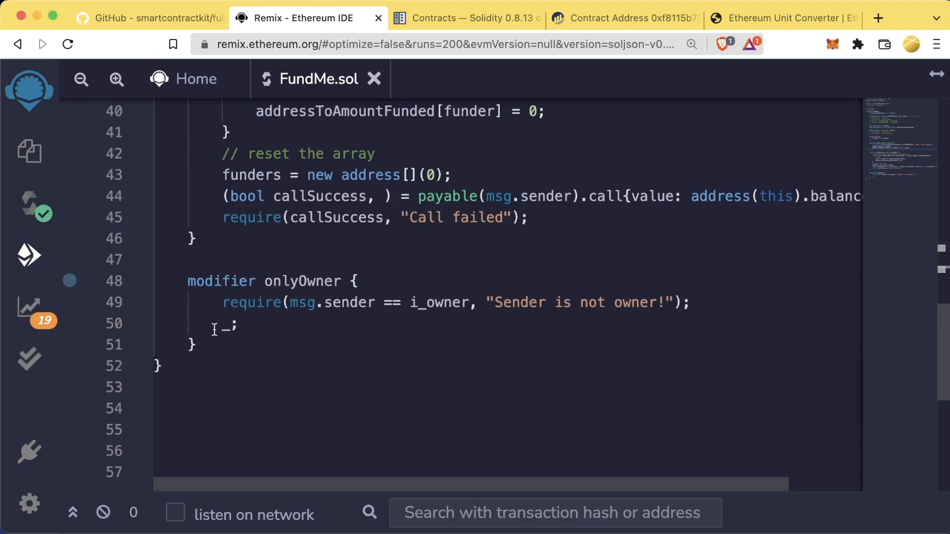
pyautogui.write('// What h')
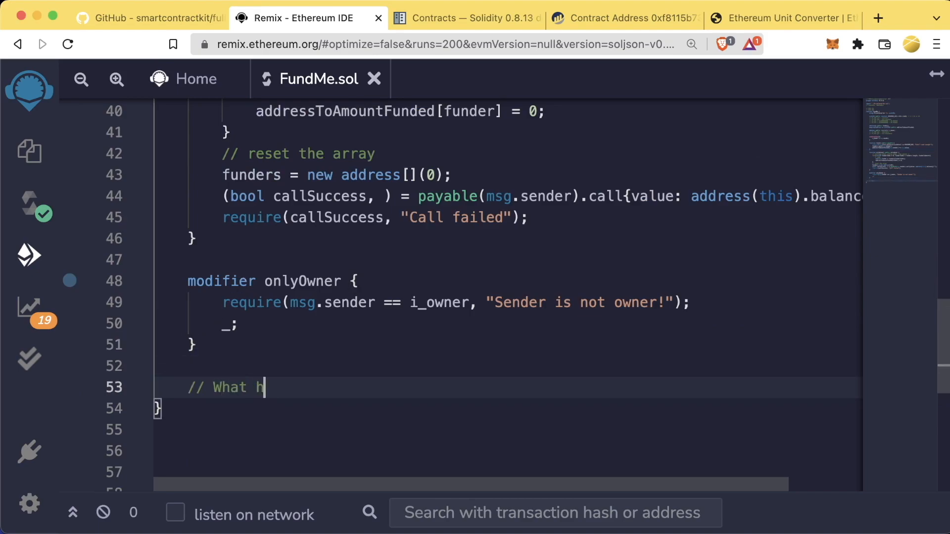
pyautogui.write('appens if someone')
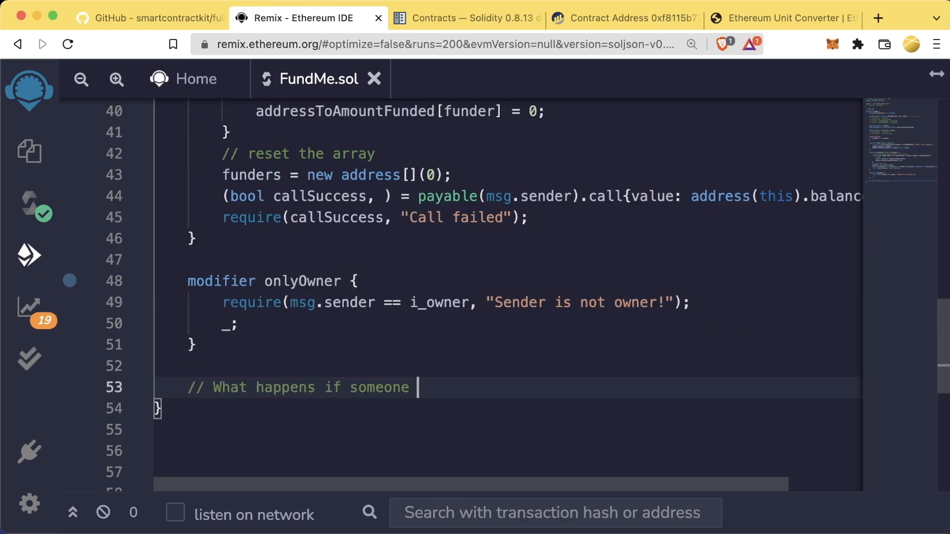
pyautogui.write('sends this o')
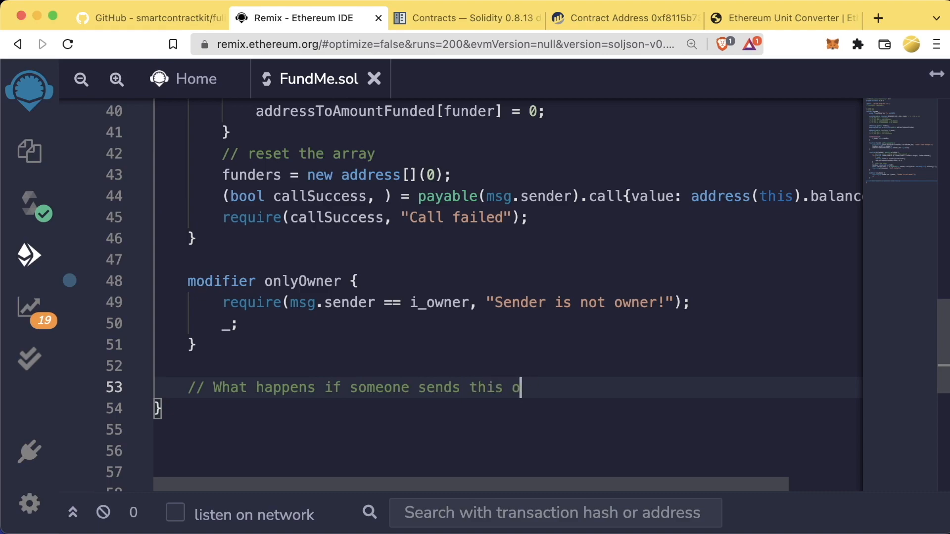
pyautogui.write('contract ETH witho')
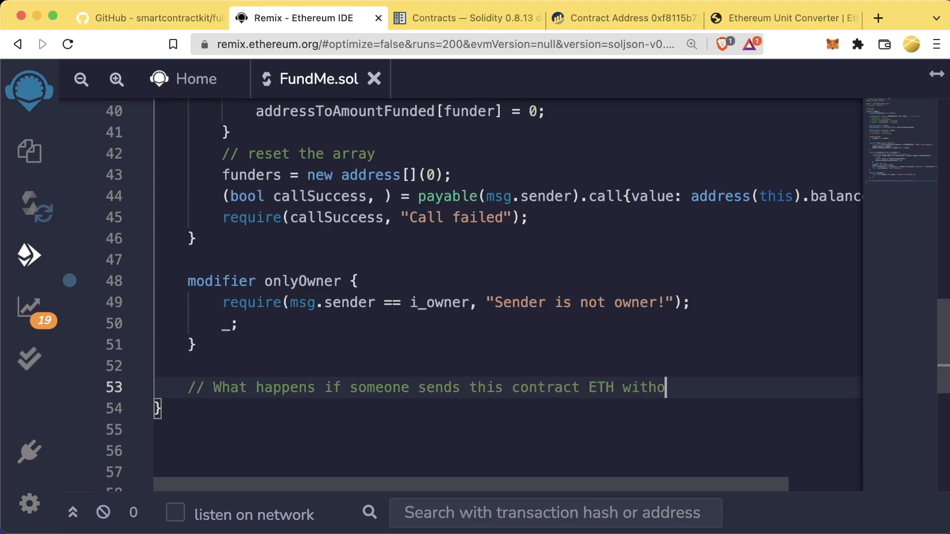
pyautogui.write('ut calling the fund fun')
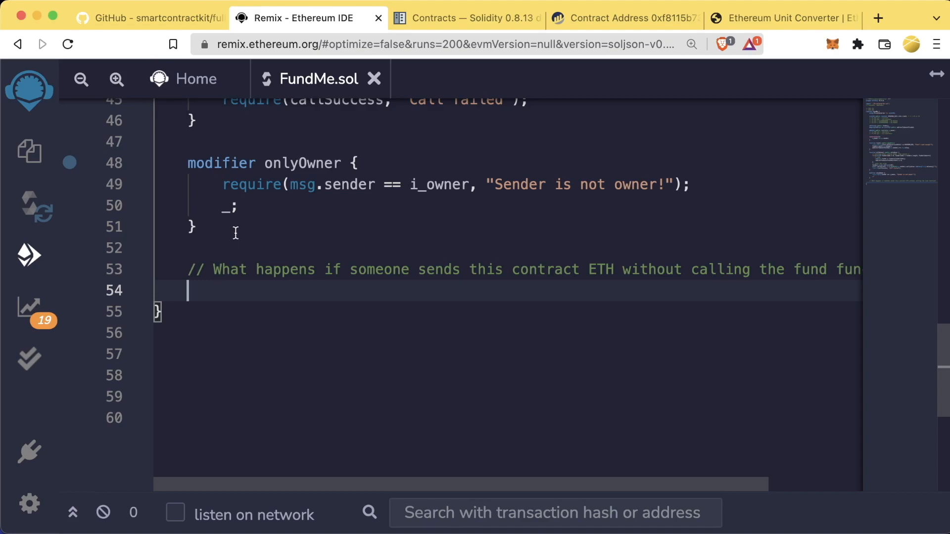
pyautogui.moveTo(305, 223)
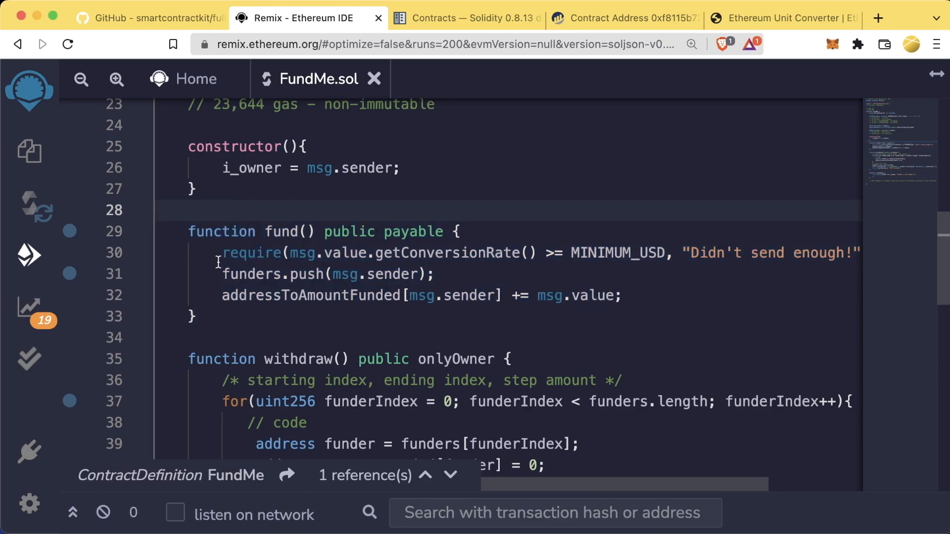
pyautogui.scroll(-3)
pyautogui.write('//')
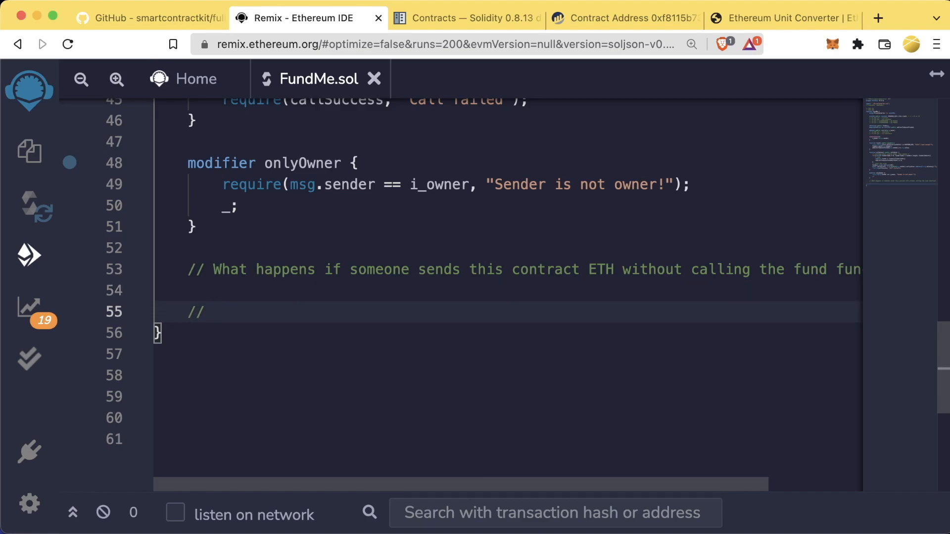
pyautogui.write('re')
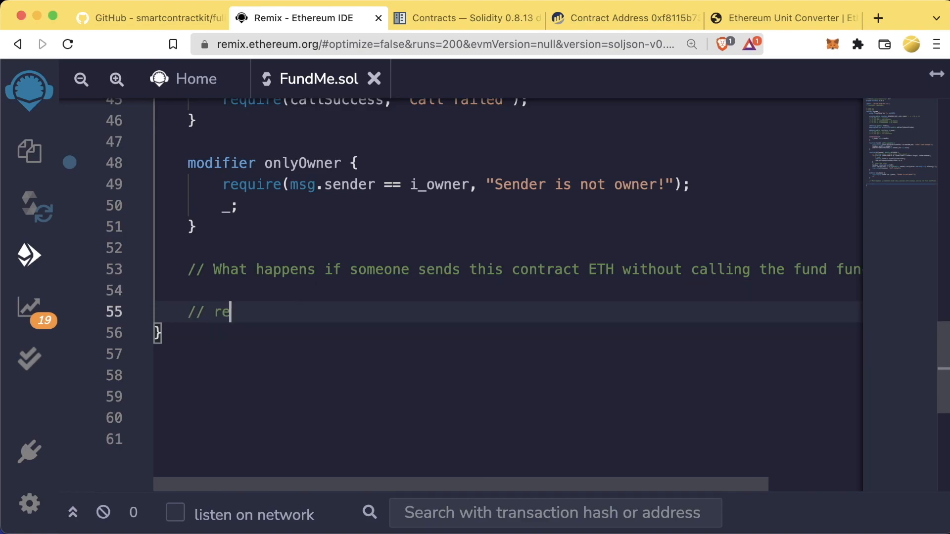
pyautogui.write('ceive()')
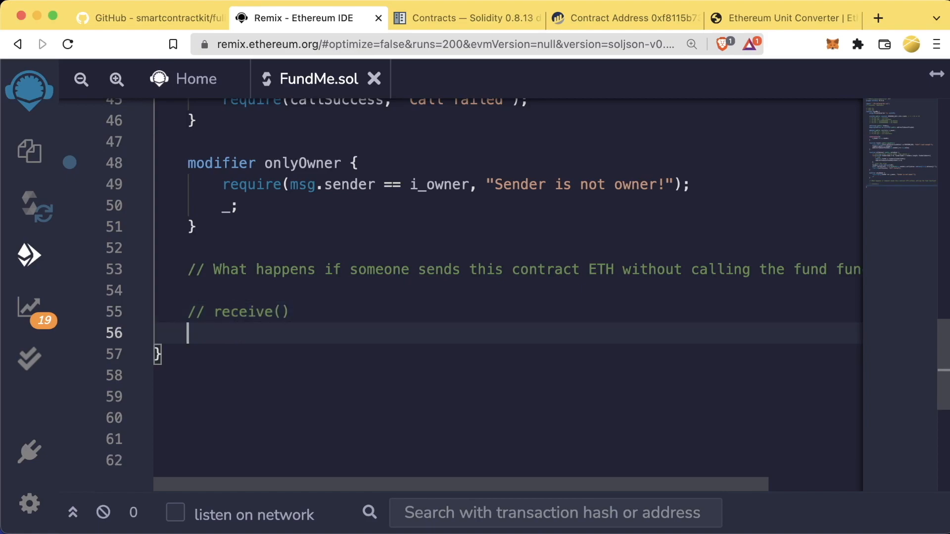
pyautogui.write('// fallba')
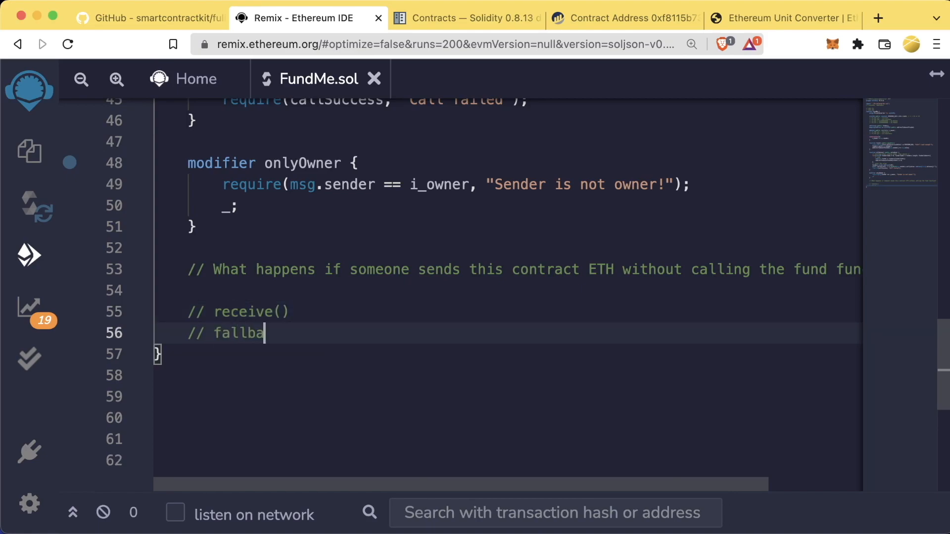
# Read the Solidity docs' Receive Ether Function rules on single receive and external payable visibility.
pyautogui.click(466, 19)
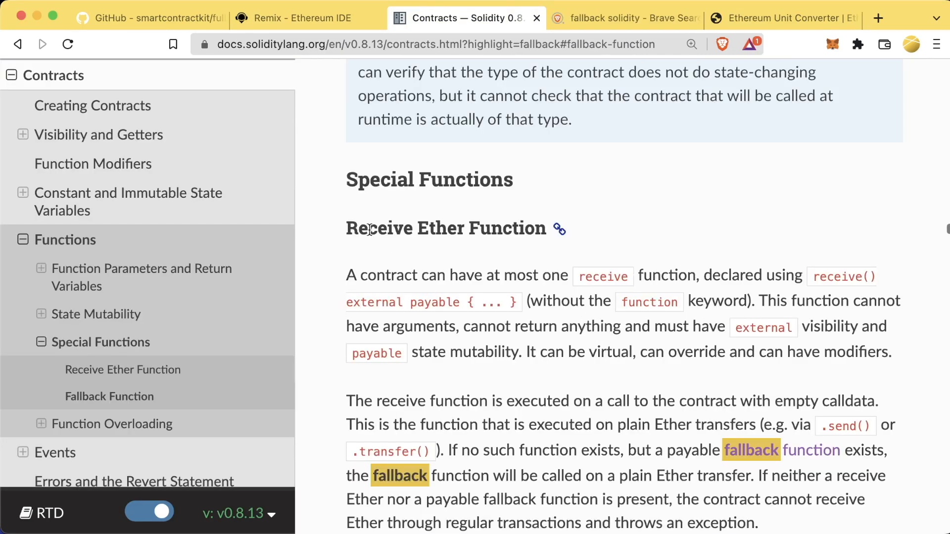
pyautogui.scroll(-3)
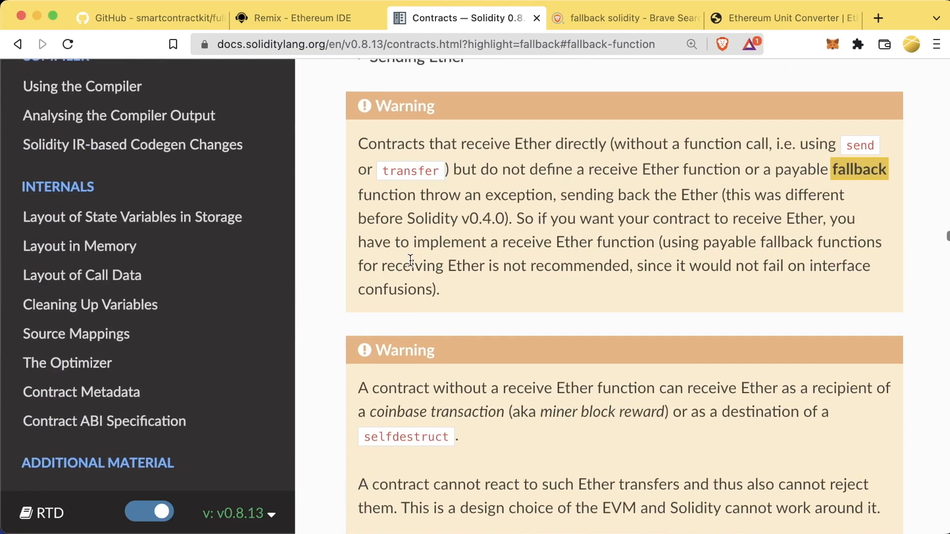
pyautogui.scroll(-3)
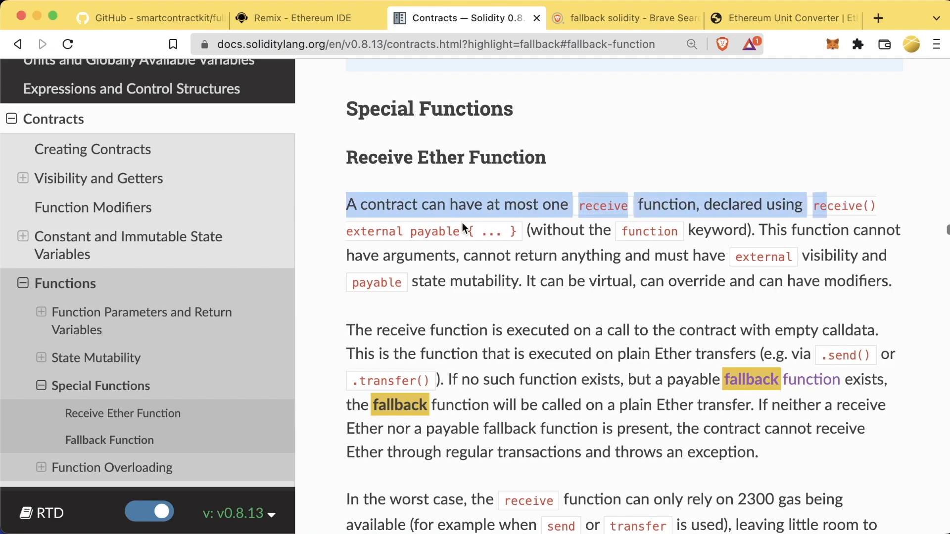
pyautogui.click(633, 234)
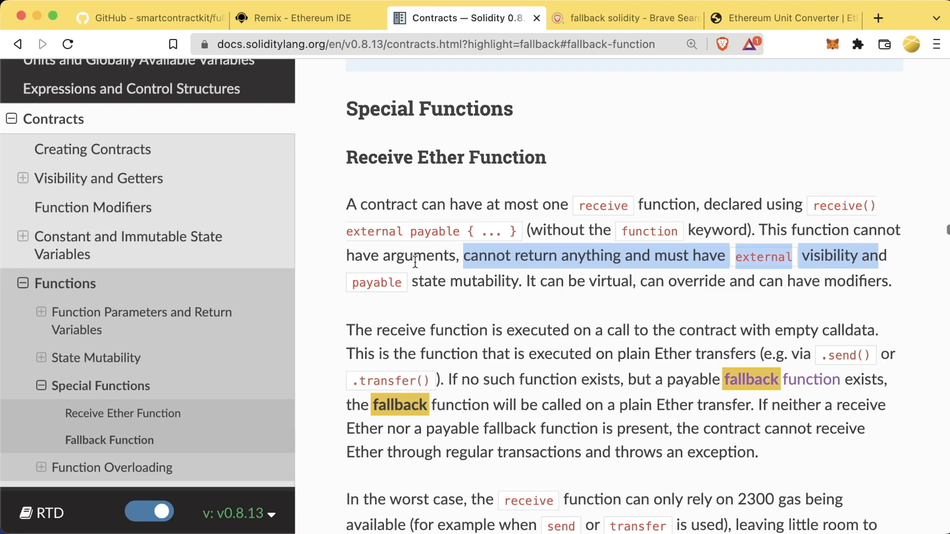
pyautogui.click(539, 315)
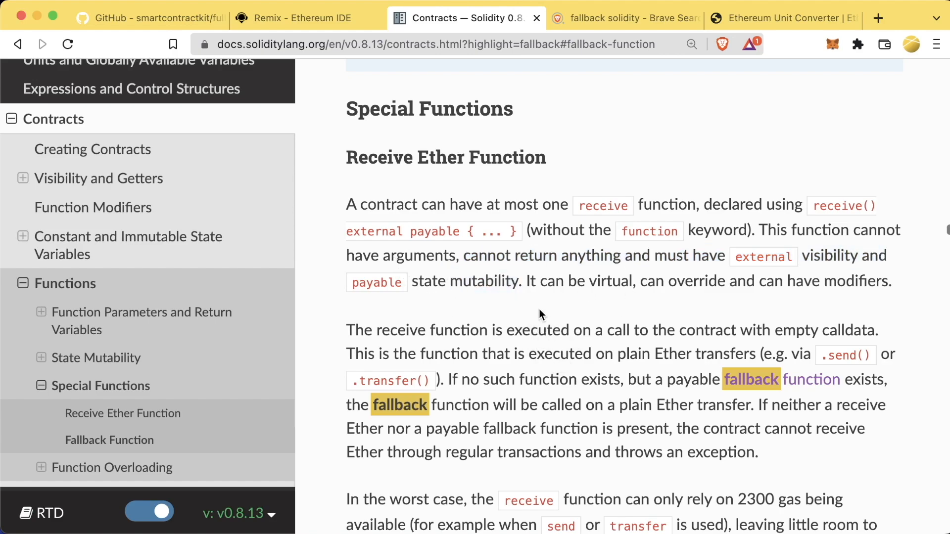
pyautogui.click(302, 18)
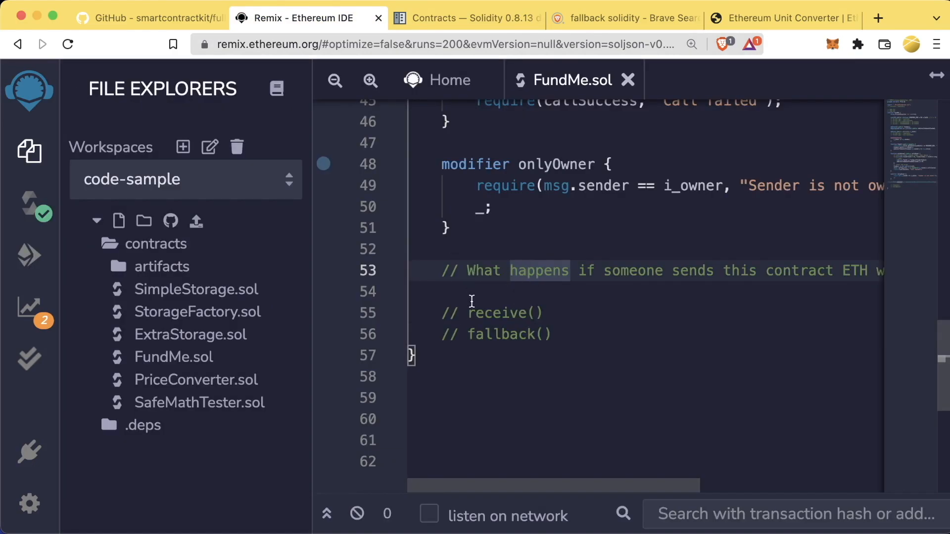
# Create FallbackExample.sol as a new file in the contracts folder.
pyautogui.click(155, 244)
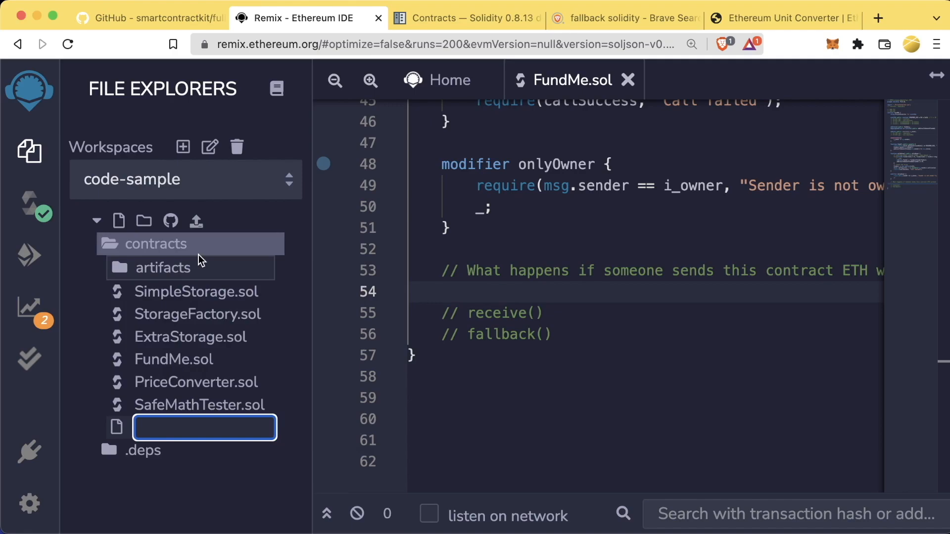
pyautogui.write('Fallback')
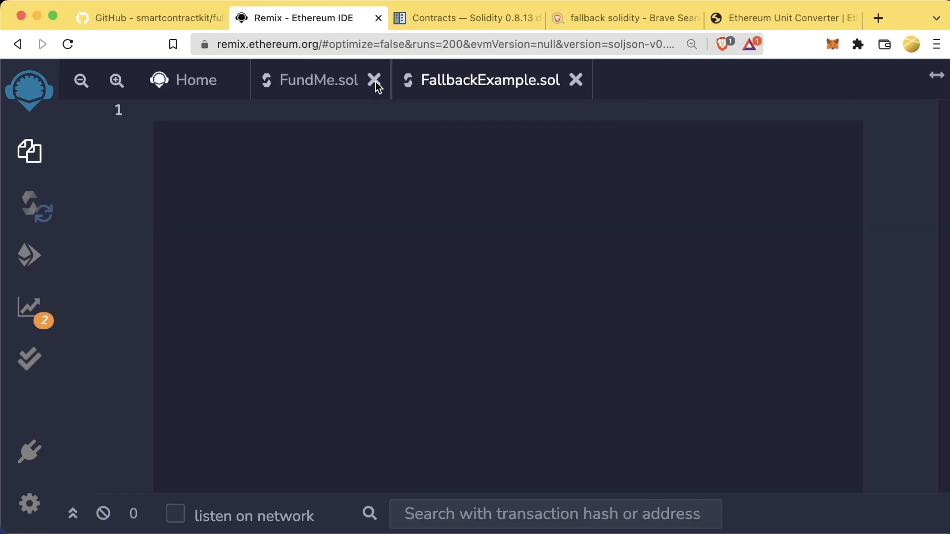
# Close FundMe.sol and write the MIT license, pragma line and empty FallbackExample contract.
pyautogui.click(373, 80)
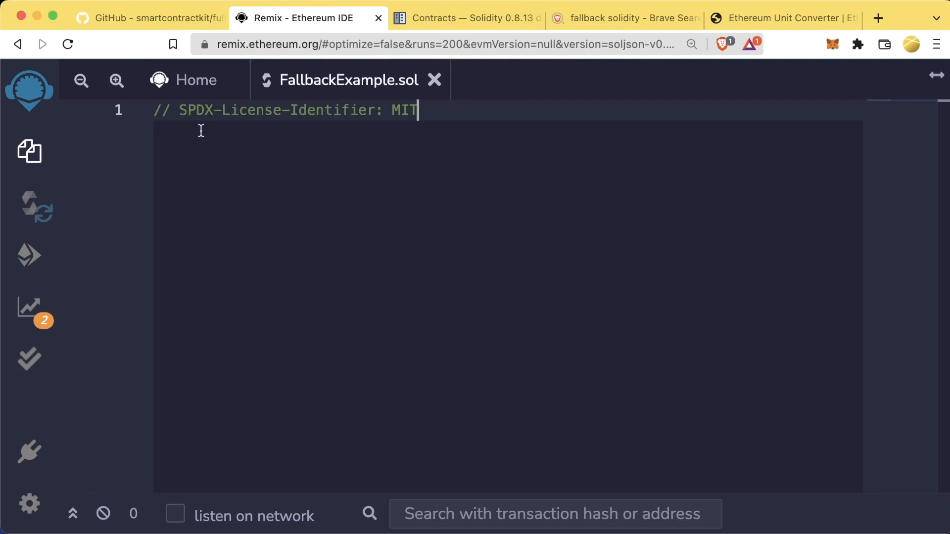
pyautogui.doubleClick(404, 110)
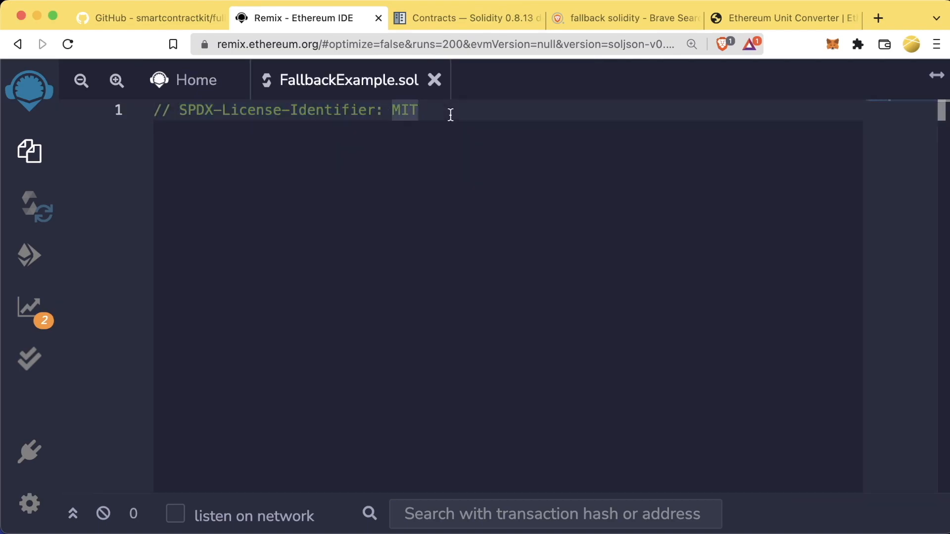
pyautogui.write('pragma so')
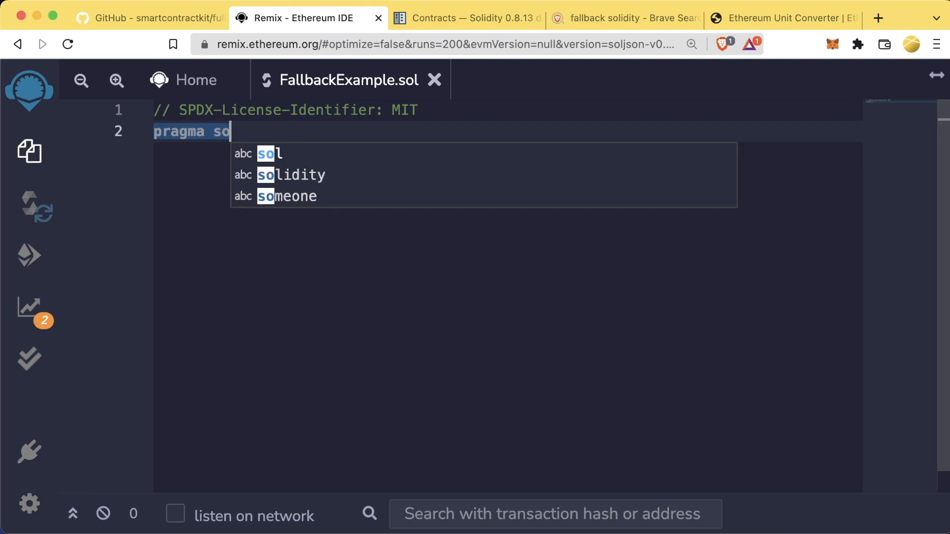
pyautogui.write('idity ^0')
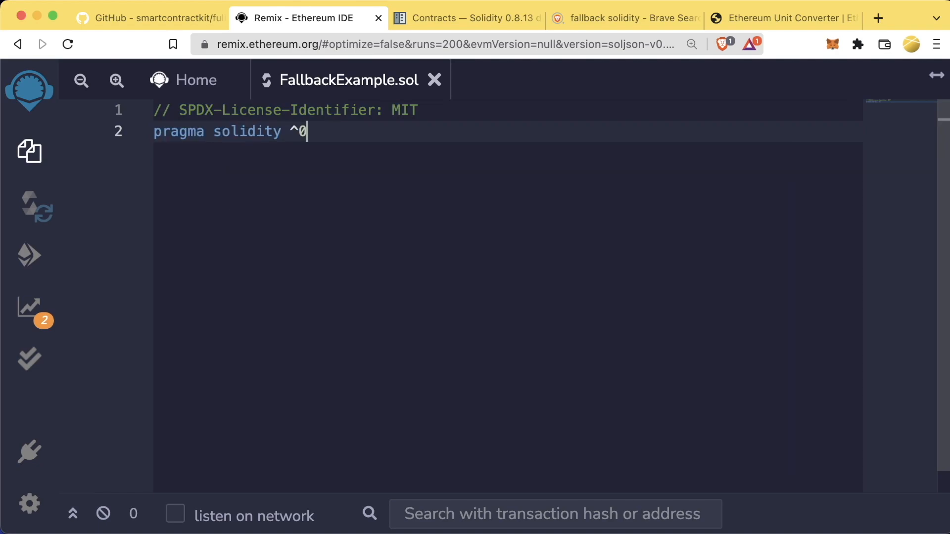
pyautogui.write('.8.8')
pyautogui.write('contract')
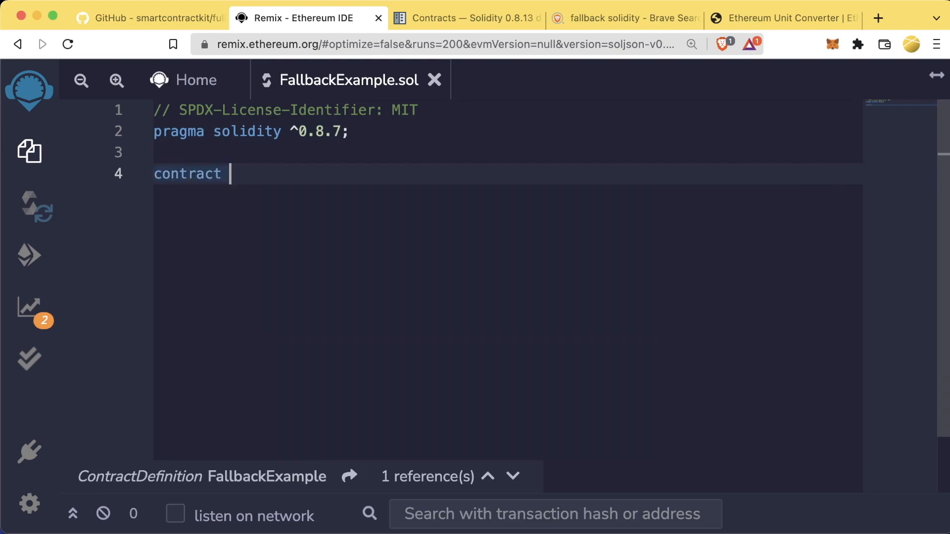
pyautogui.write('FallbackExampl')
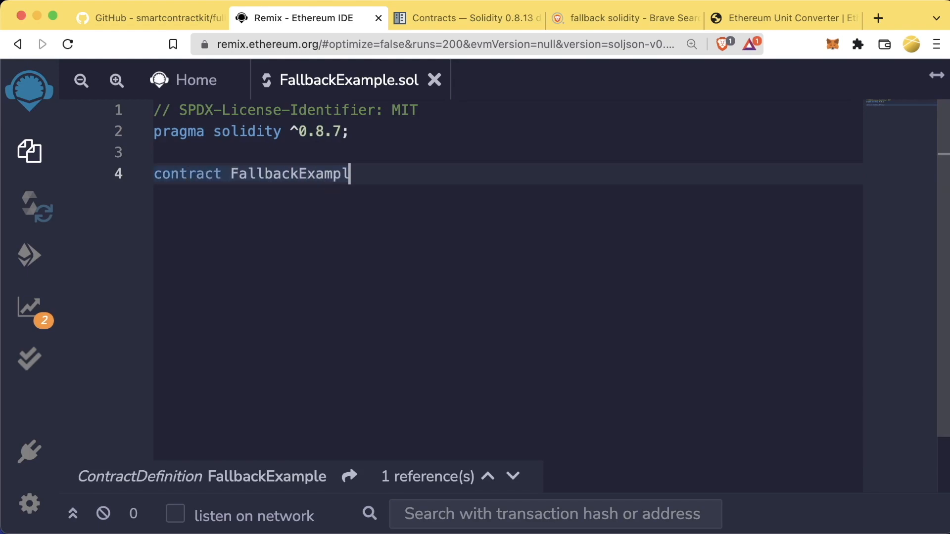
pyautogui.write('e {')
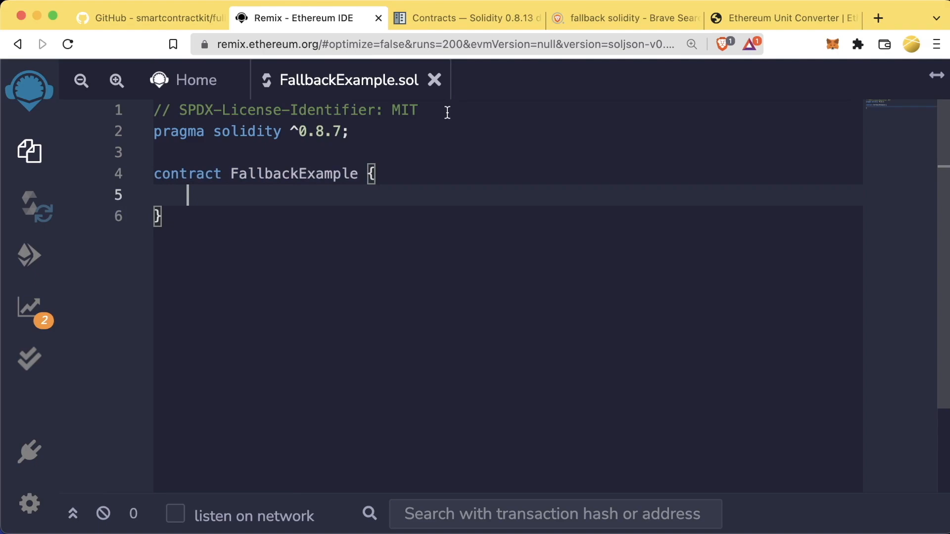
pyautogui.moveTo(233, 192)
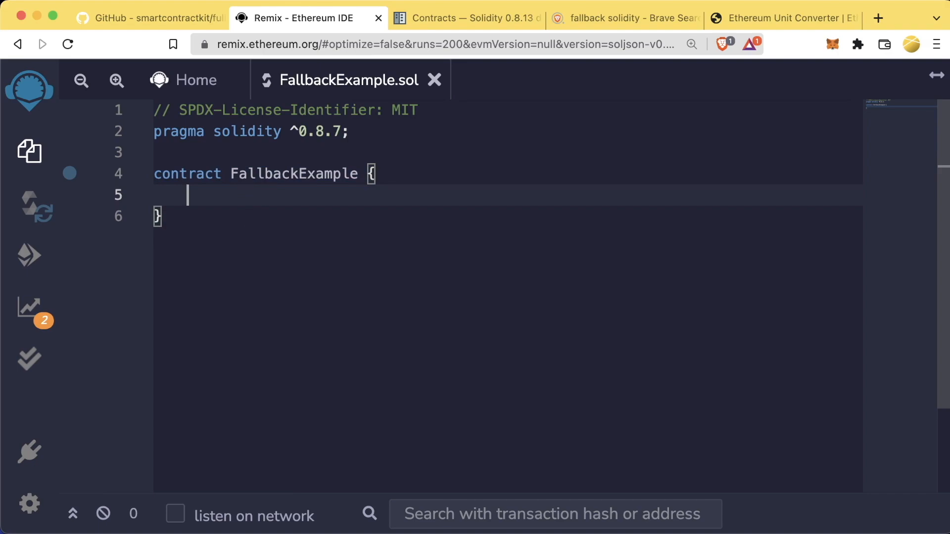
# Declare uint256 public result and a payable receive() that sets result = 1.
pyautogui.write('uint256 public')
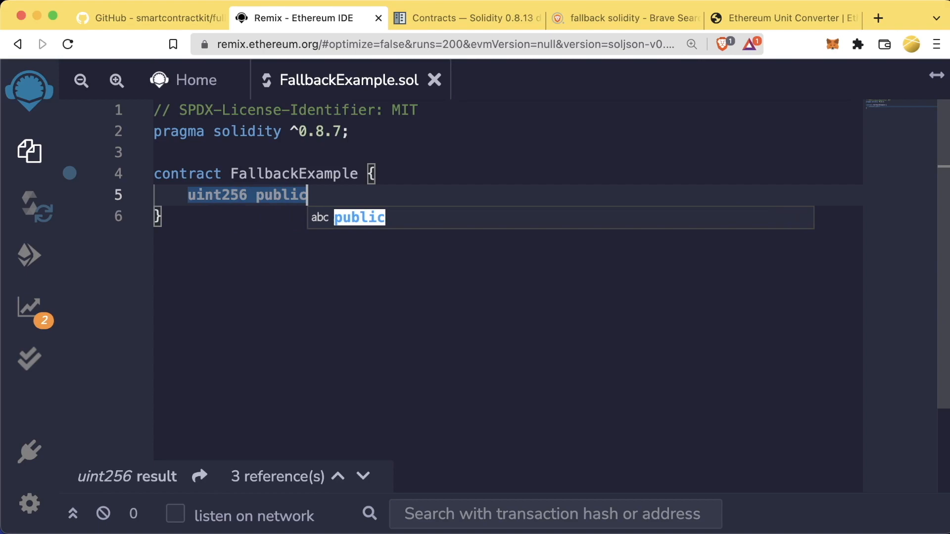
pyautogui.write('result')
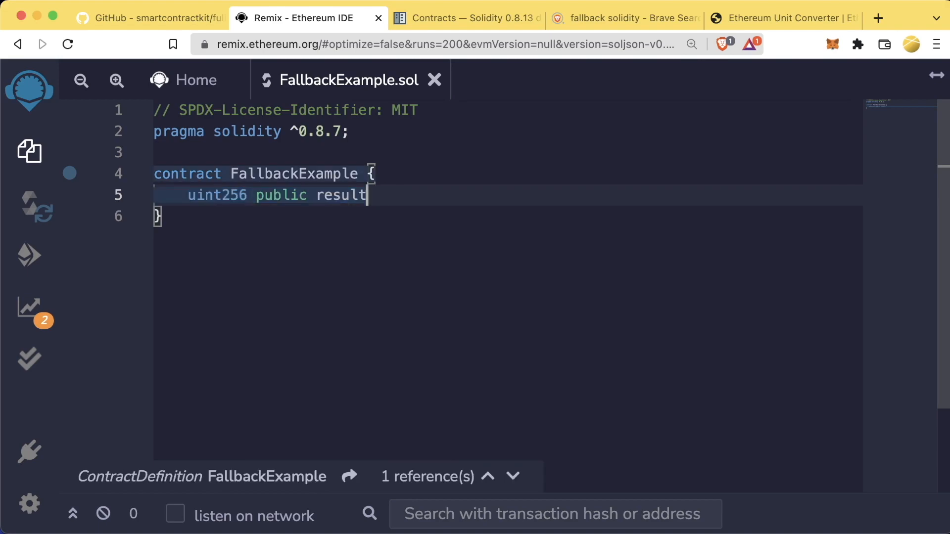
pyautogui.write(';')
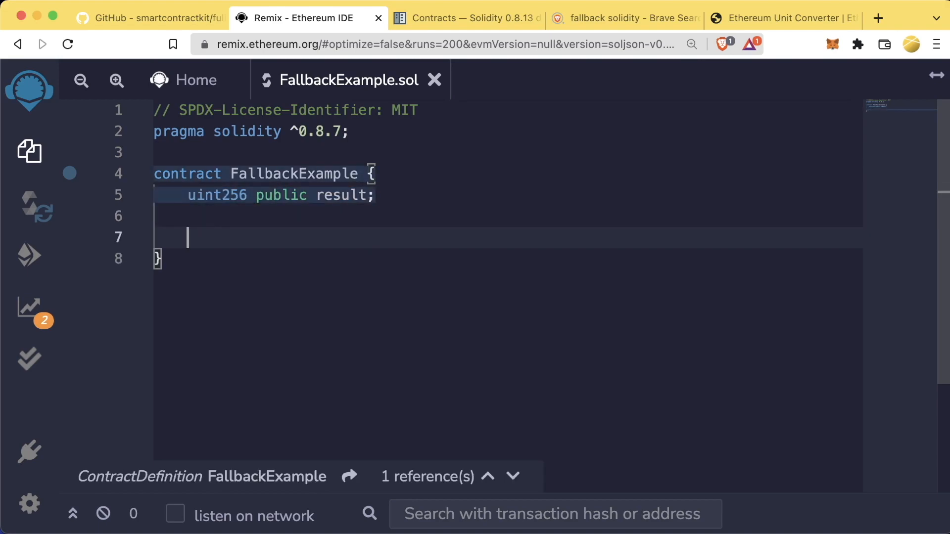
pyautogui.write('receive() external payable {')
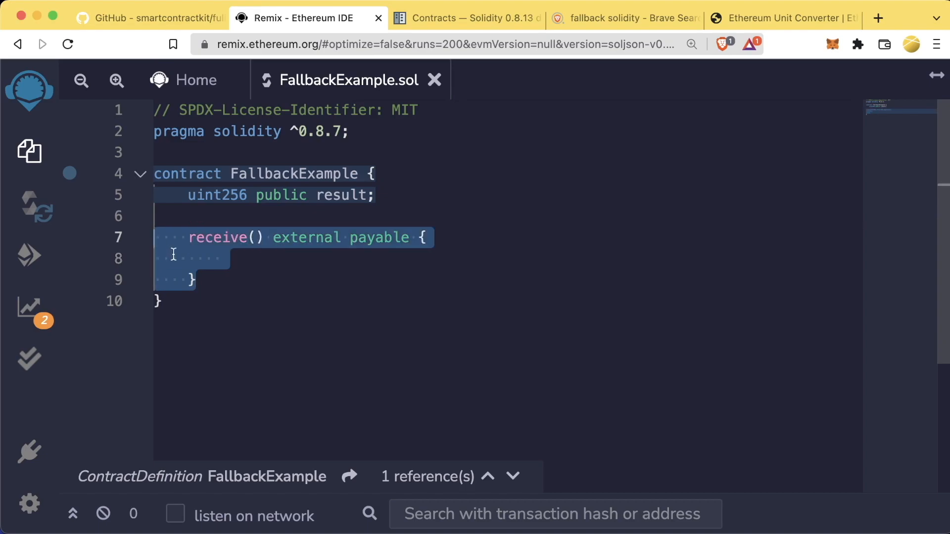
pyautogui.doubleClick(217, 237)
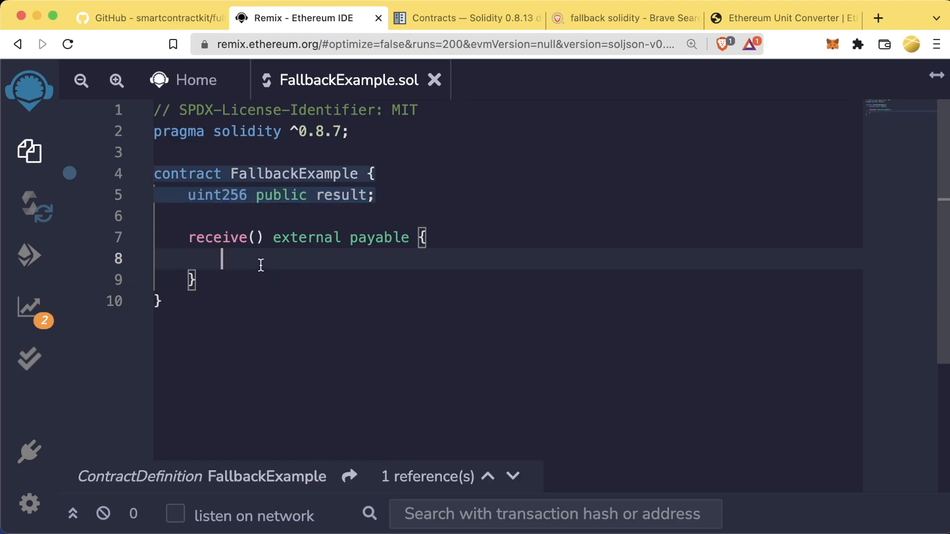
pyautogui.write('result = 1;')
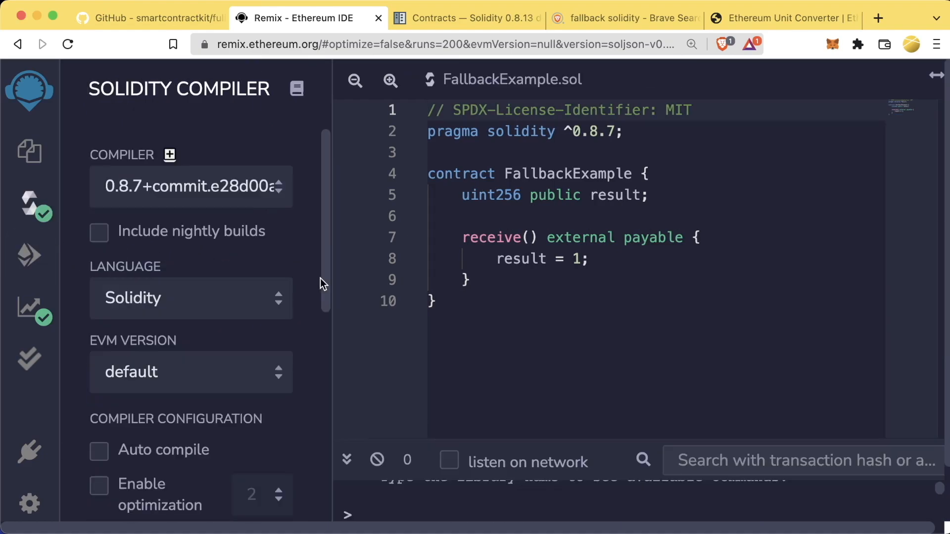
# Compile FallbackExample and deploy it from Deploy & Run Transactions.
pyautogui.click(29, 256)
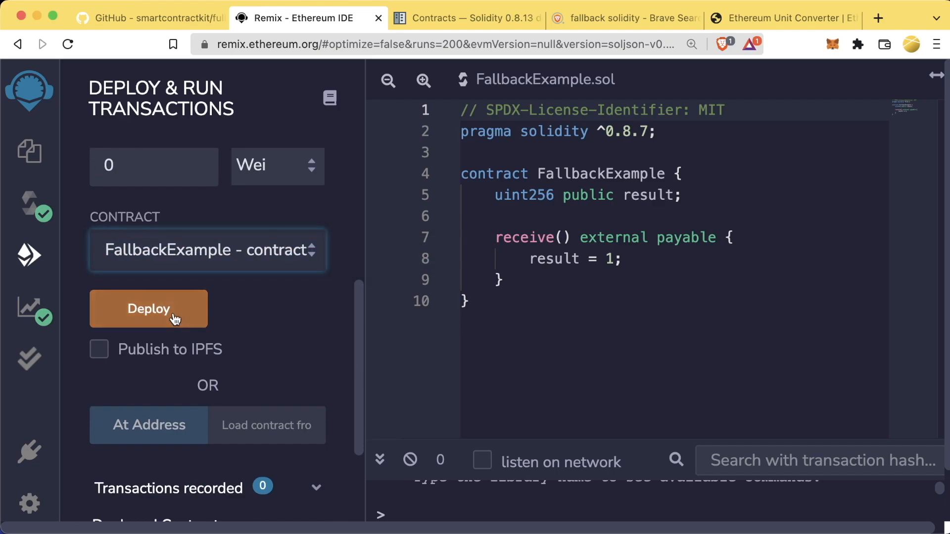
pyautogui.click(148, 308)
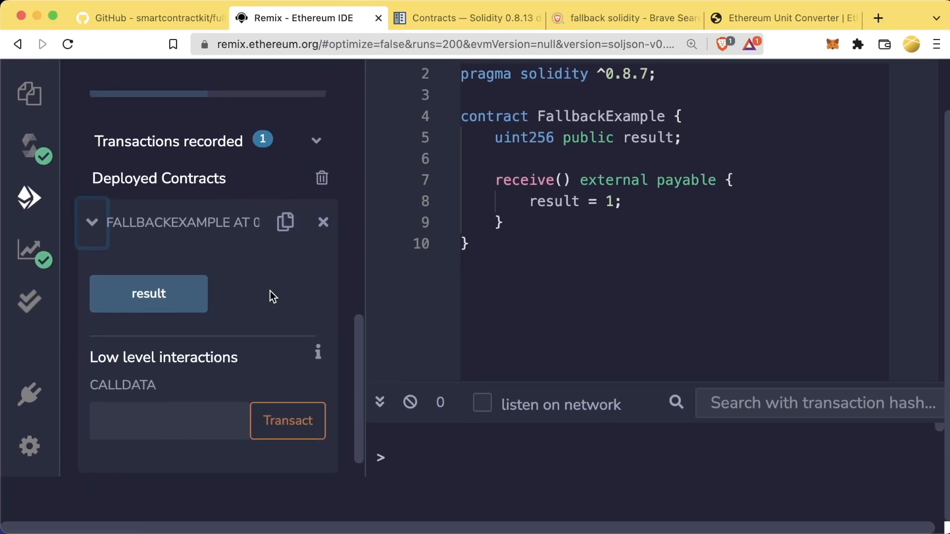
# Confirm result reads 0, note the calldata input, then open and cancel a MetaMask send.
pyautogui.click(148, 294)
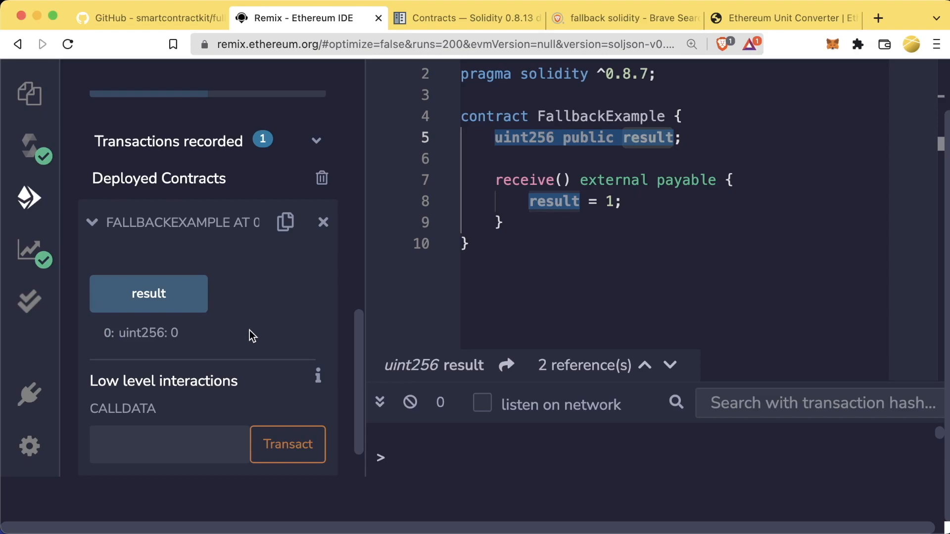
pyautogui.moveTo(168, 306)
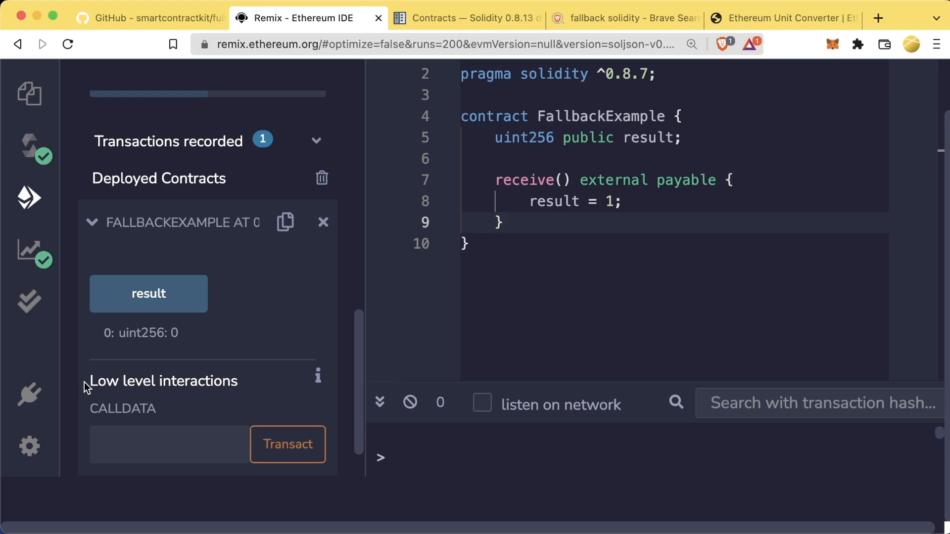
pyautogui.doubleClick(122, 409)
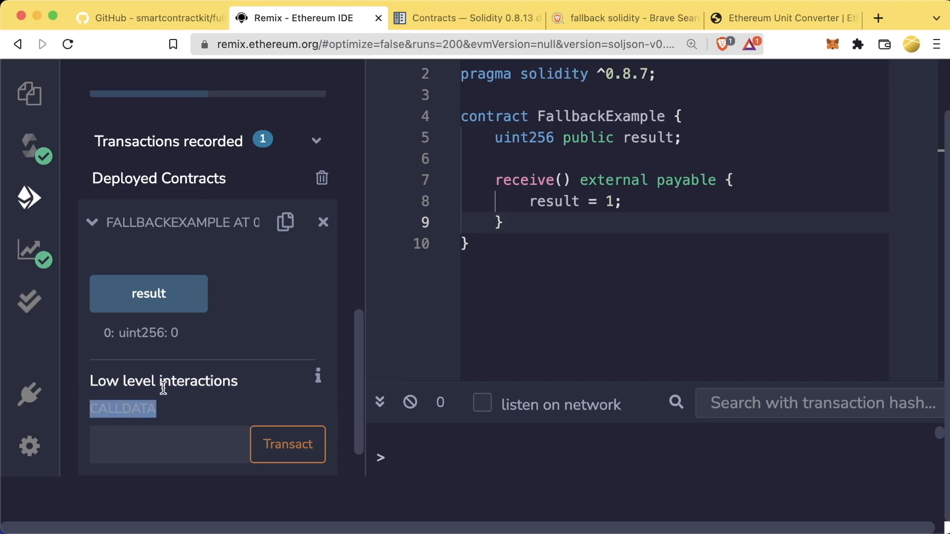
pyautogui.moveTo(202, 402)
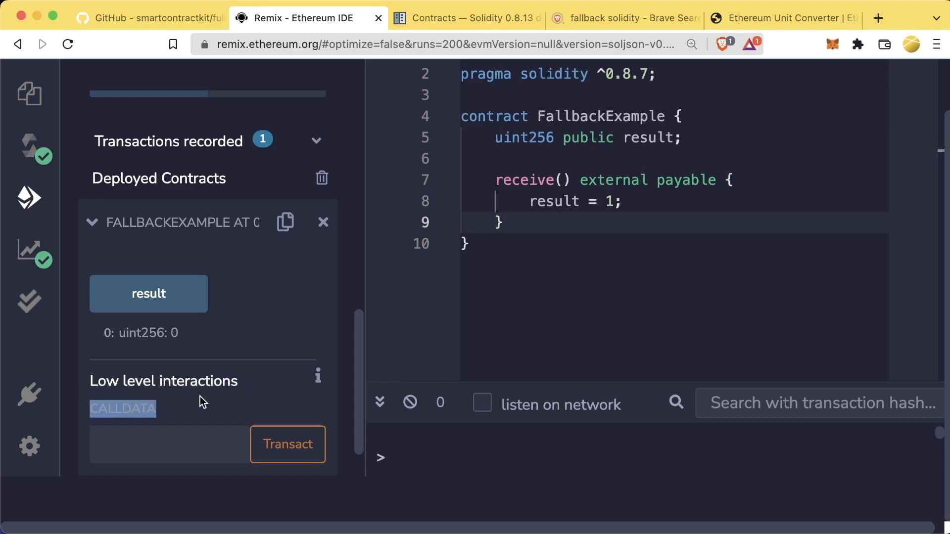
pyautogui.moveTo(140, 409)
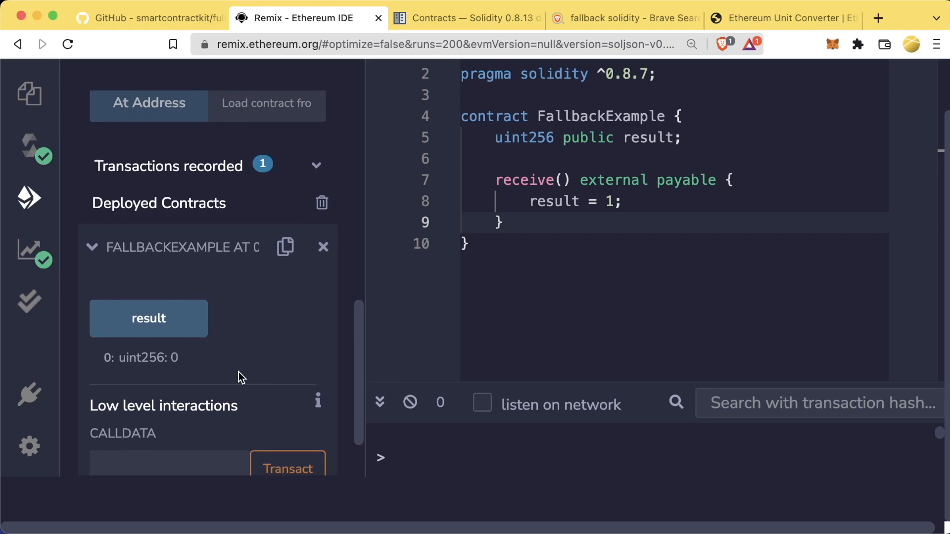
pyautogui.scroll(-3)
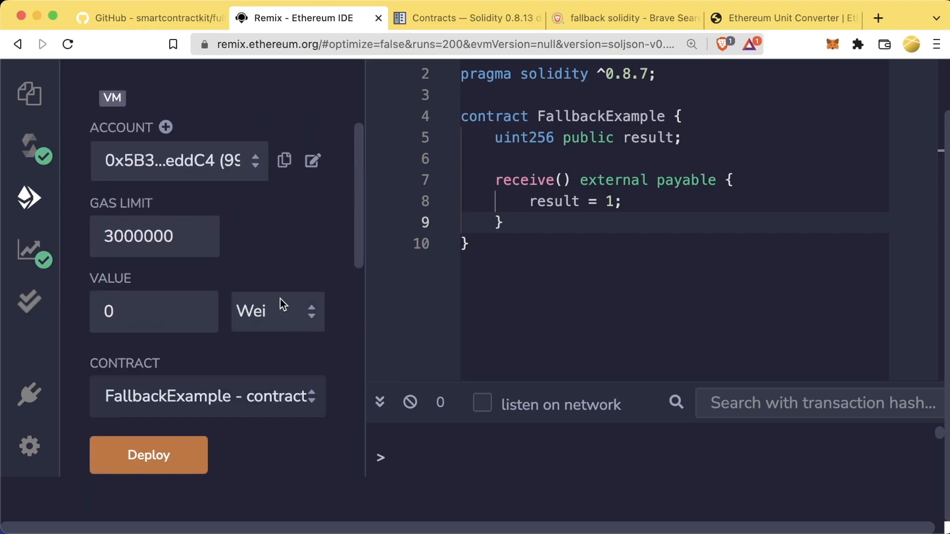
pyautogui.click(832, 44)
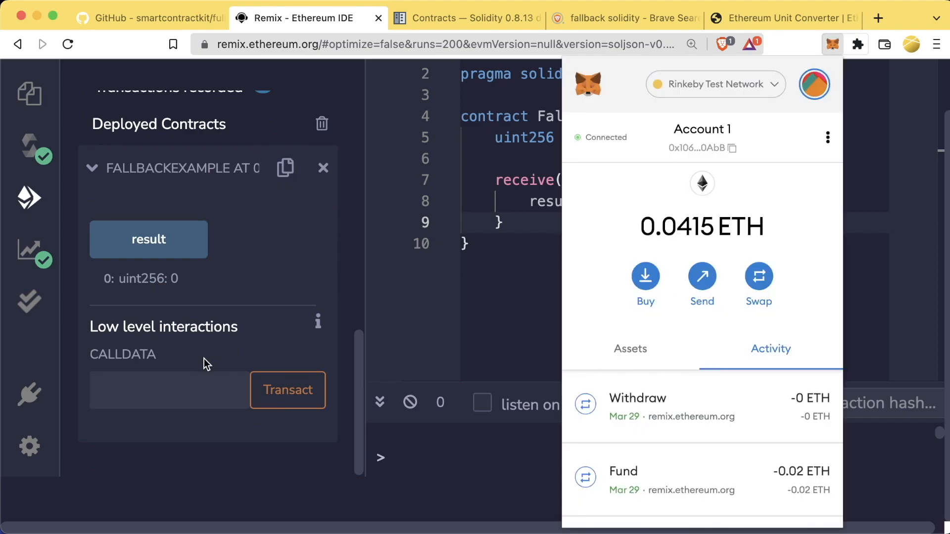
pyautogui.click(817, 39)
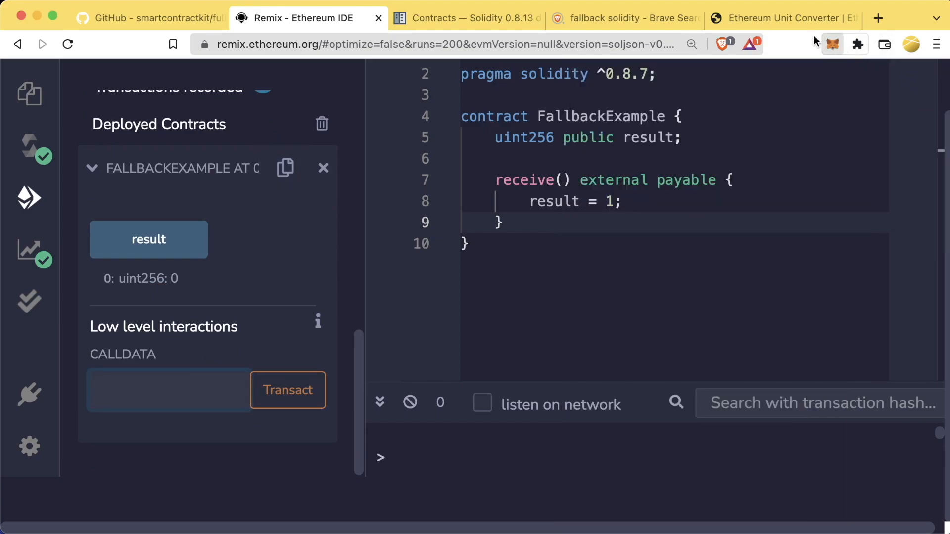
pyautogui.click(832, 44)
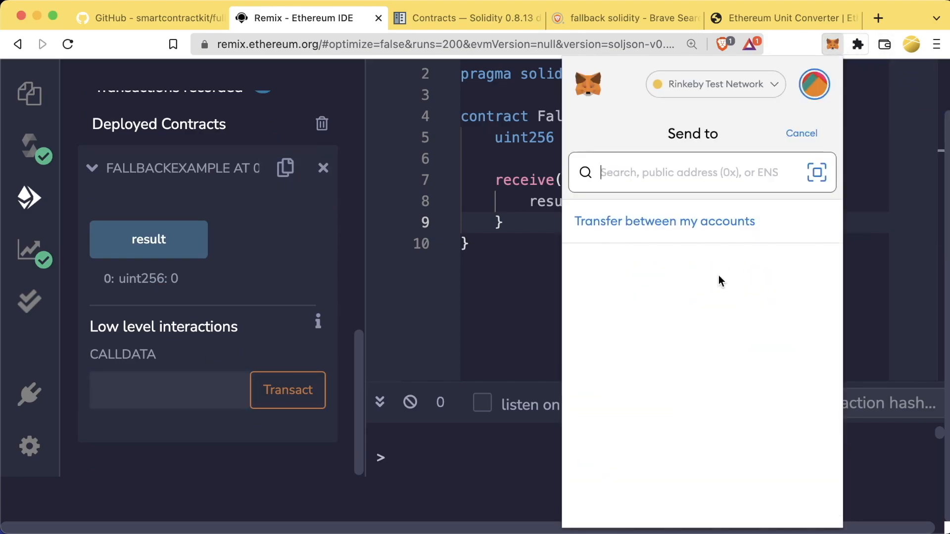
pyautogui.moveTo(544, 259)
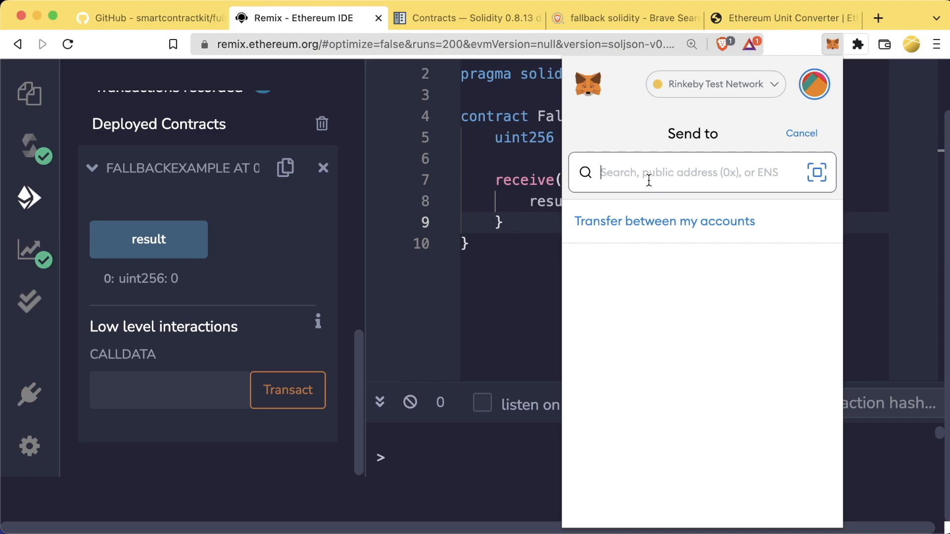
pyautogui.click(715, 84)
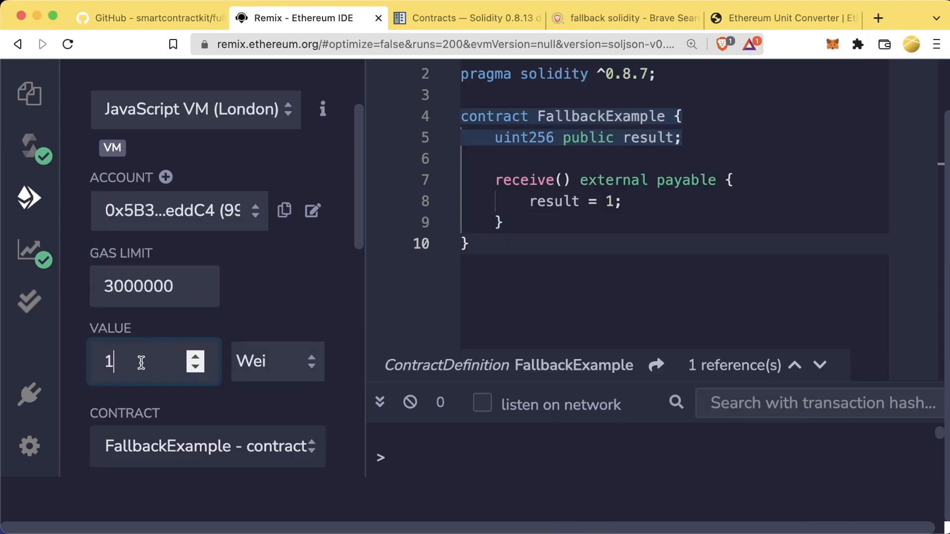
pyautogui.moveTo(212, 363)
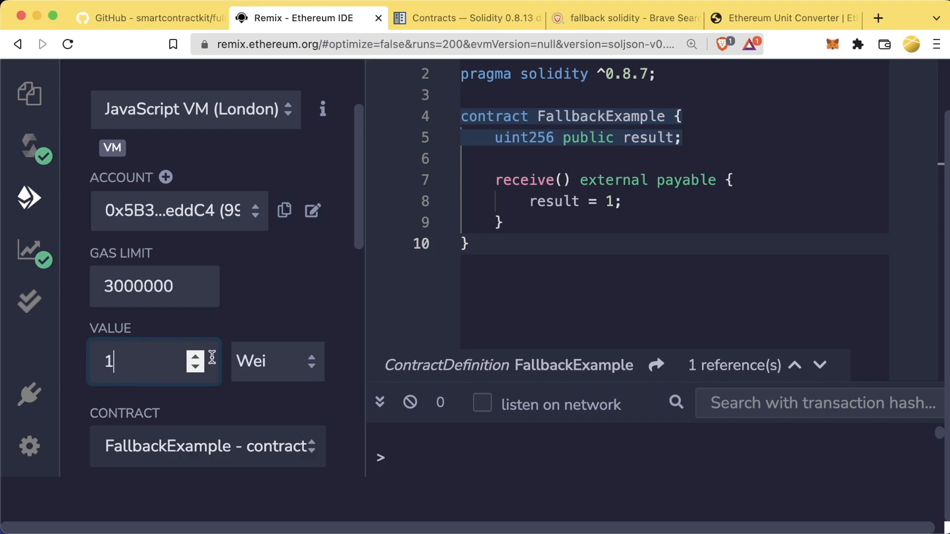
# Transact 1 wei with empty calldata to FallbackExample and expand the transaction details.
pyautogui.scroll(-3)
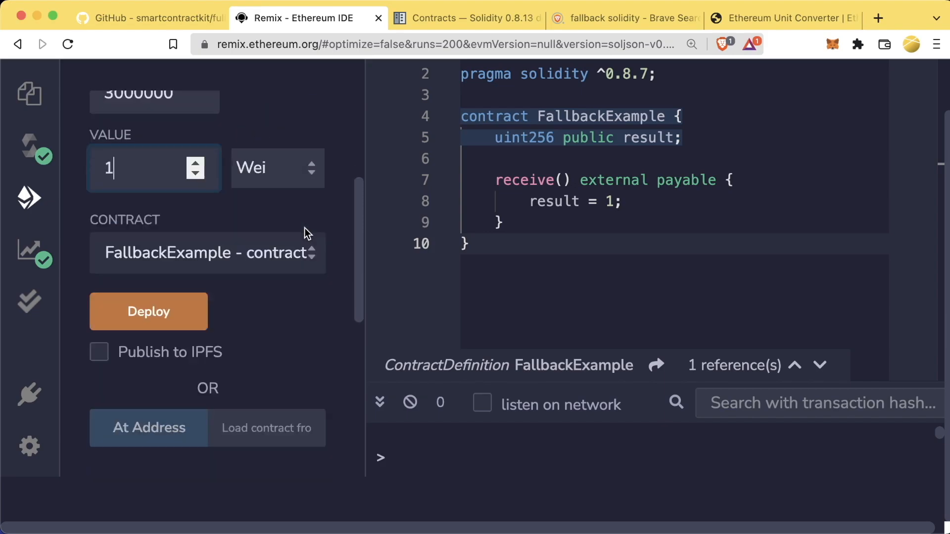
pyautogui.click(148, 311)
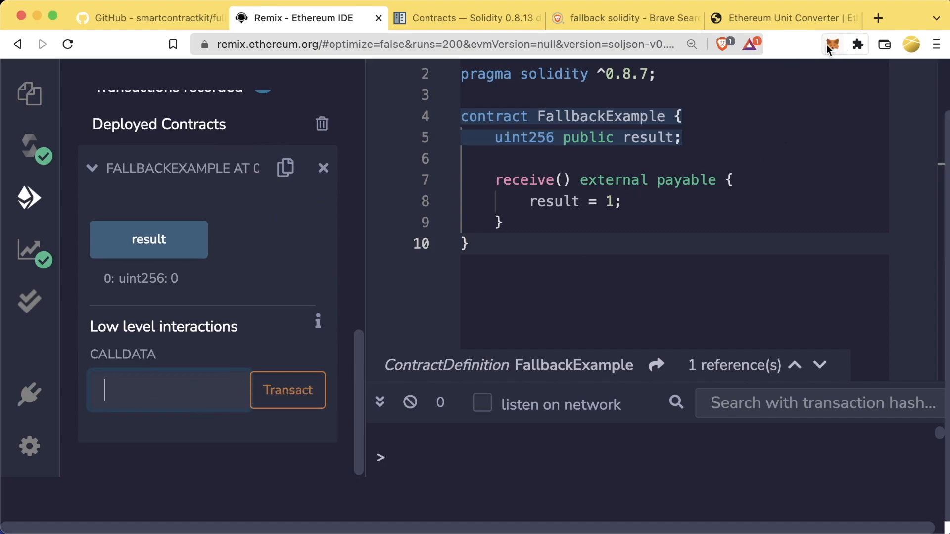
pyautogui.click(833, 45)
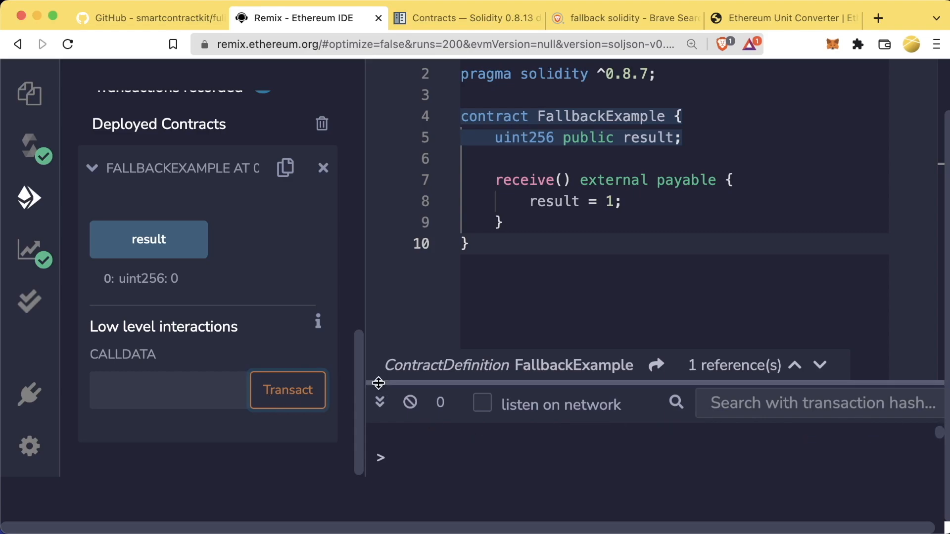
pyautogui.click(287, 390)
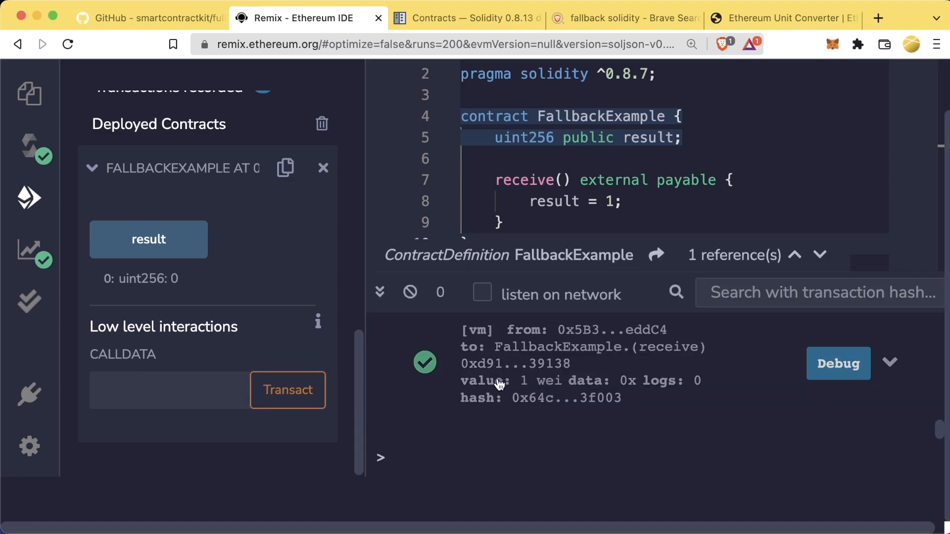
pyautogui.click(888, 362)
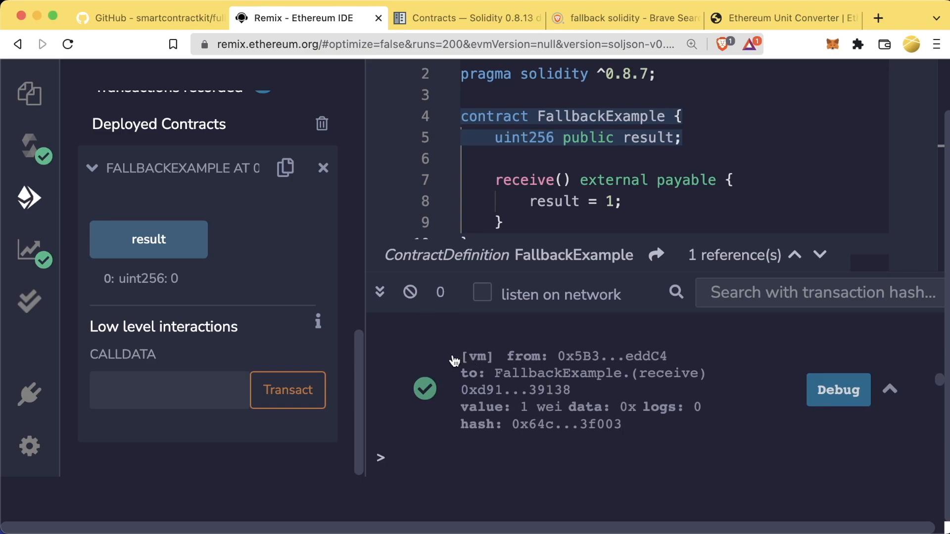
pyautogui.moveTo(549, 363)
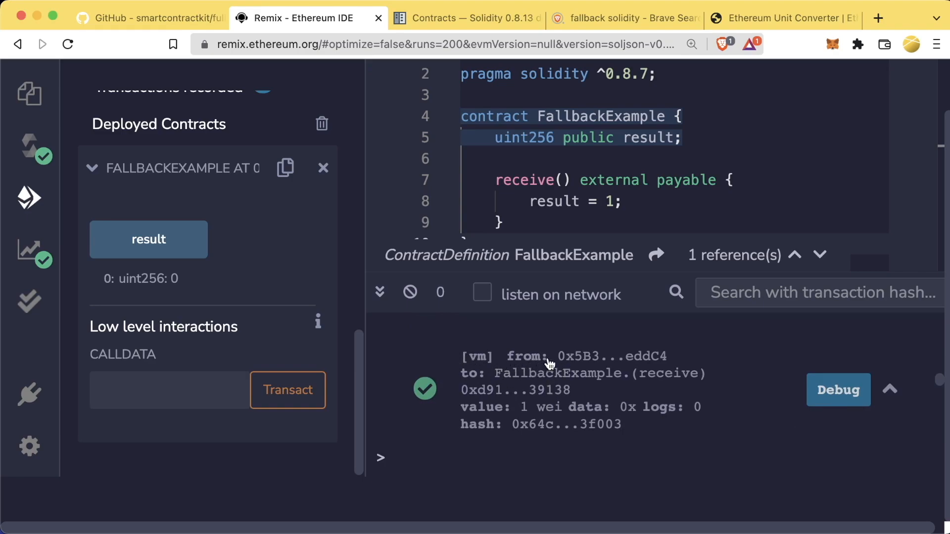
pyautogui.moveTo(525, 394)
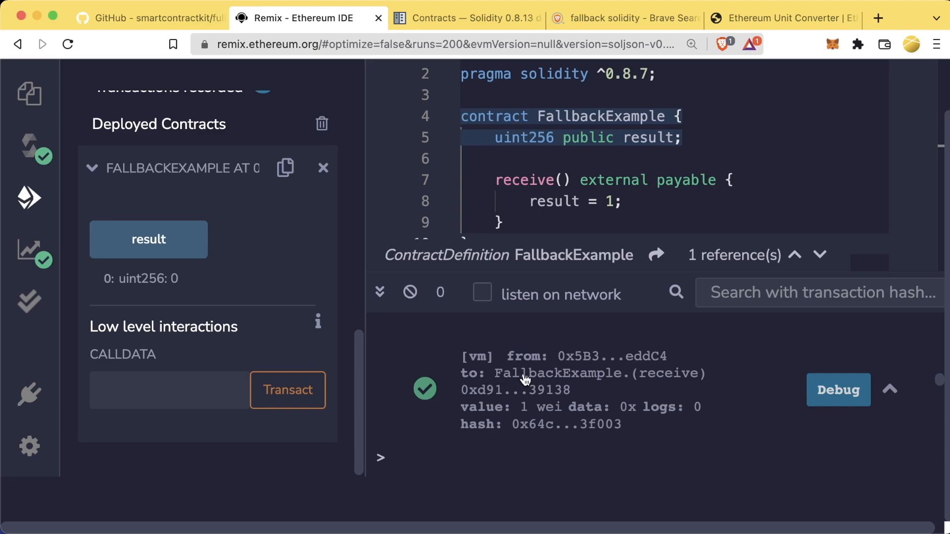
pyautogui.moveTo(630, 385)
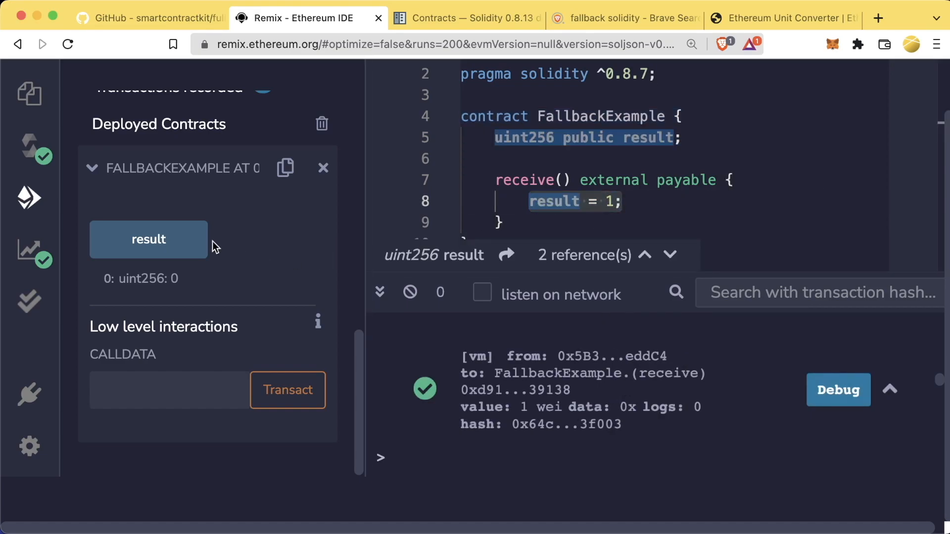
# Confirm result now reads 1 and collapse the transaction log.
pyautogui.click(148, 239)
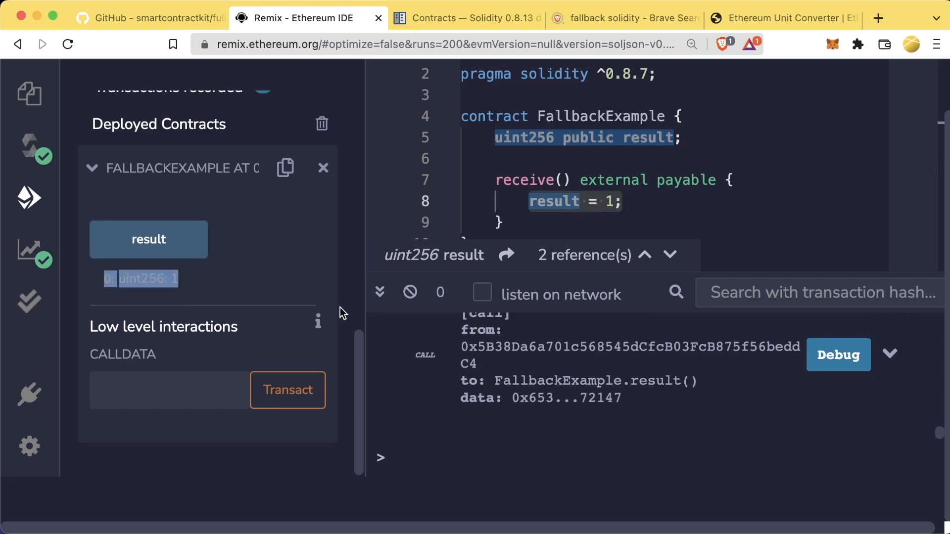
pyautogui.click(322, 167)
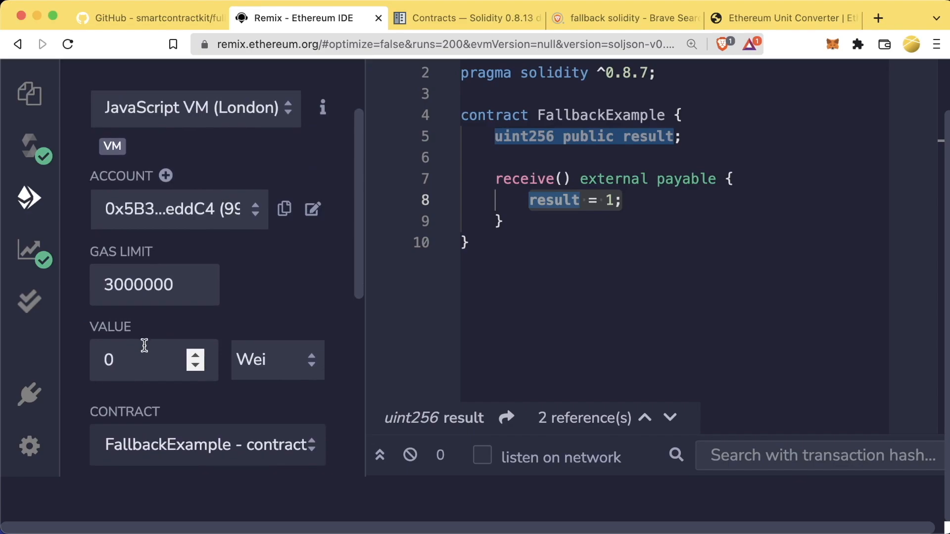
pyautogui.moveTo(360, 274)
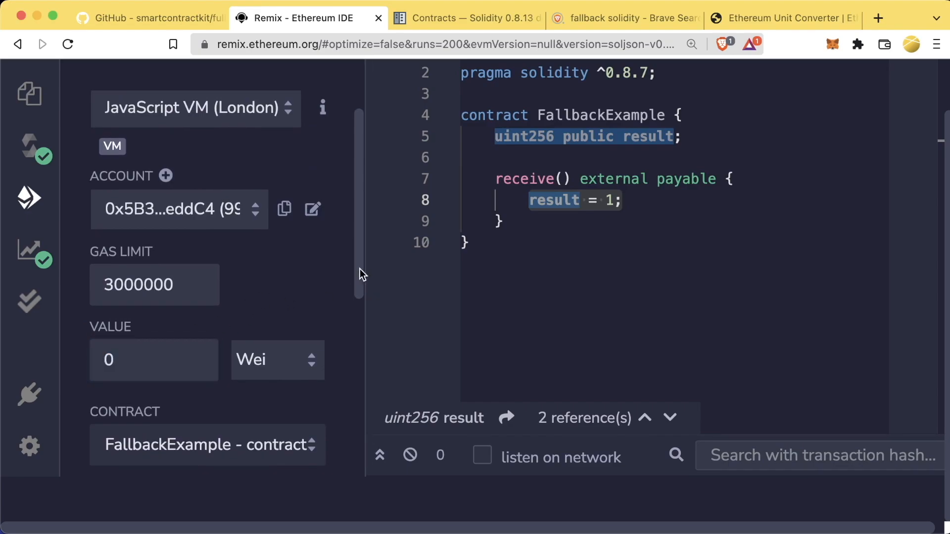
# Send another empty-calldata transaction to FallbackExample and re-check the result value.
pyautogui.scroll(-3)
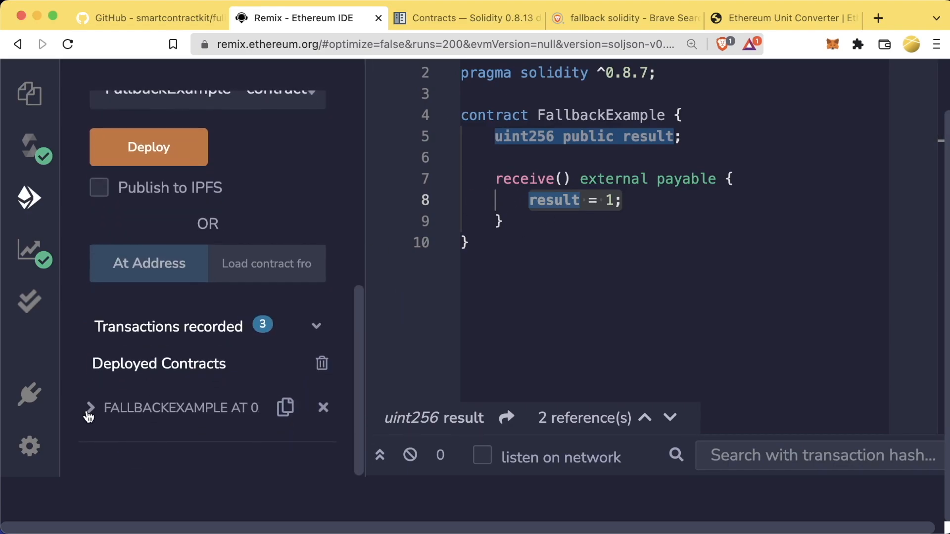
pyautogui.click(90, 408)
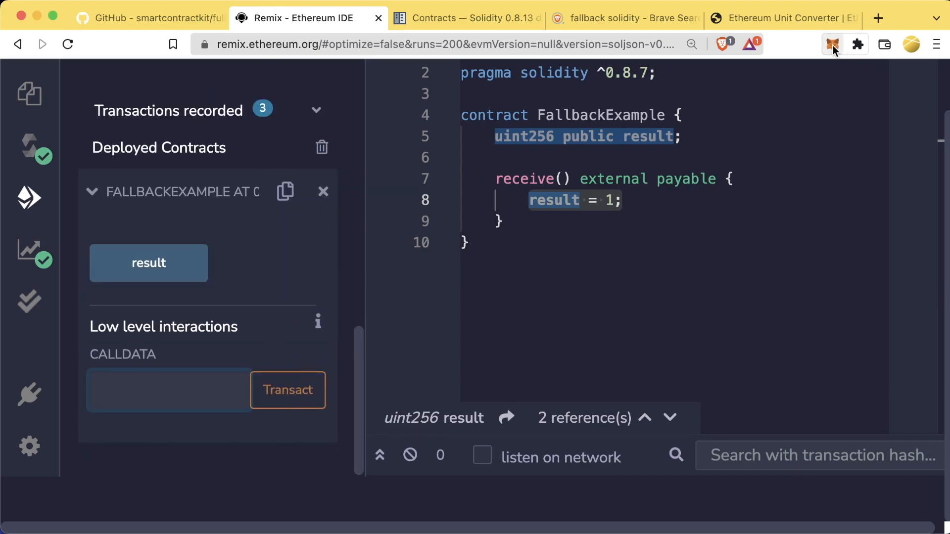
pyautogui.click(831, 44)
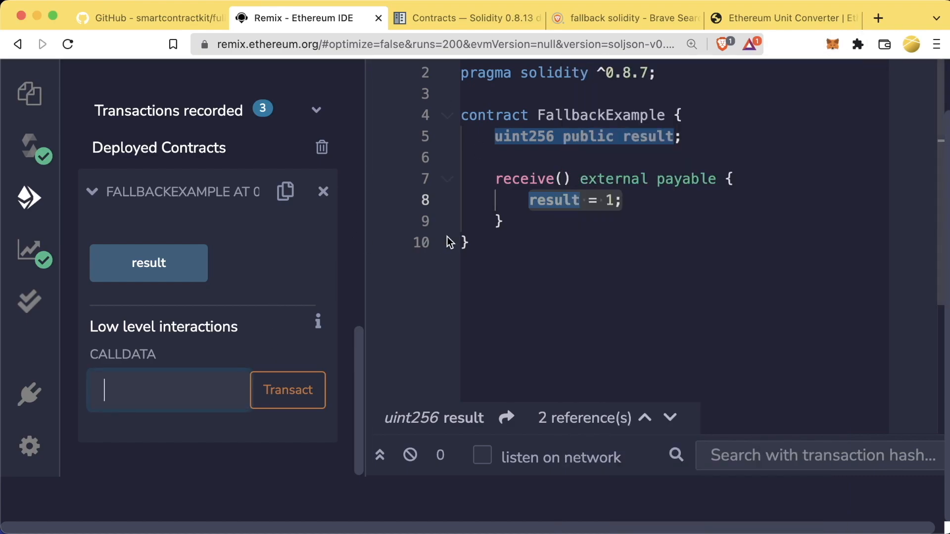
pyautogui.click(287, 390)
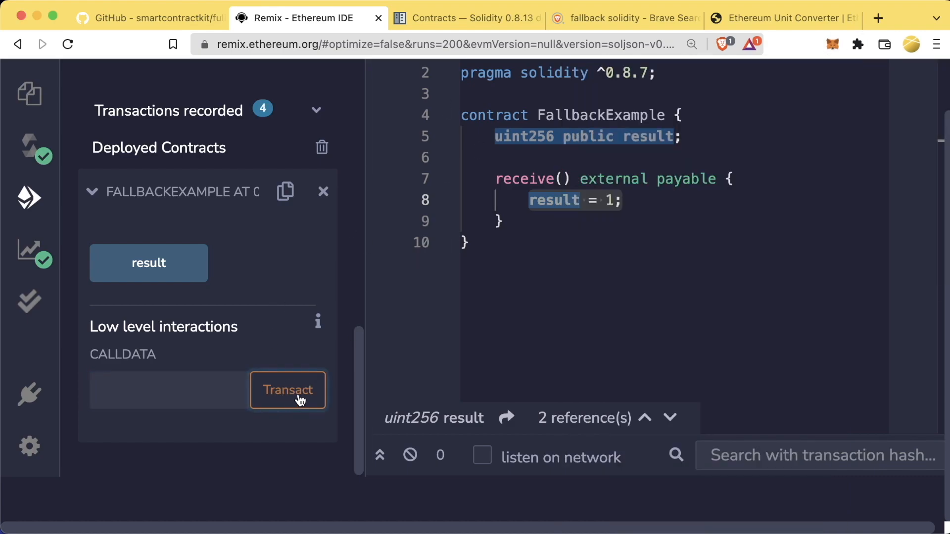
pyautogui.click(288, 391)
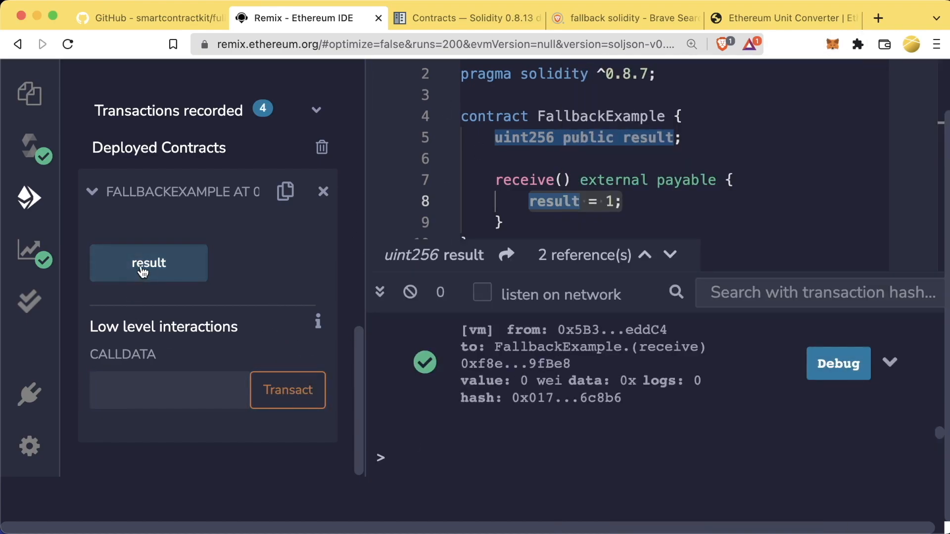
pyautogui.moveTo(249, 259)
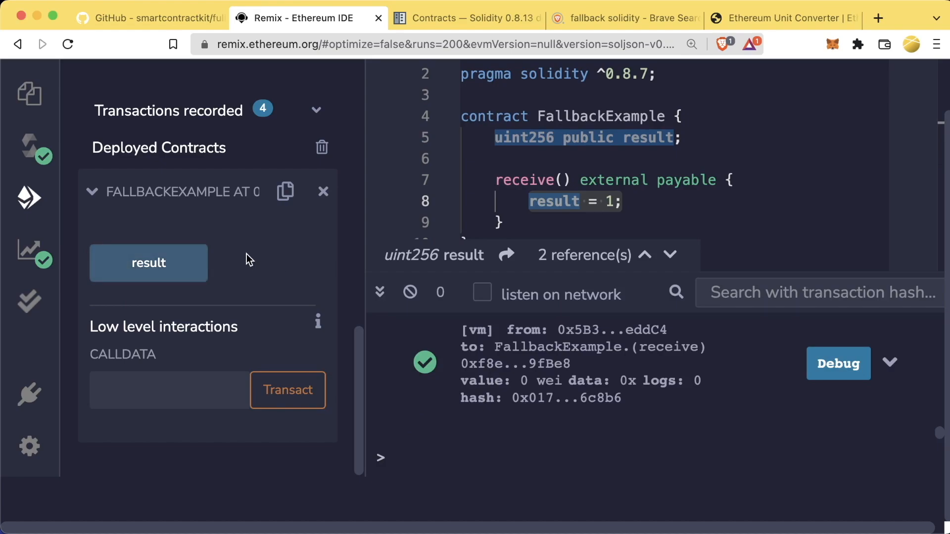
pyautogui.click(148, 262)
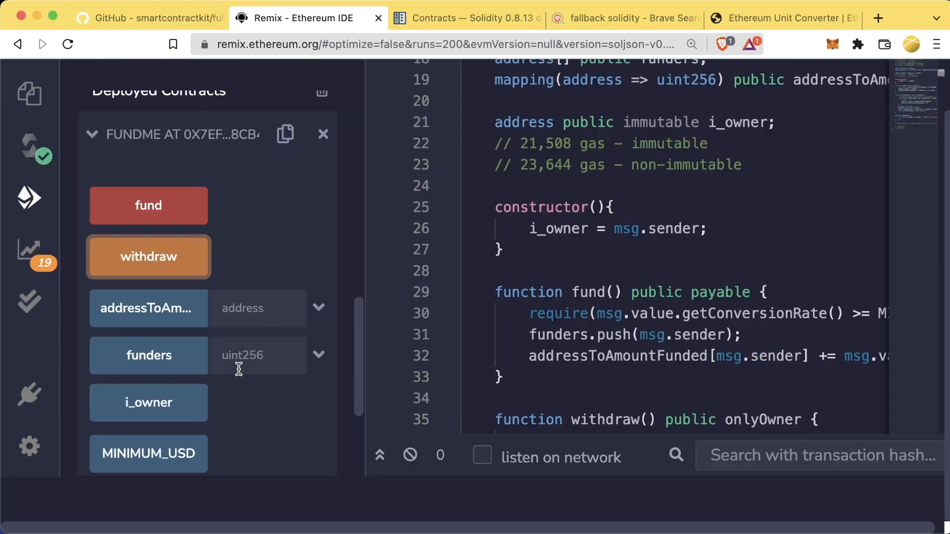
# Scroll past the deployed FundMe functions back to FallbackExample's deploy settings.
pyautogui.scroll(-3)
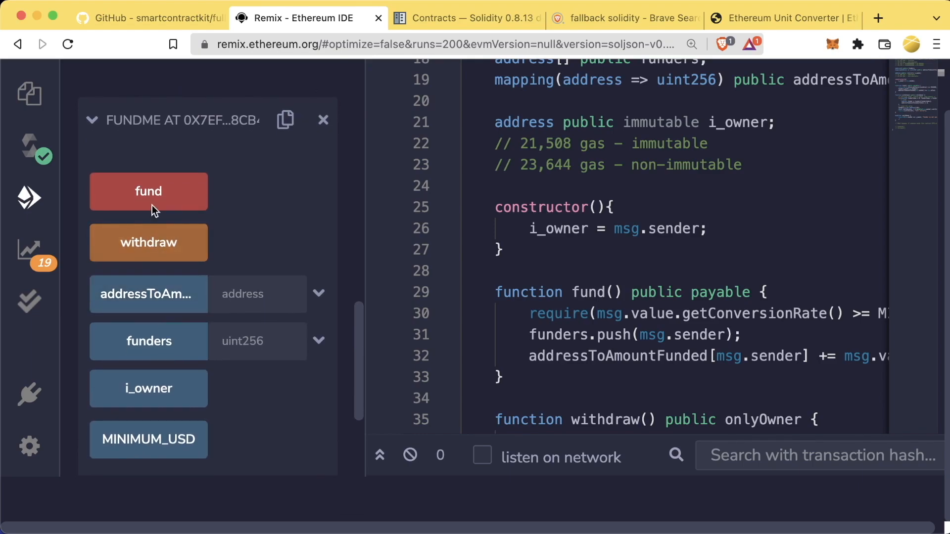
pyautogui.scroll(-3)
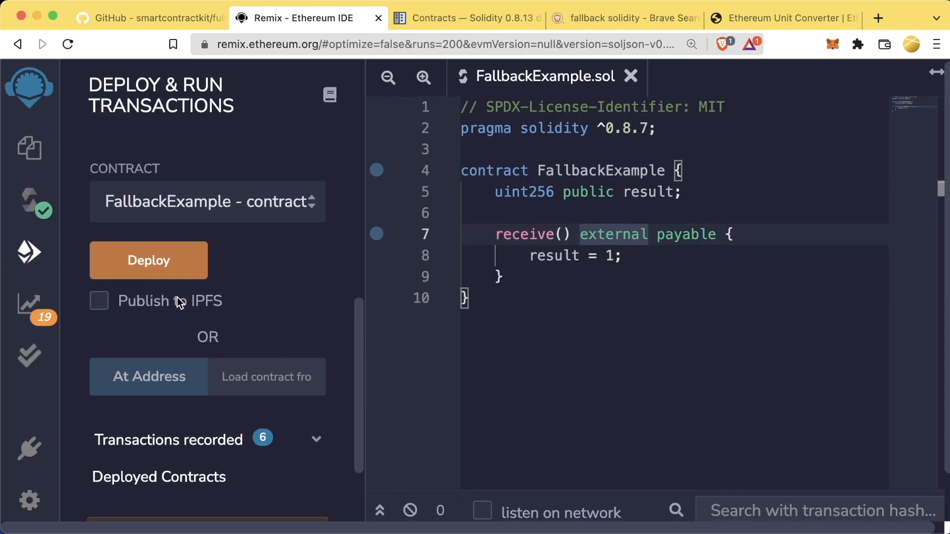
# Redeploy FallbackExample, expand the new instance, and enter 0x00 as low-level calldata.
pyautogui.click(148, 260)
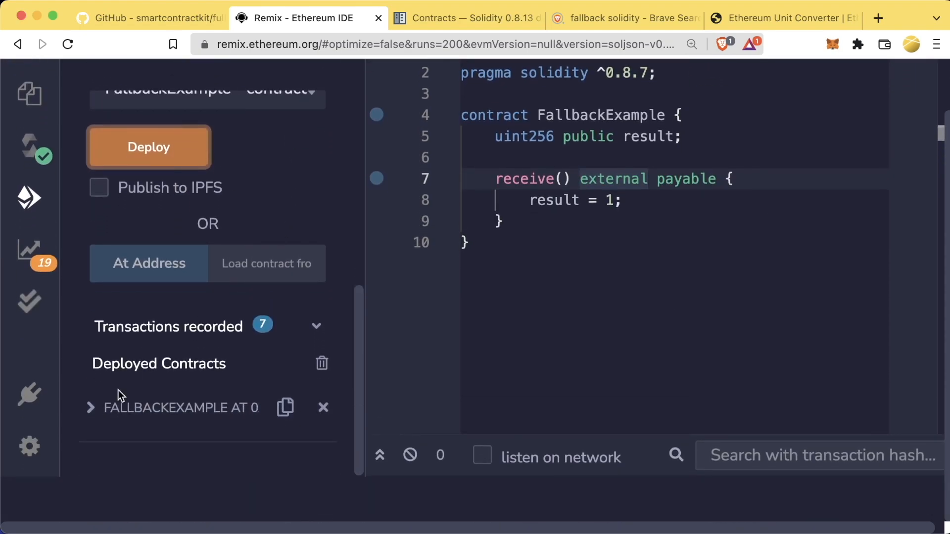
pyautogui.click(91, 407)
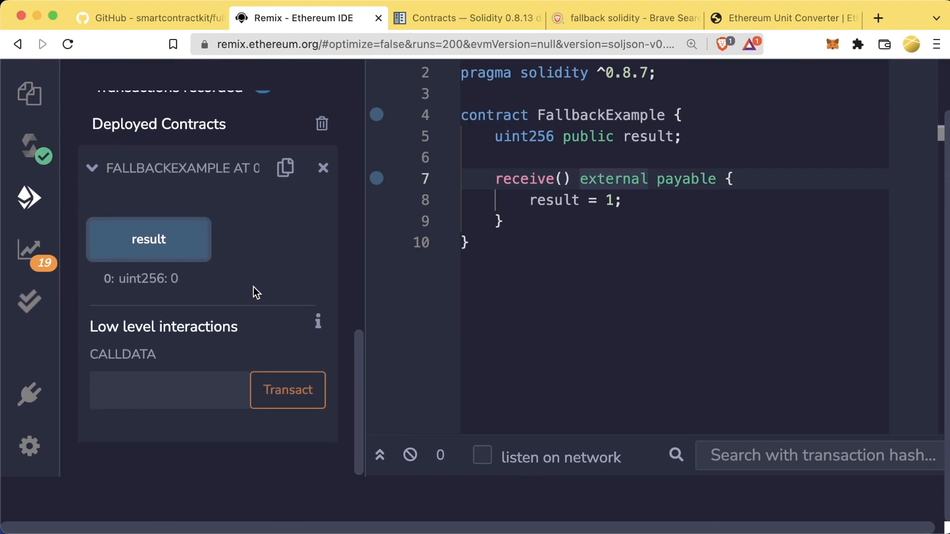
pyautogui.doubleClick(553, 200)
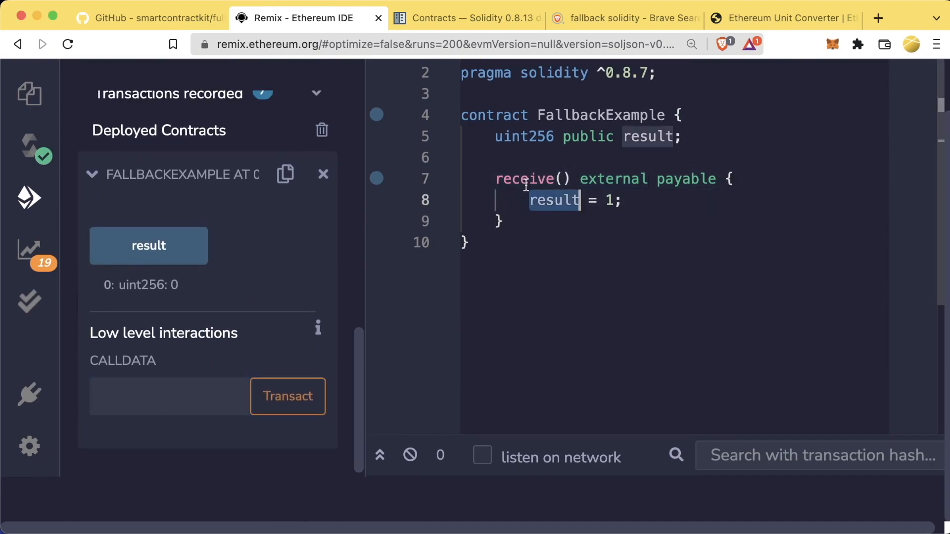
pyautogui.click(168, 396)
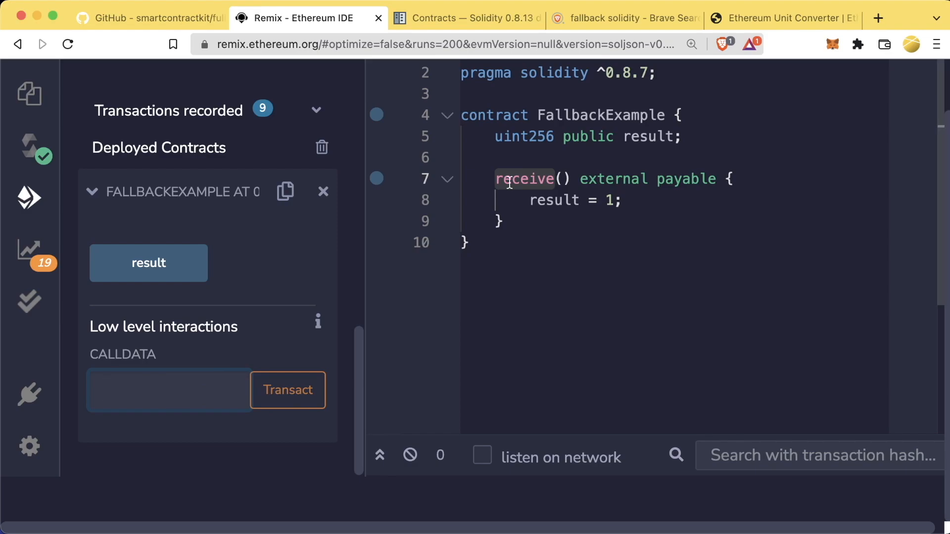
pyautogui.write('0x00')
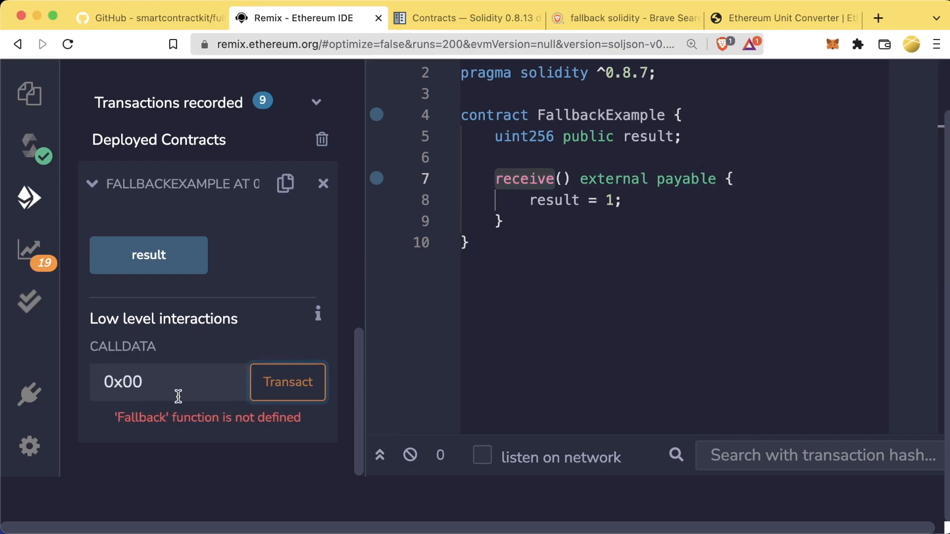
# Inspect receive() and the 'Fallback function is not defined' error for calldata 0x00.
pyautogui.doubleClick(126, 417)
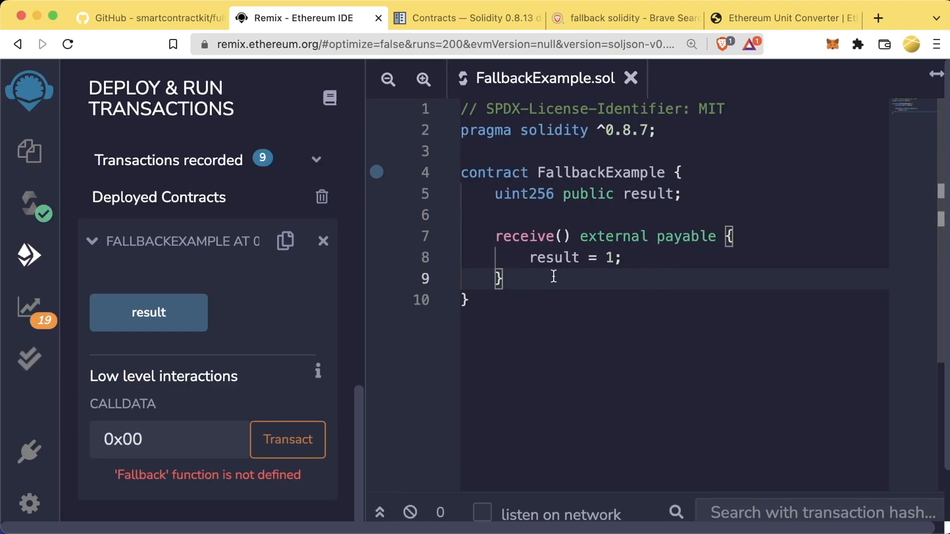
pyautogui.doubleClick(122, 440)
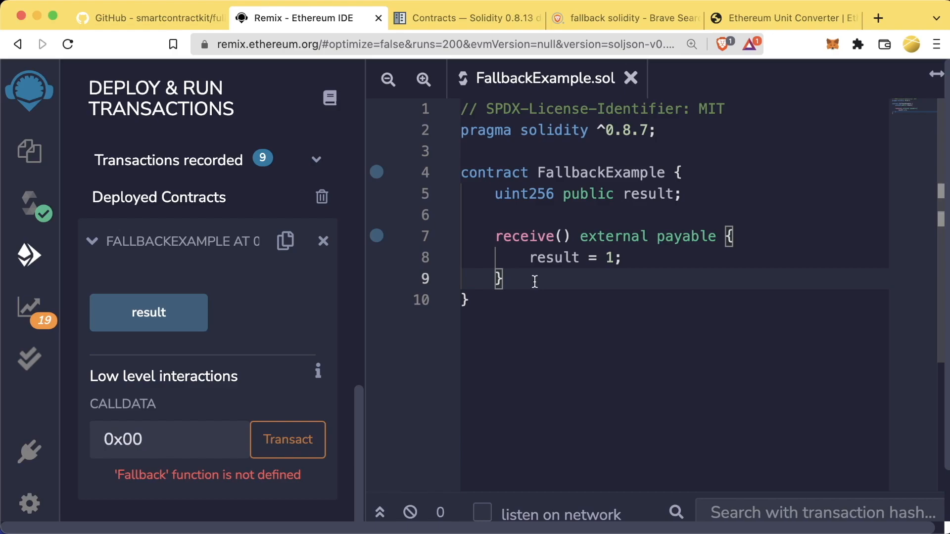
pyautogui.click(119, 439)
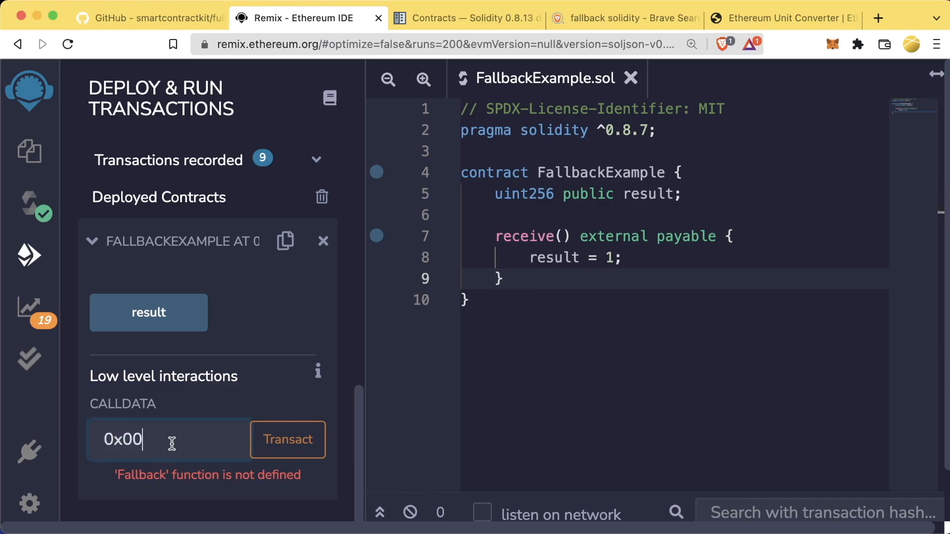
pyautogui.doubleClick(142, 475)
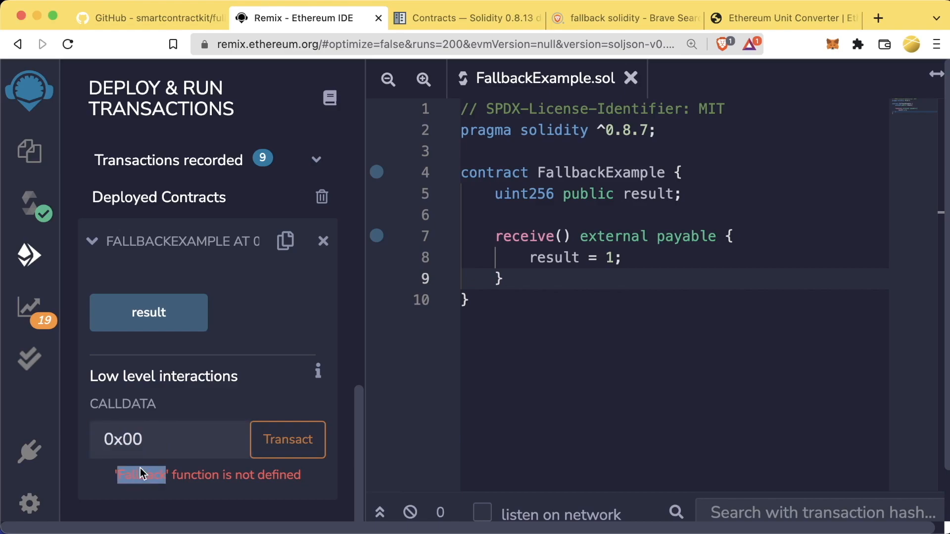
pyautogui.moveTo(218, 402)
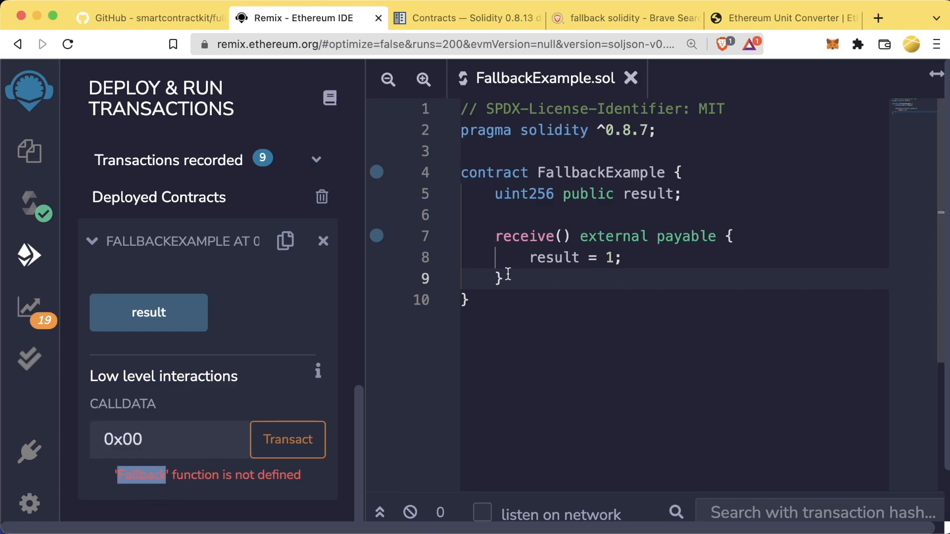
pyautogui.click(466, 18)
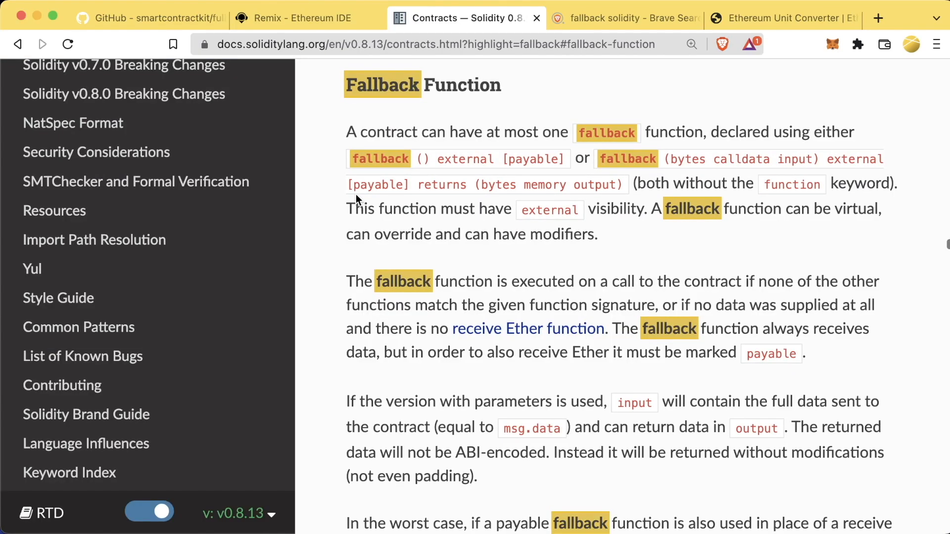
pyautogui.moveTo(373, 138)
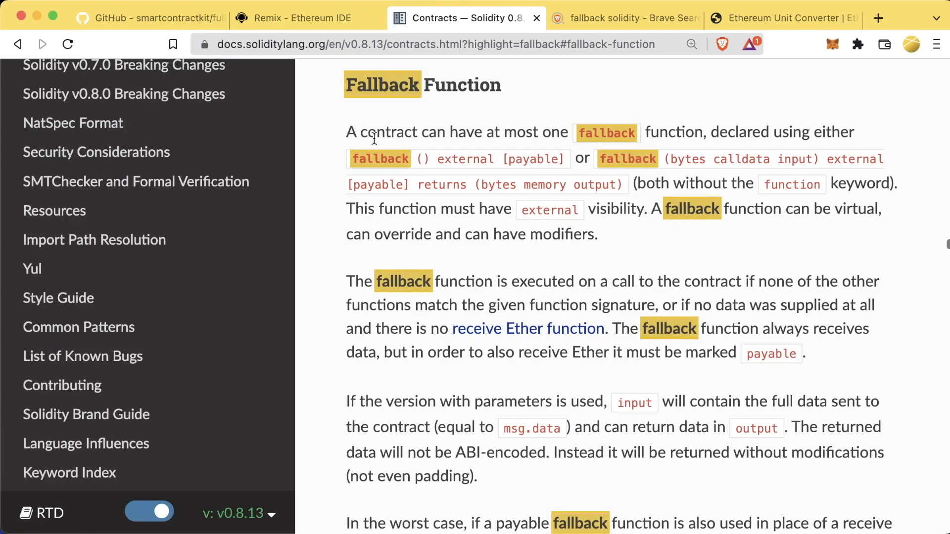
pyautogui.moveTo(366, 158)
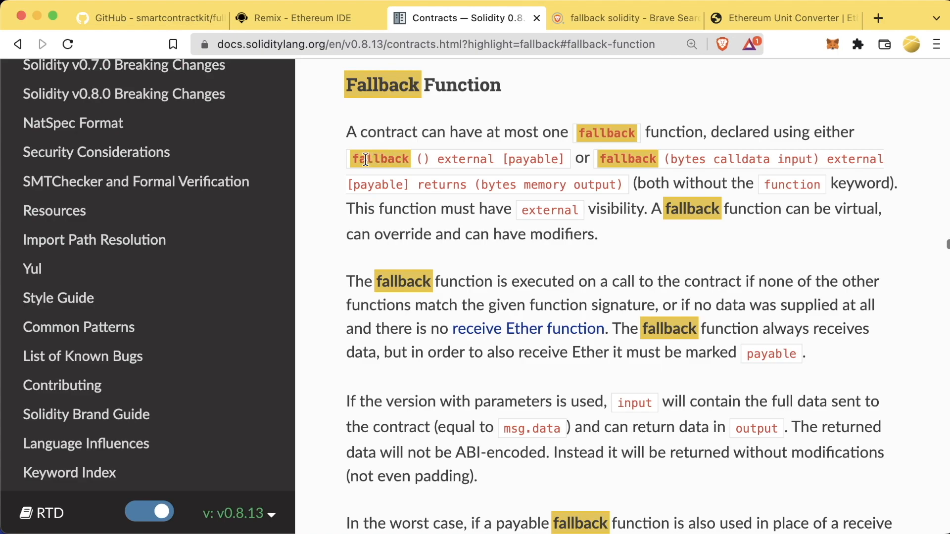
pyautogui.moveTo(338, 171)
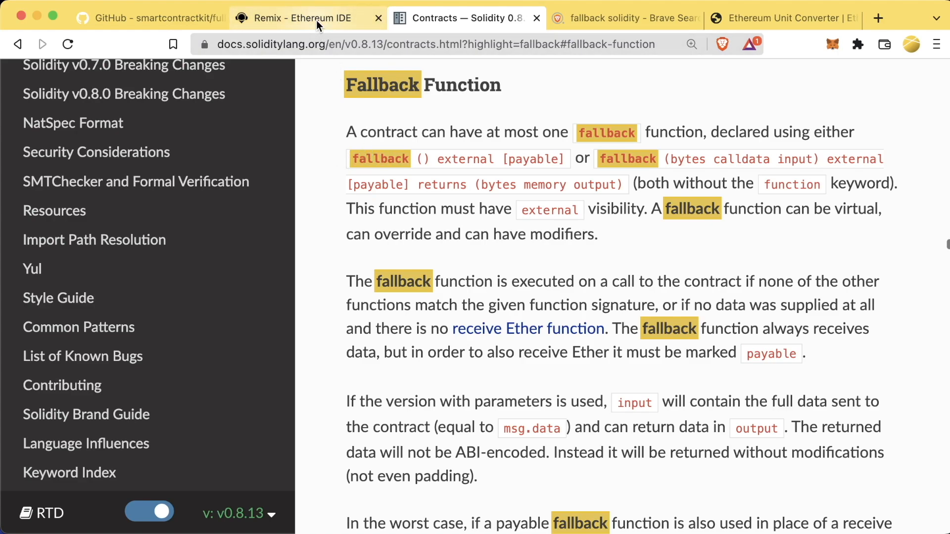
# Go back from the Solidity fallback docs to FallbackExample.sol in Remix.
pyautogui.click(305, 18)
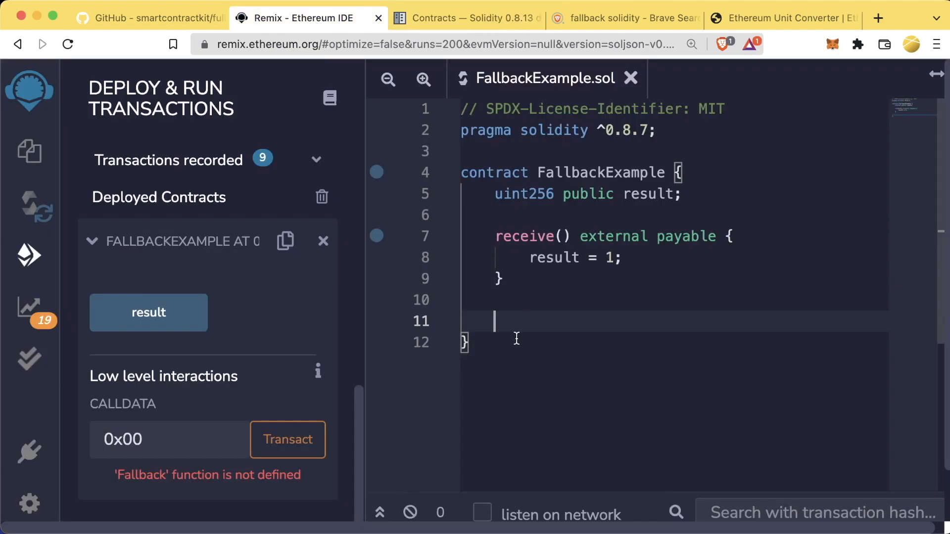
# Write fallback() external payable { result = 2; } below receive() in FallbackExample.sol.
pyautogui.write('f')
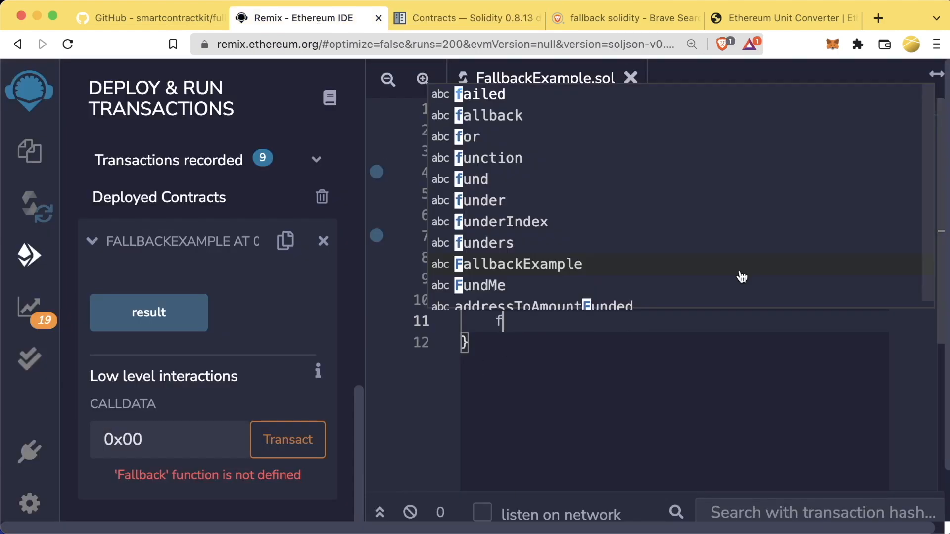
pyautogui.write('allback() external')
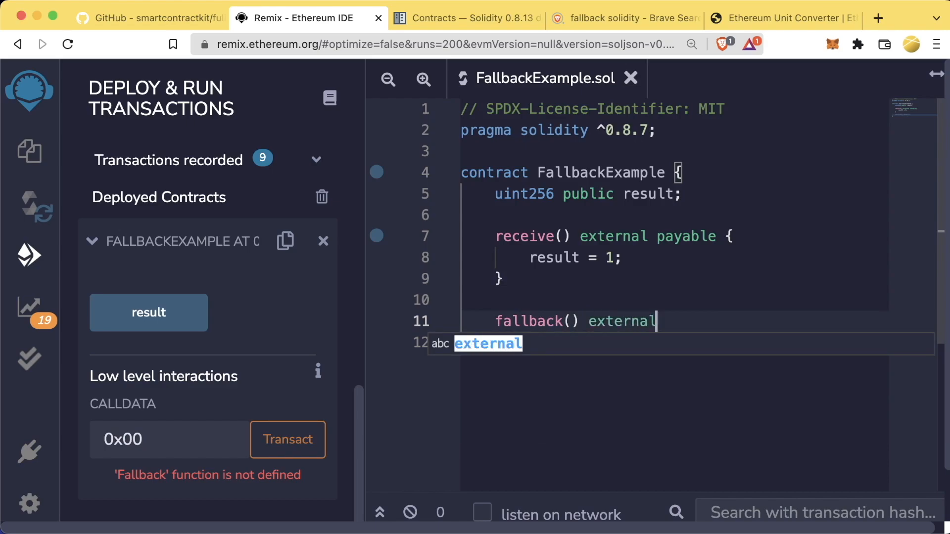
pyautogui.write('payable {')
pyautogui.write('result = 2;')
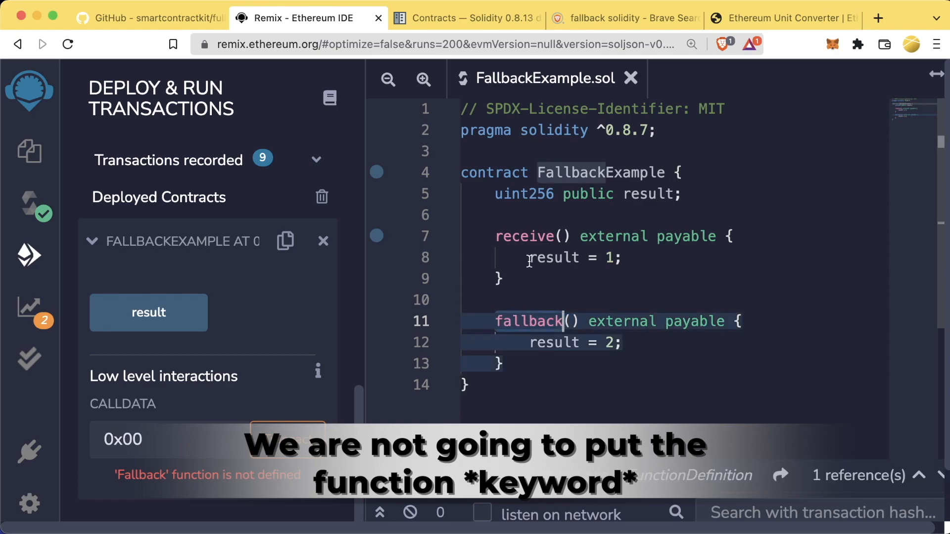
pyautogui.click(29, 153)
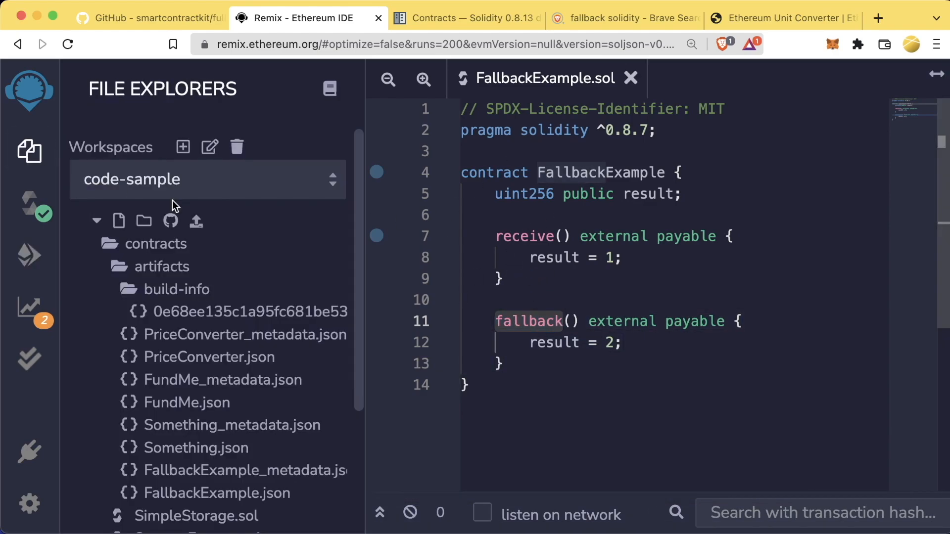
# Show the Solidity compiler panel for FallbackExample.sol.
pyautogui.click(156, 244)
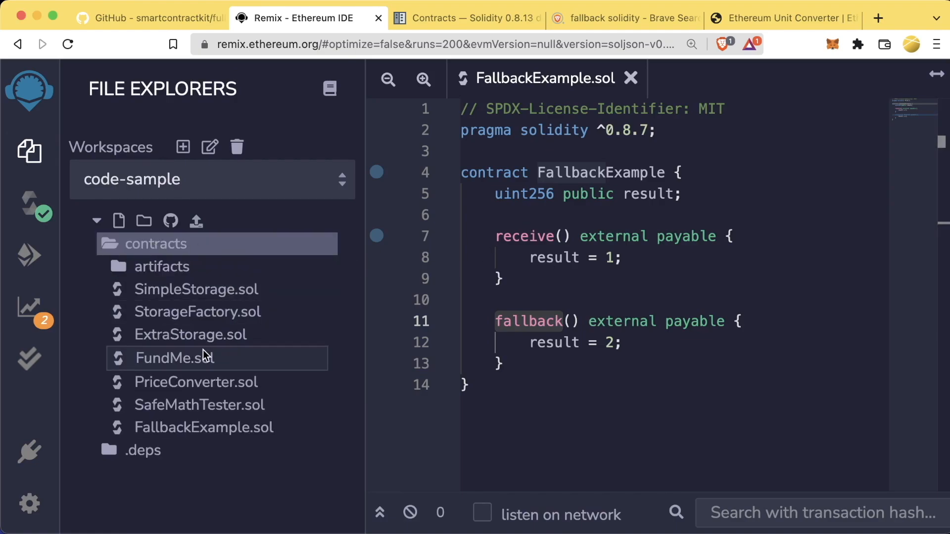
pyautogui.doubleClick(174, 357)
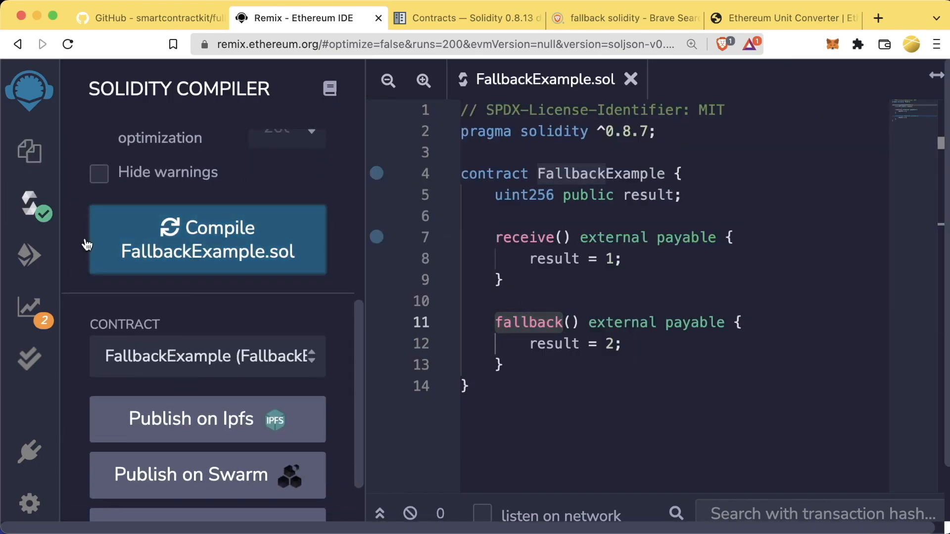
# Send calldata 0x00 to the deployed FallbackExample and check that result reads 2.
pyautogui.click(29, 255)
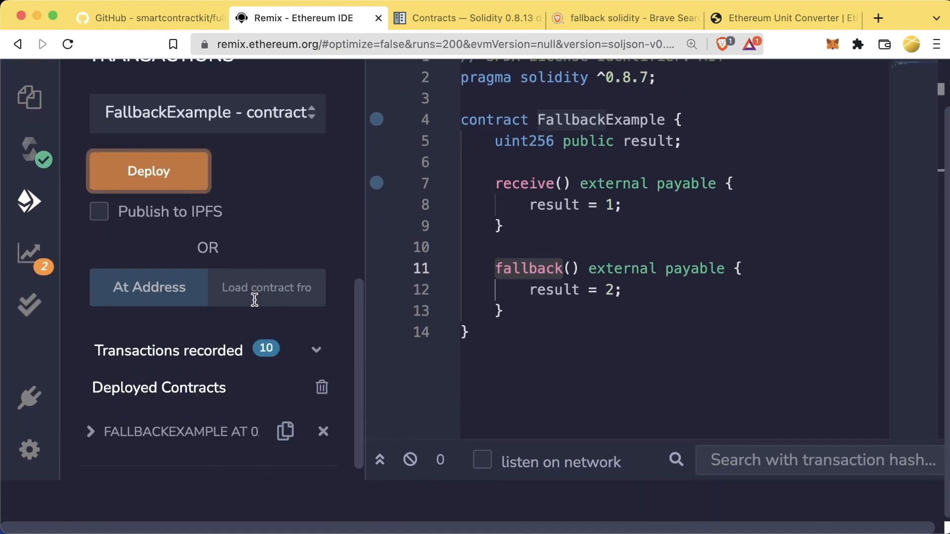
pyautogui.click(91, 432)
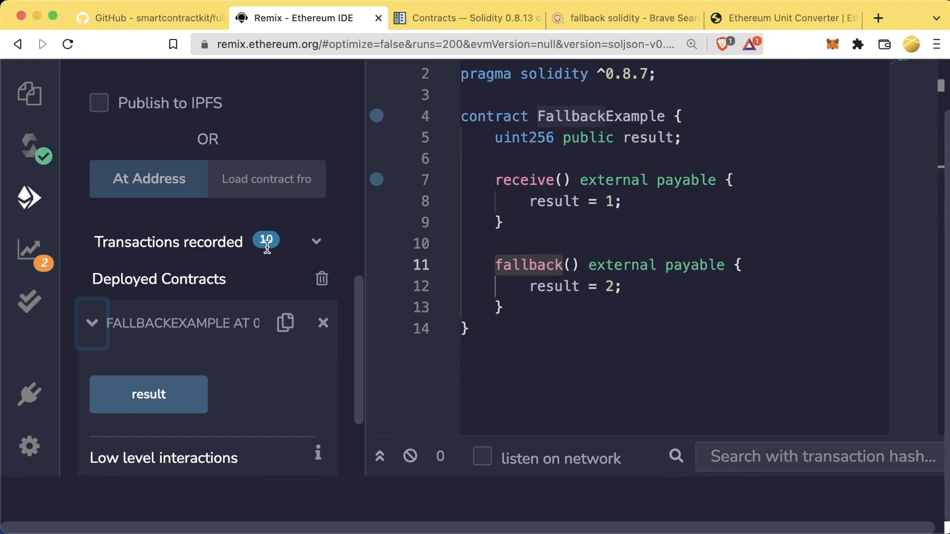
pyautogui.click(148, 394)
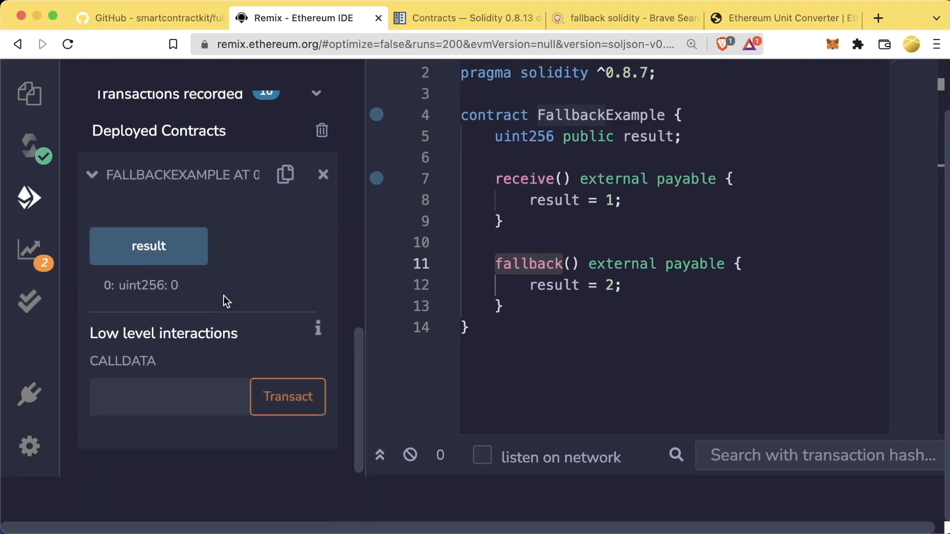
pyautogui.click(169, 396)
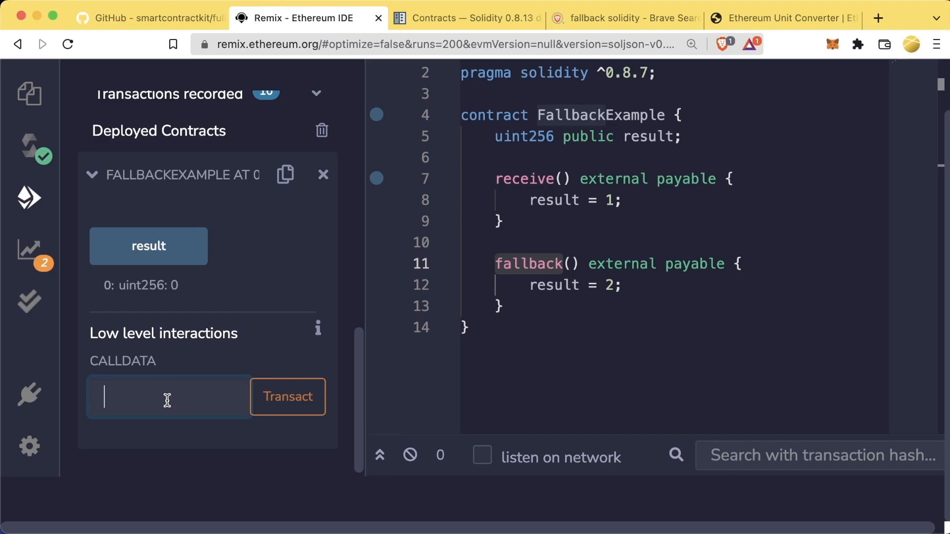
pyautogui.write('0x00')
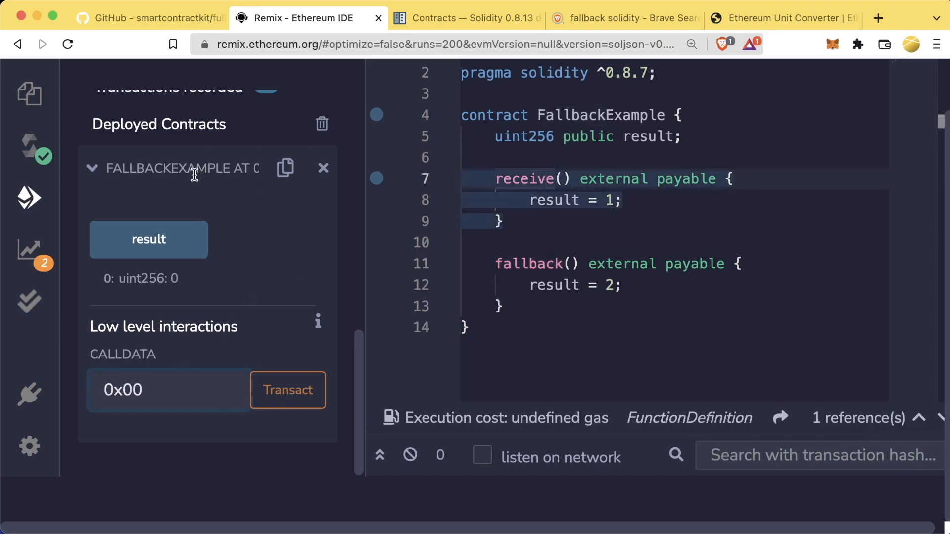
pyautogui.moveTo(206, 317)
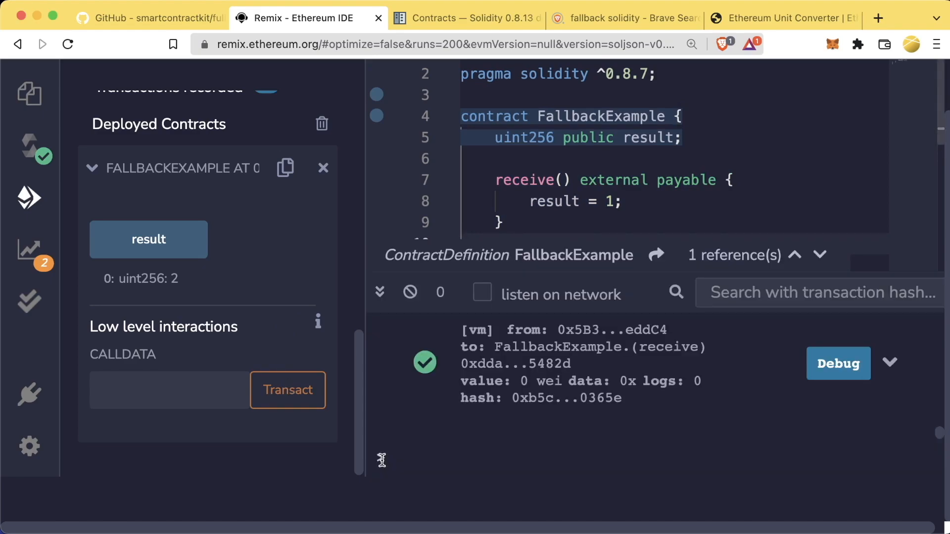
pyautogui.click(148, 239)
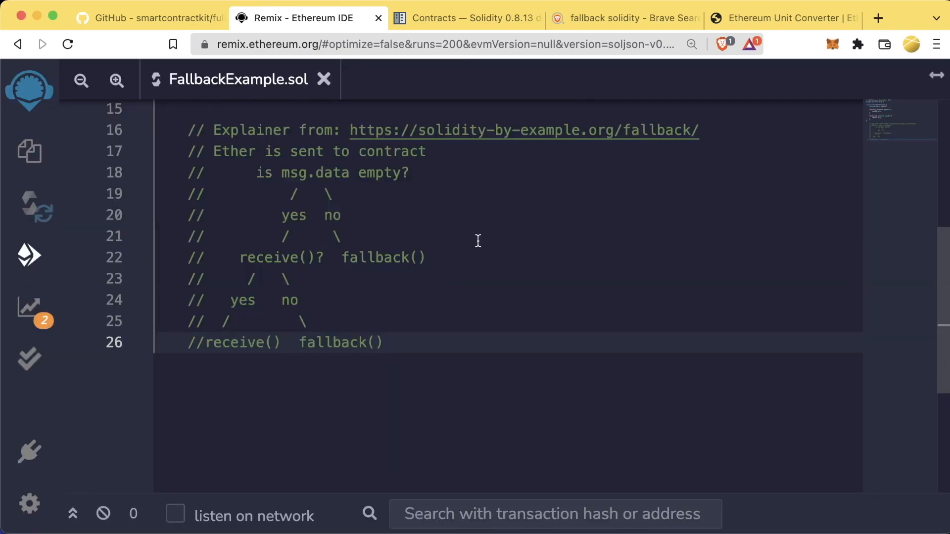
pyautogui.moveTo(450, 226)
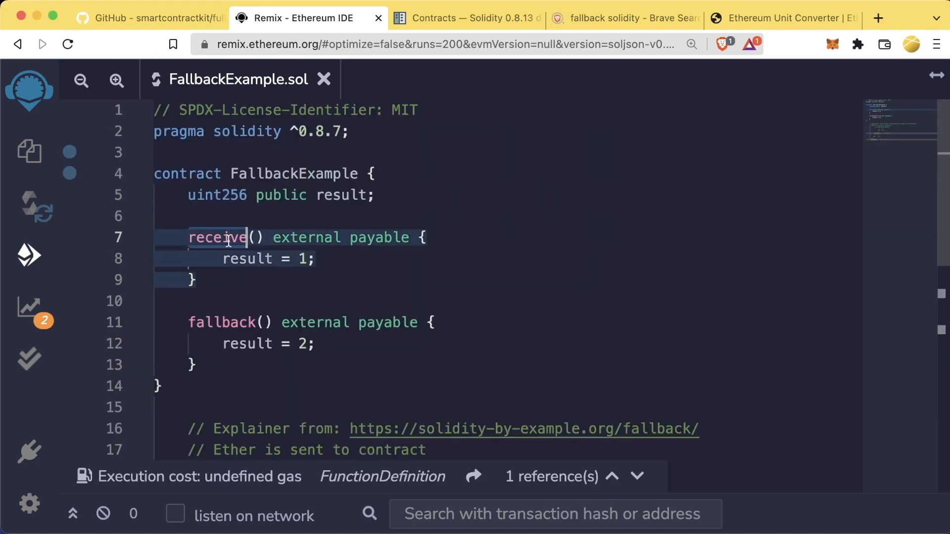
pyautogui.scroll(-3)
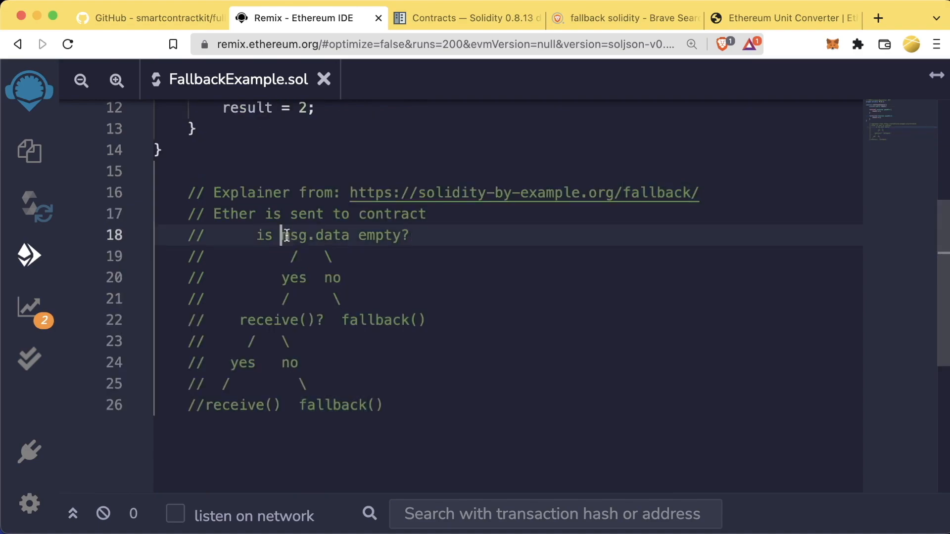
pyautogui.doubleClick(268, 320)
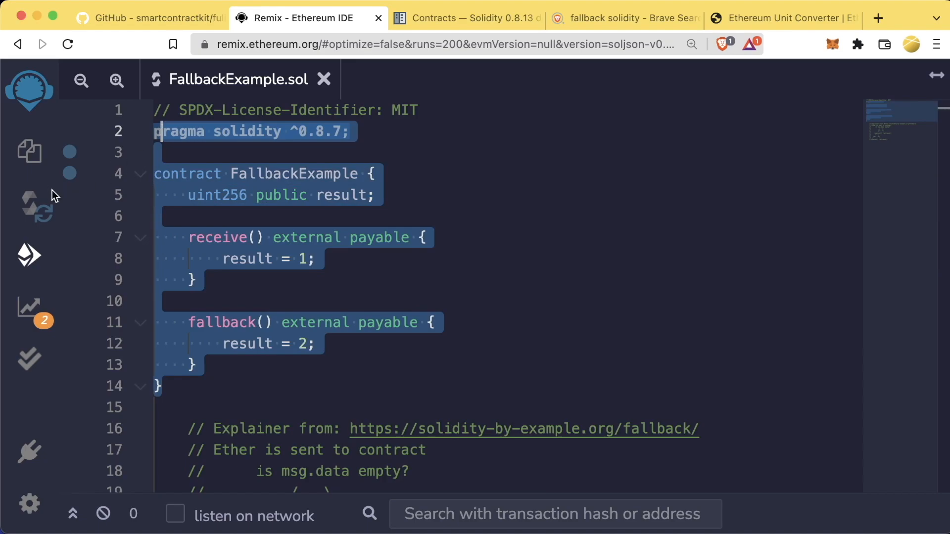
# Open FundMe.sol and add receive() external payable that calls fund().
pyautogui.click(30, 151)
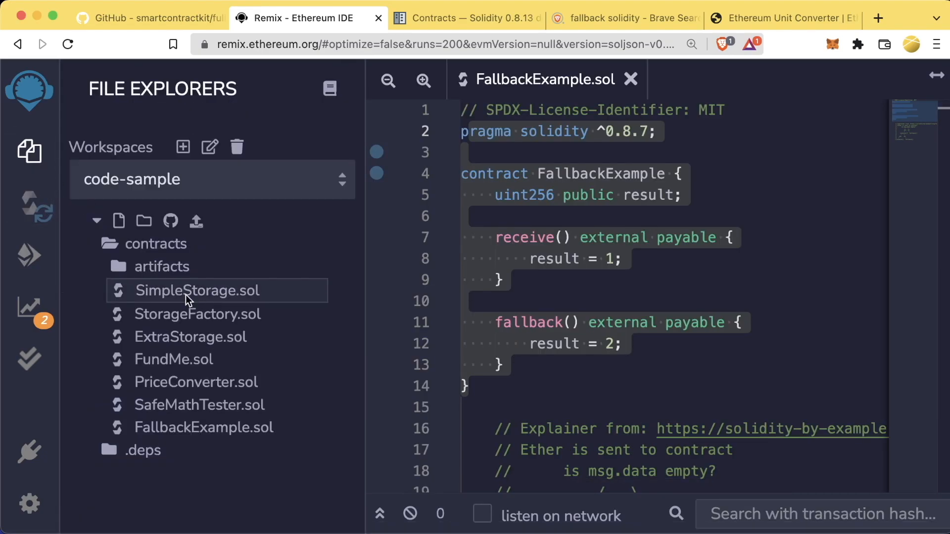
pyautogui.click(174, 359)
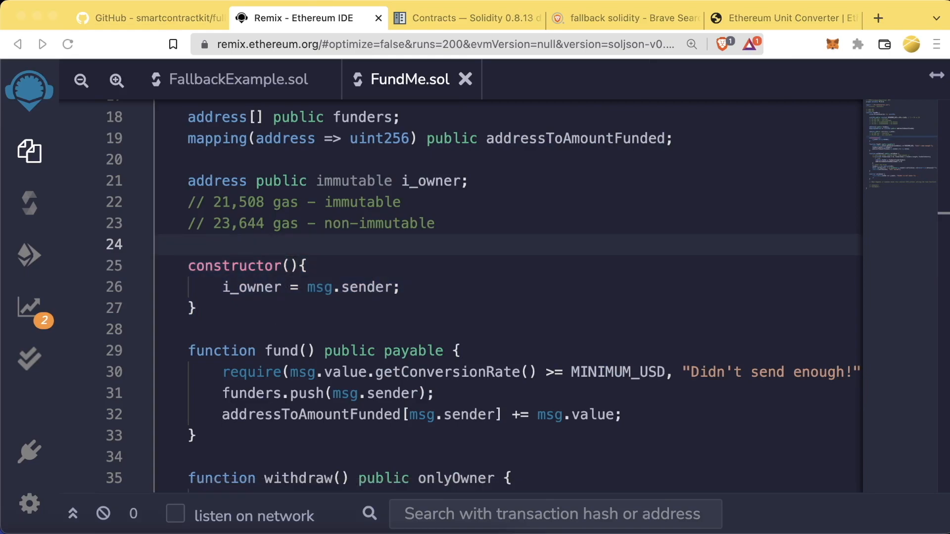
pyautogui.scroll(-3)
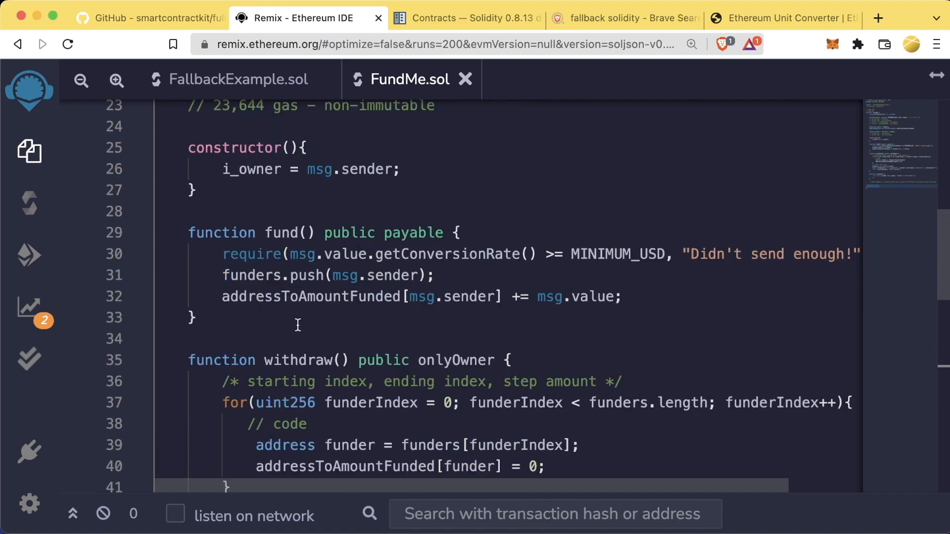
pyautogui.moveTo(187, 233); pyautogui.dragTo(197, 317)
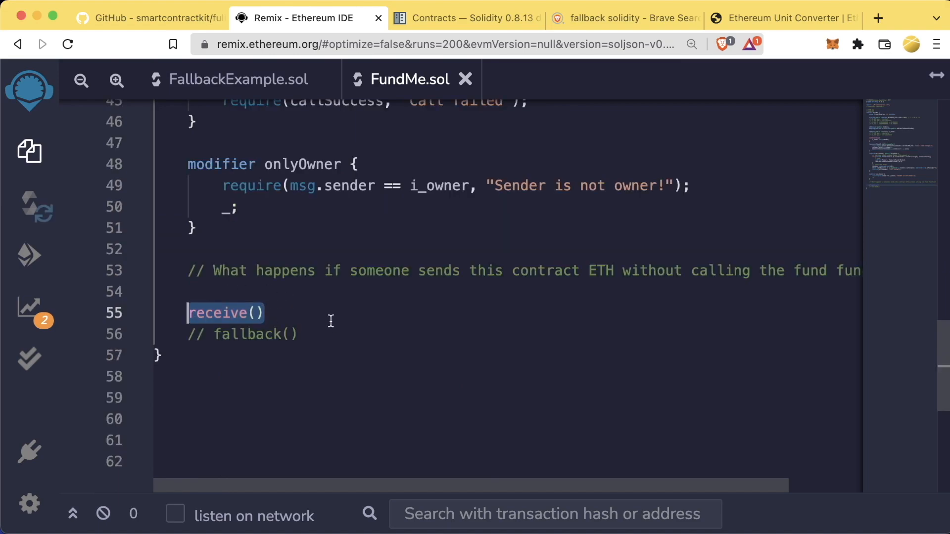
pyautogui.click(208, 313)
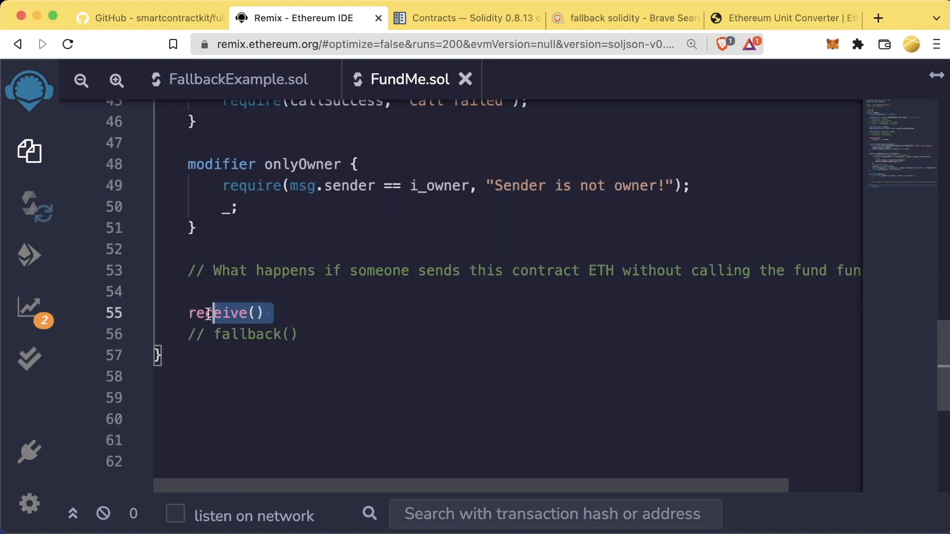
pyautogui.click(273, 313)
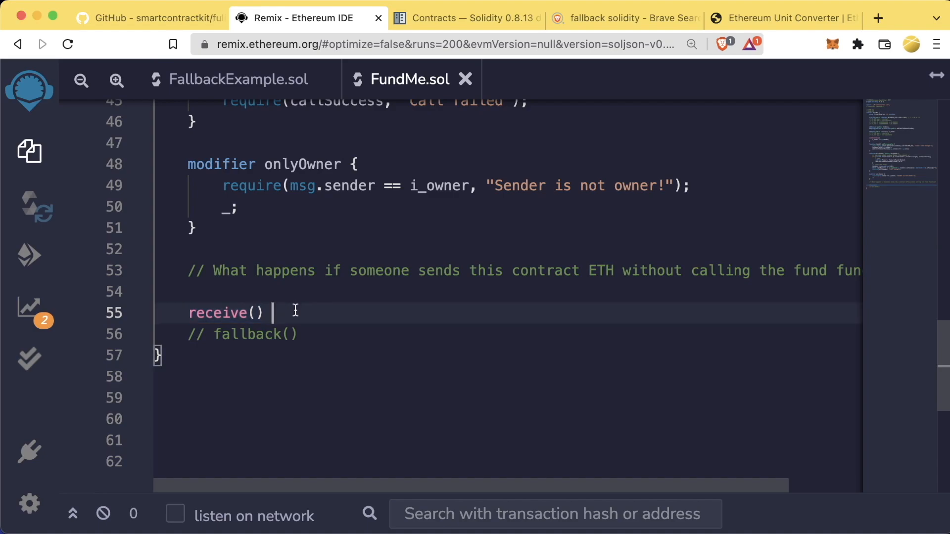
pyautogui.write('e')
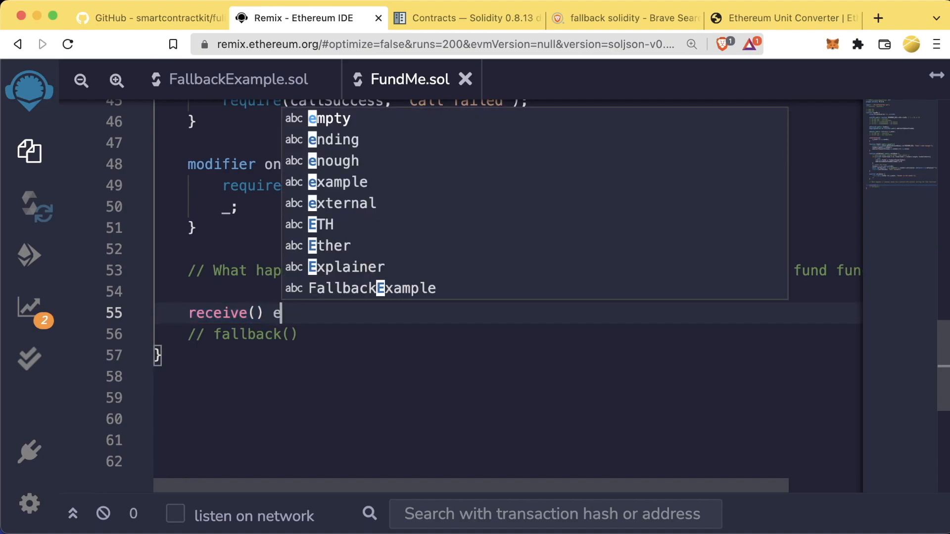
pyautogui.write('xternal payb')
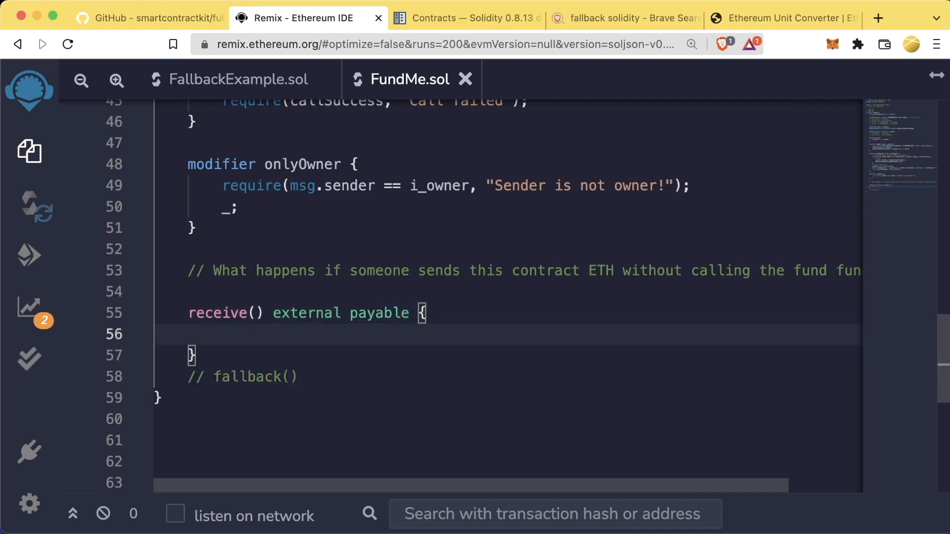
pyautogui.write('fund();')
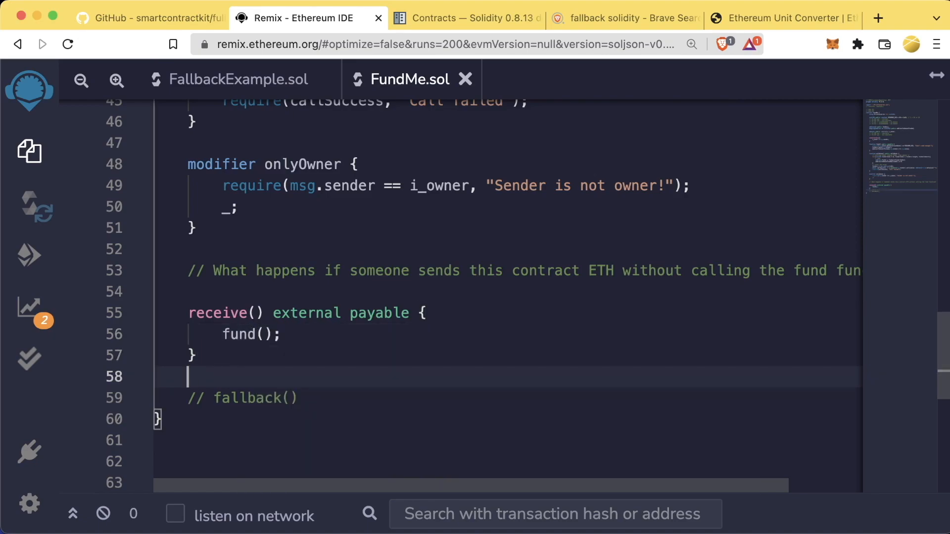
# Uncomment fallback() in FundMe.sol and make it external payable.
pyautogui.doubleClick(242, 398)
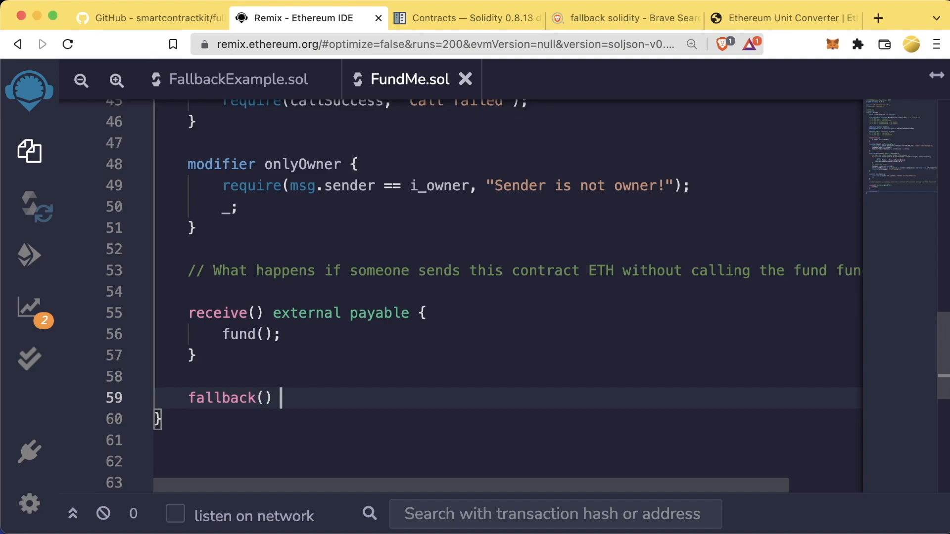
pyautogui.write('external p')
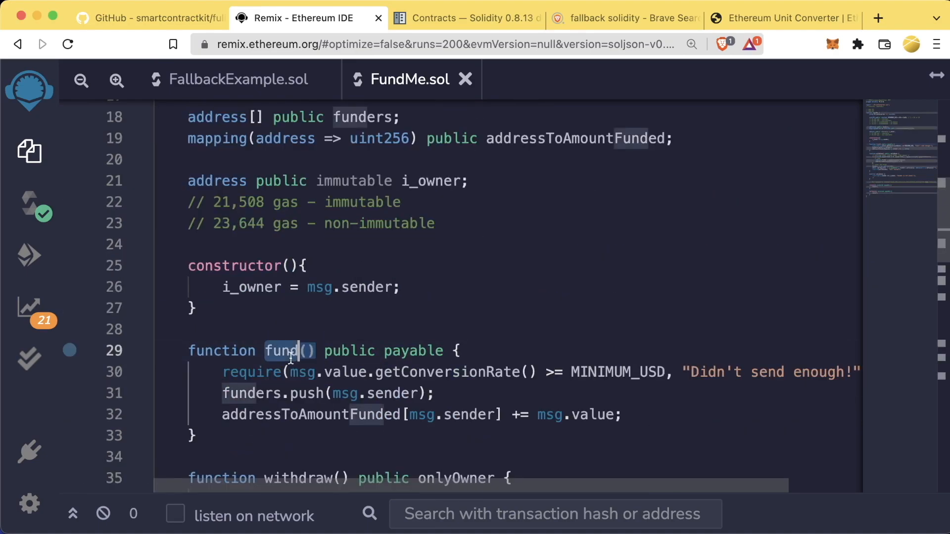
pyautogui.scroll(-3)
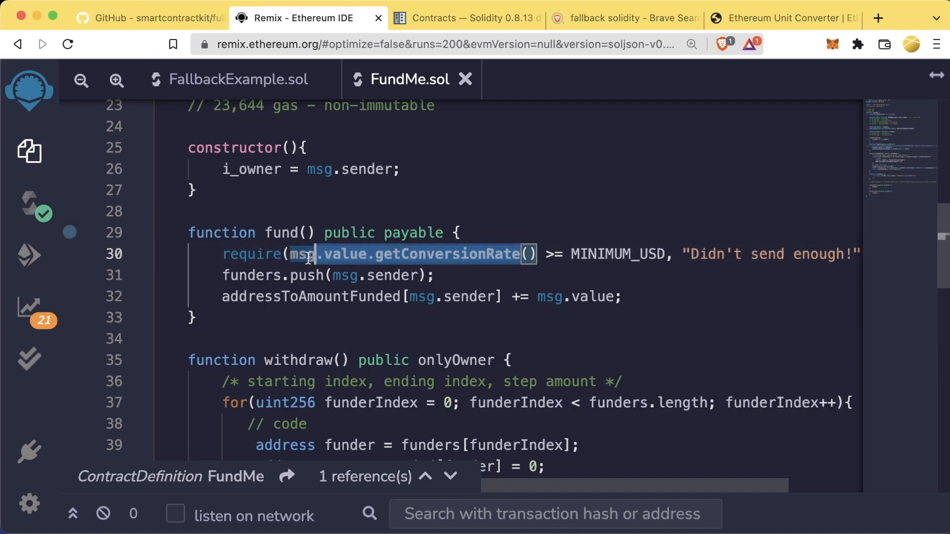
pyautogui.click(28, 254)
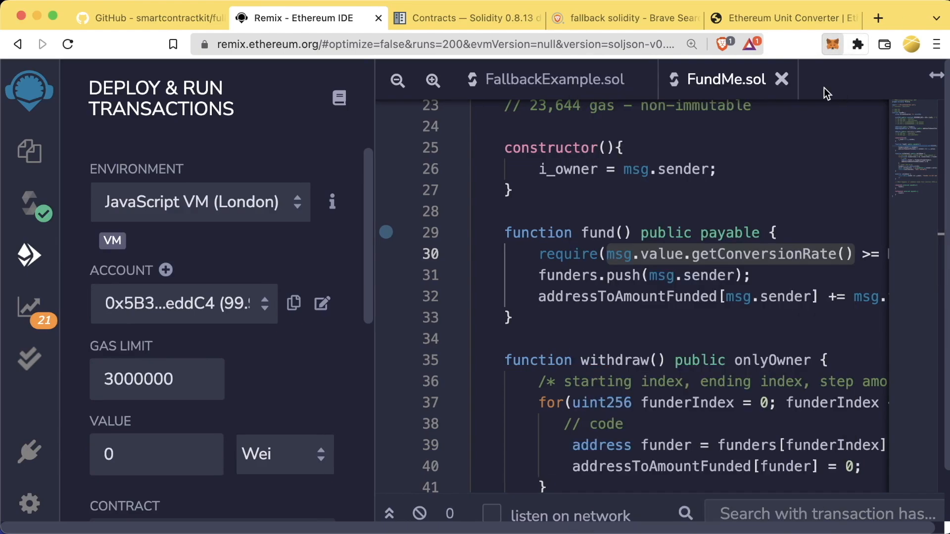
pyautogui.moveTo(211, 209)
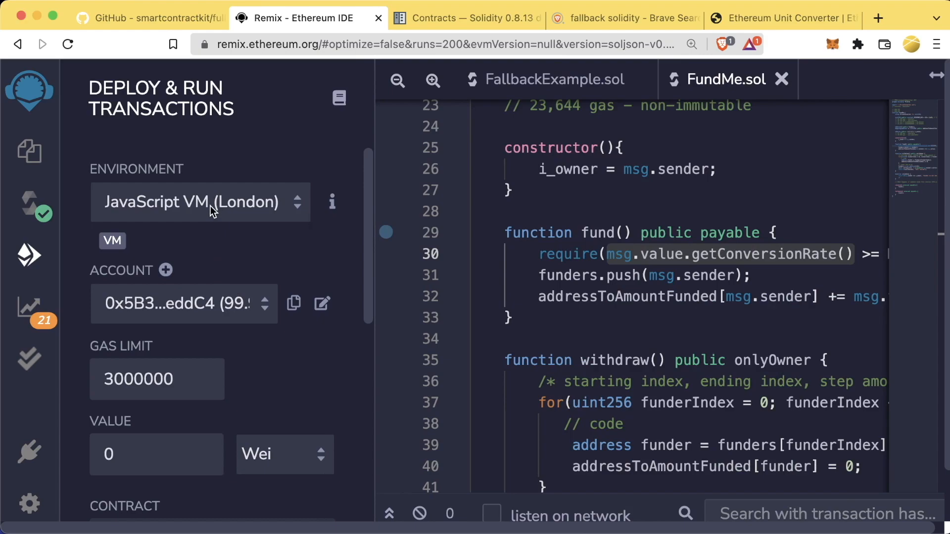
# Deploy FundMe to Rinkeby through Injected Web3, confirming the MetaMask transaction.
pyautogui.click(199, 203)
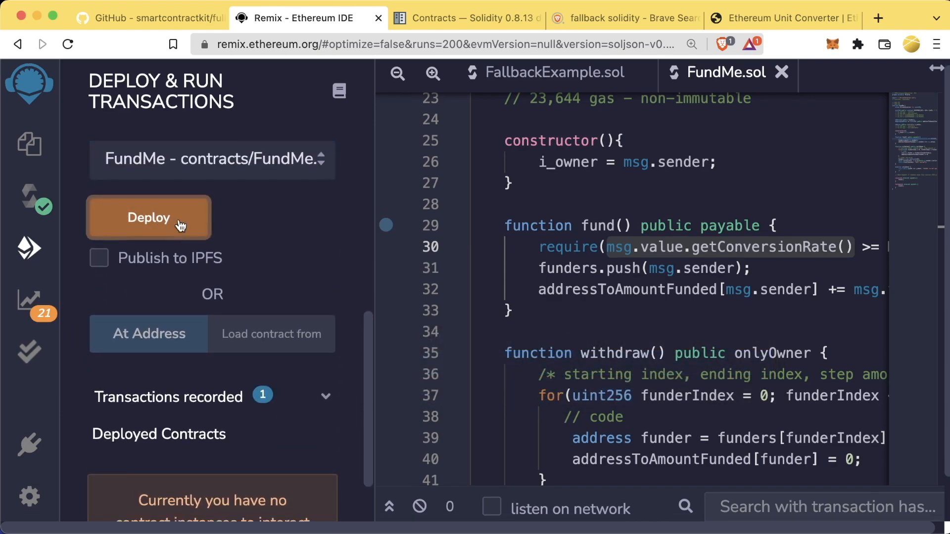
pyautogui.click(149, 218)
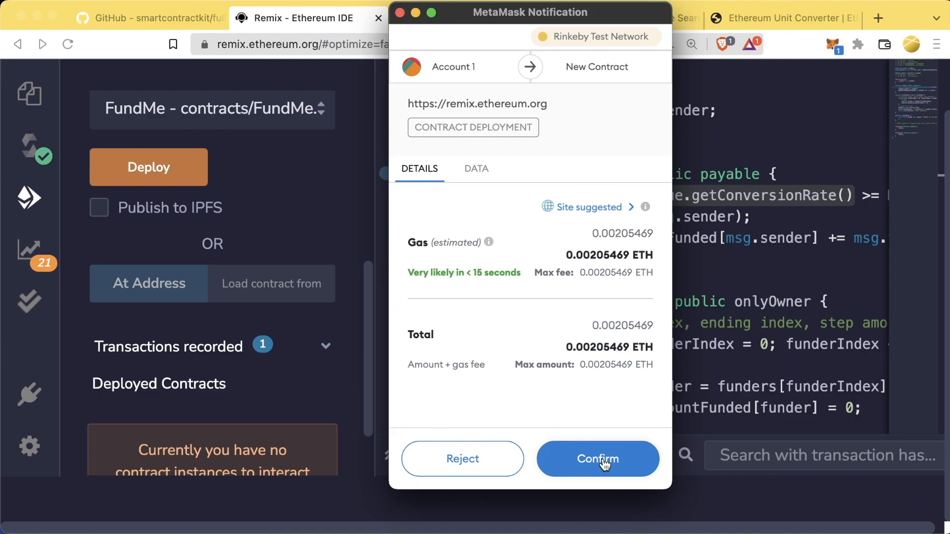
pyautogui.click(598, 458)
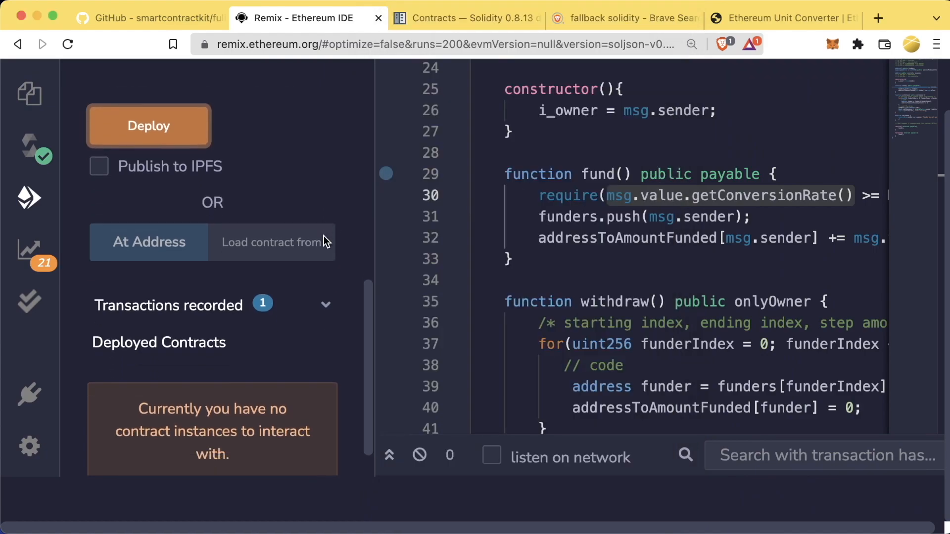
pyautogui.click(149, 125)
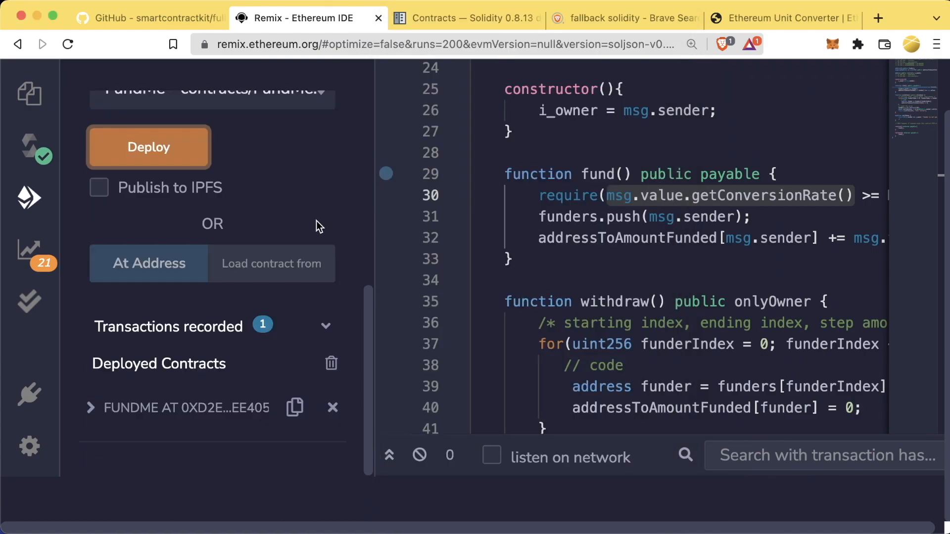
pyautogui.click(91, 408)
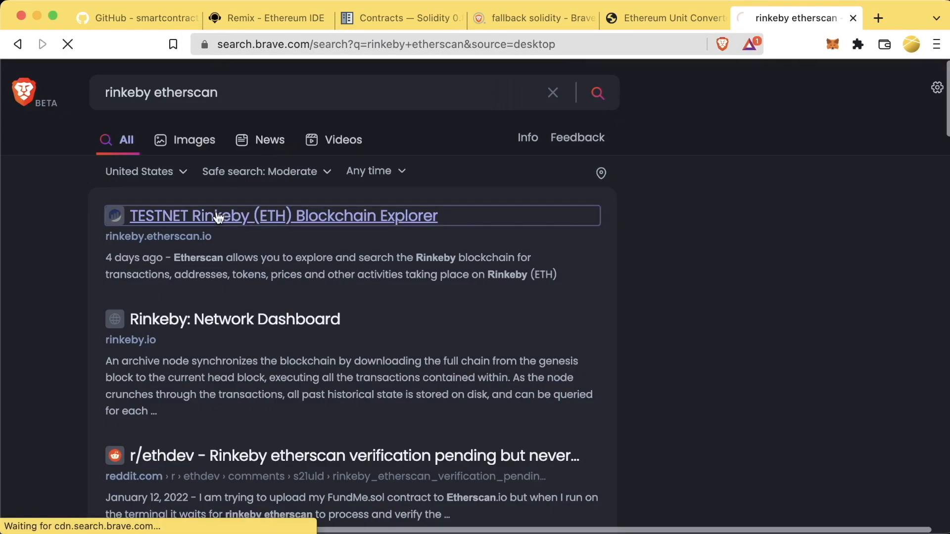
# Look up the FundMe address on Rinkeby Etherscan: 0 Ether, one creation transaction.
pyautogui.click(220, 215)
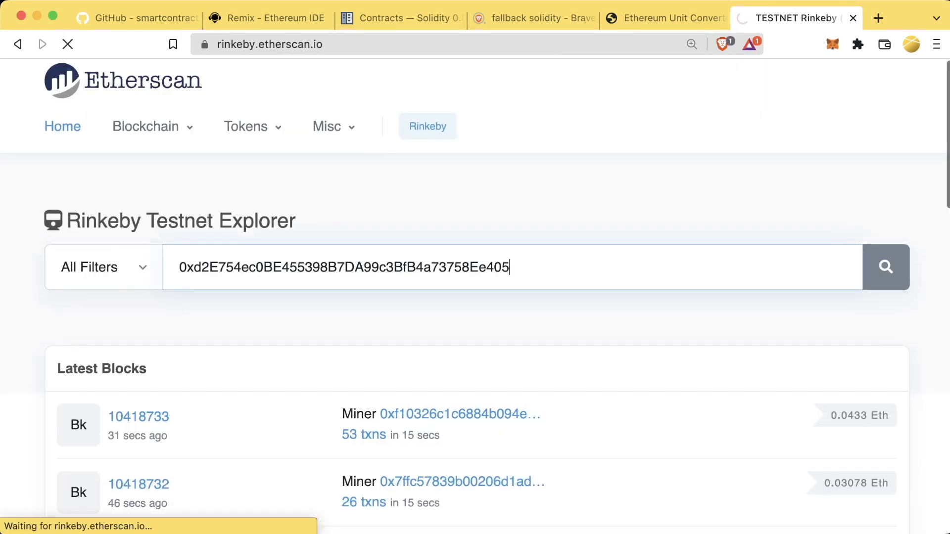
pyautogui.click(887, 267)
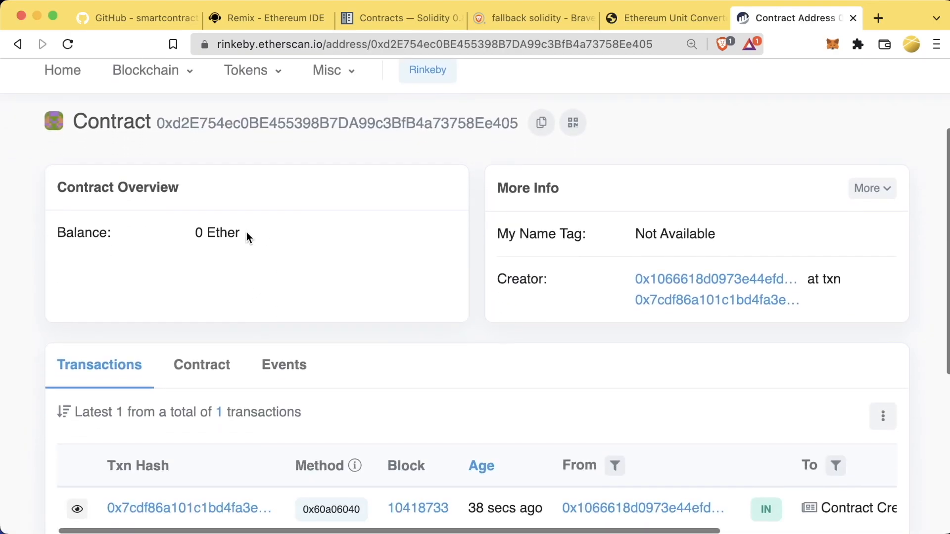
pyautogui.scroll(-3)
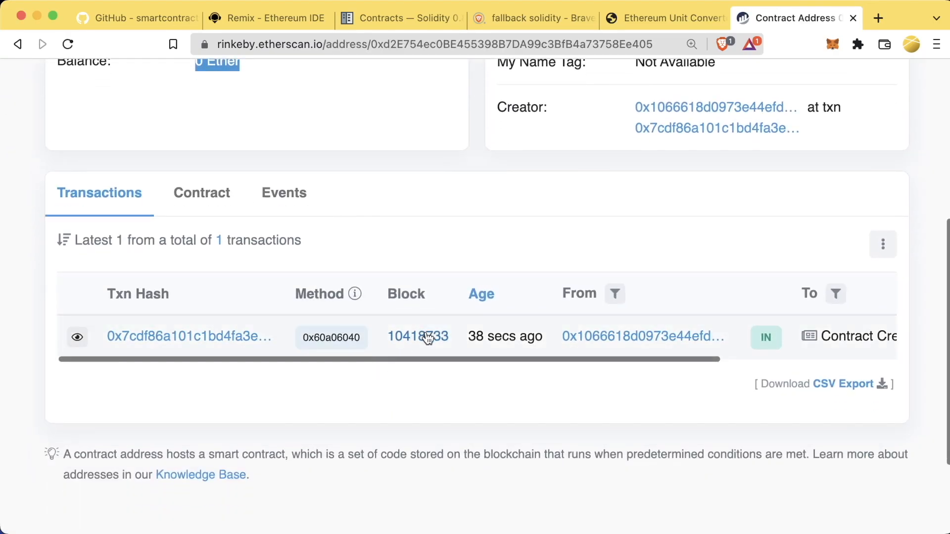
pyautogui.hscroll(3)
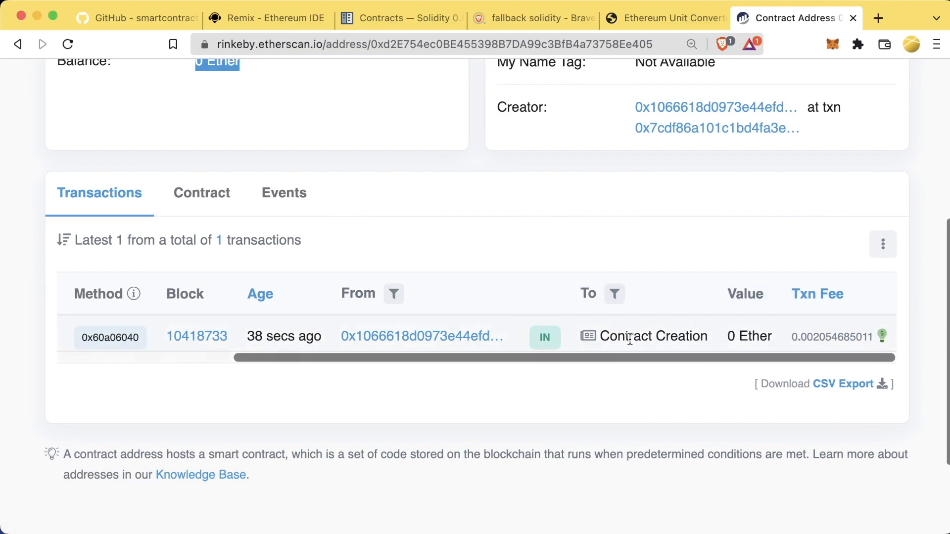
pyautogui.click(271, 17)
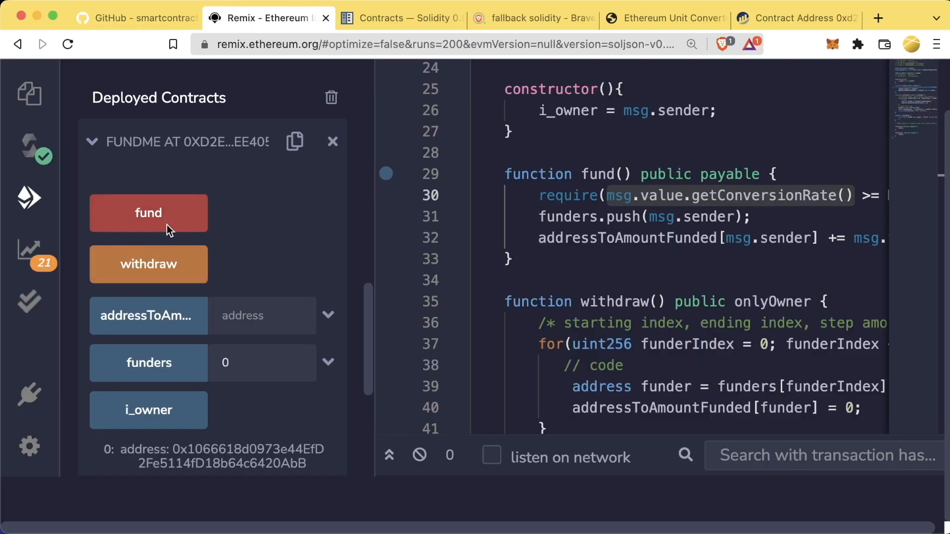
pyautogui.click(400, 18)
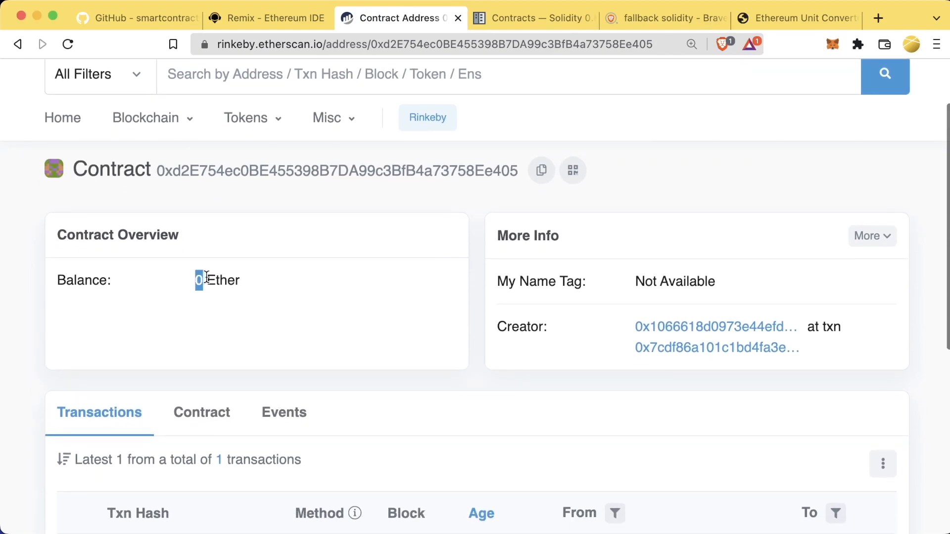
pyautogui.click(281, 18)
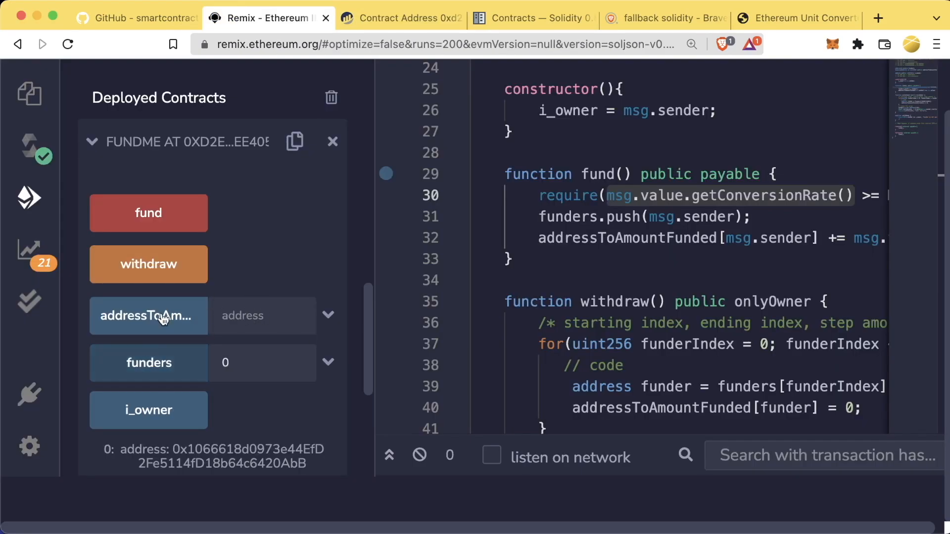
pyautogui.moveTo(292, 141)
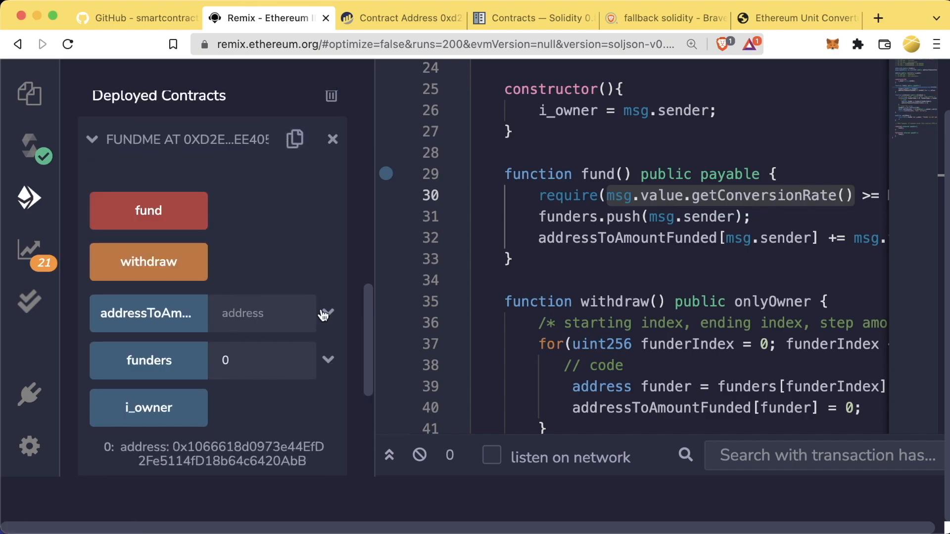
pyautogui.moveTo(333, 306)
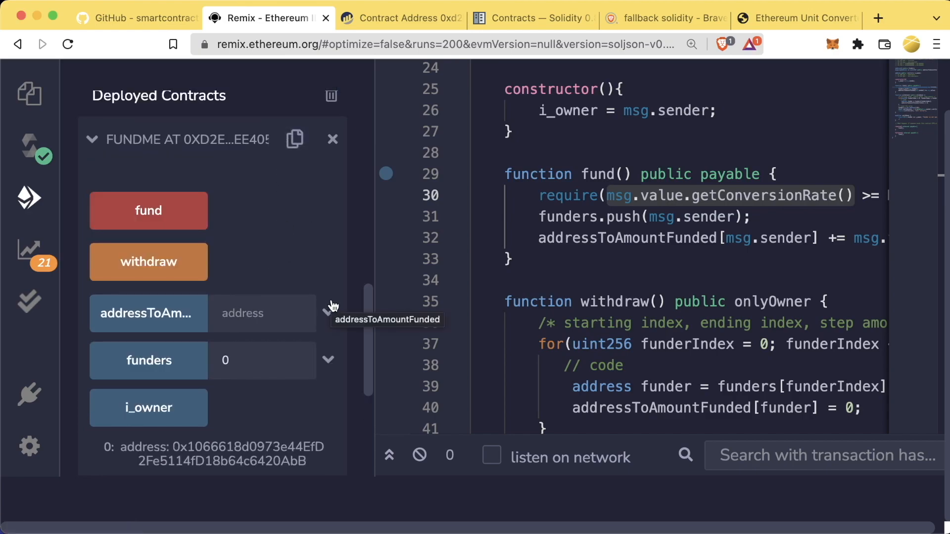
pyautogui.moveTo(297, 223)
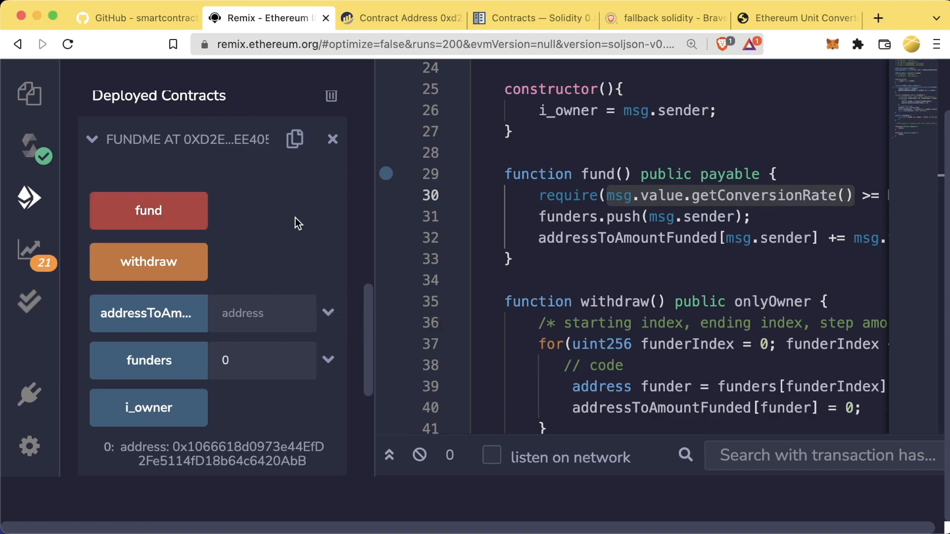
pyautogui.scroll(-3)
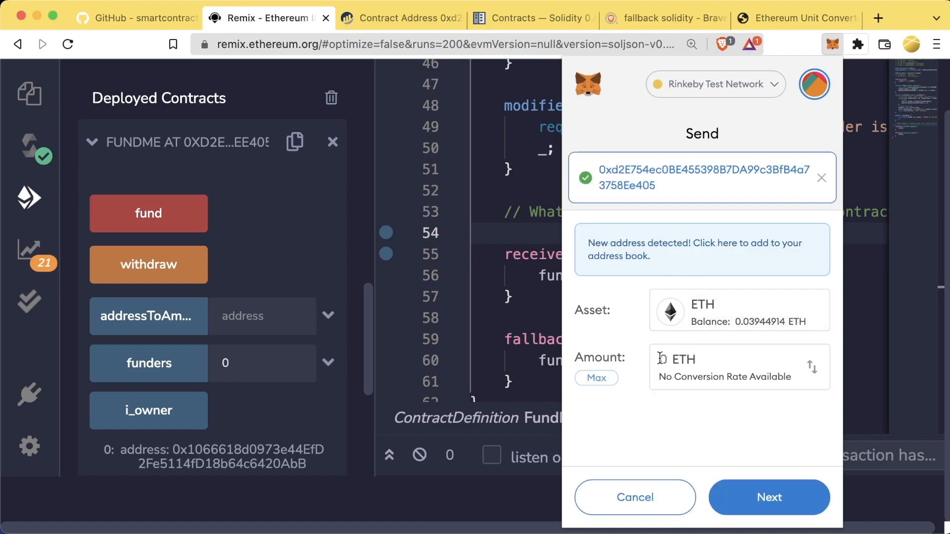
# Send 0.02 ETH from MetaMask to the FundMe contract address and confirm.
pyautogui.write('0.02')
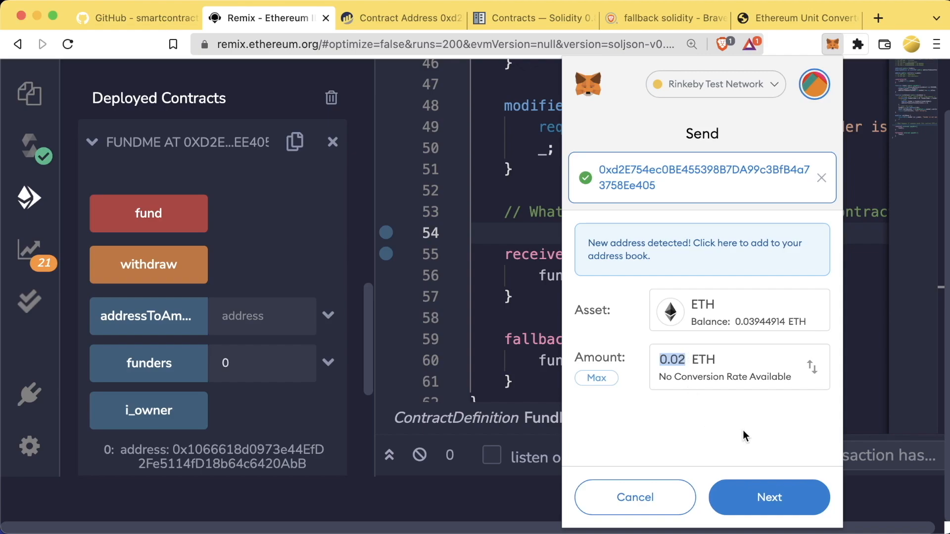
pyautogui.click(769, 497)
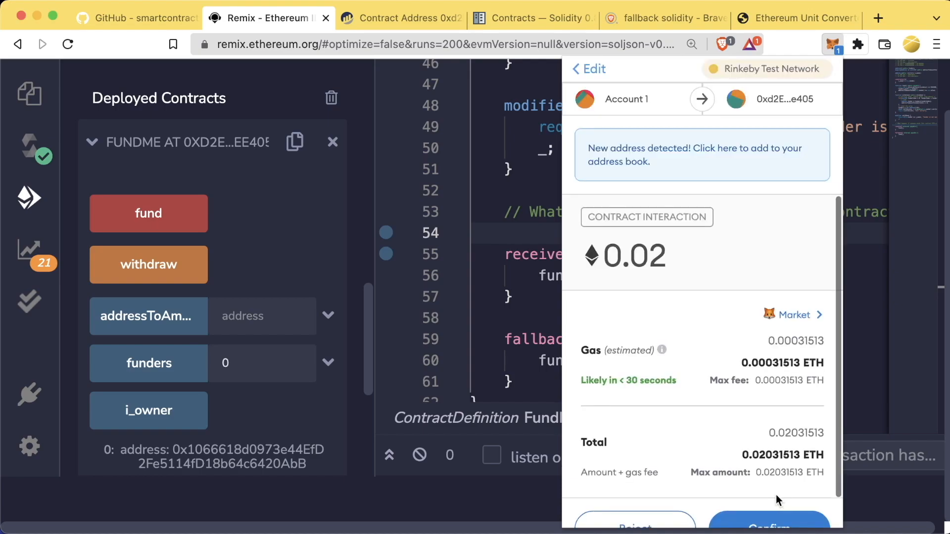
pyautogui.click(767, 529)
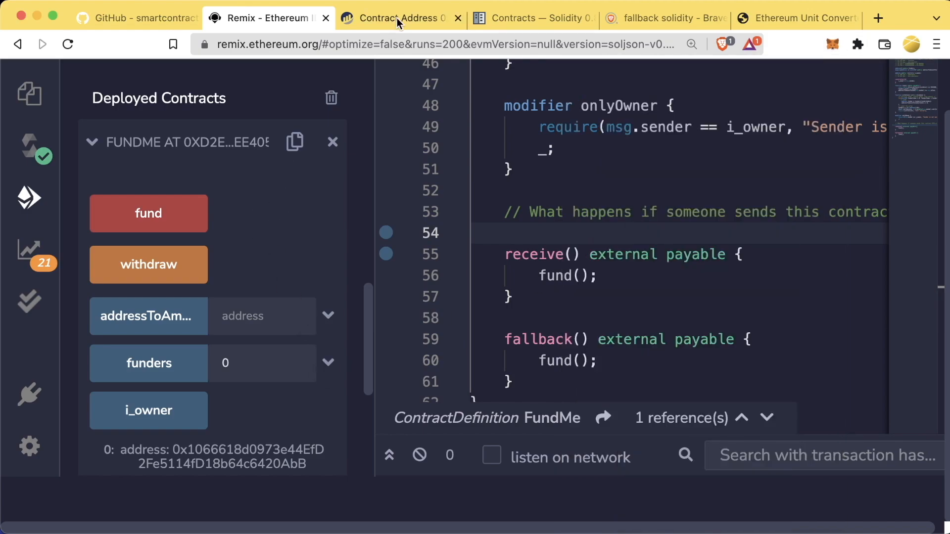
# Check Etherscan for the contract's 0.02 Ether balance and new Transfer transaction.
pyautogui.click(397, 17)
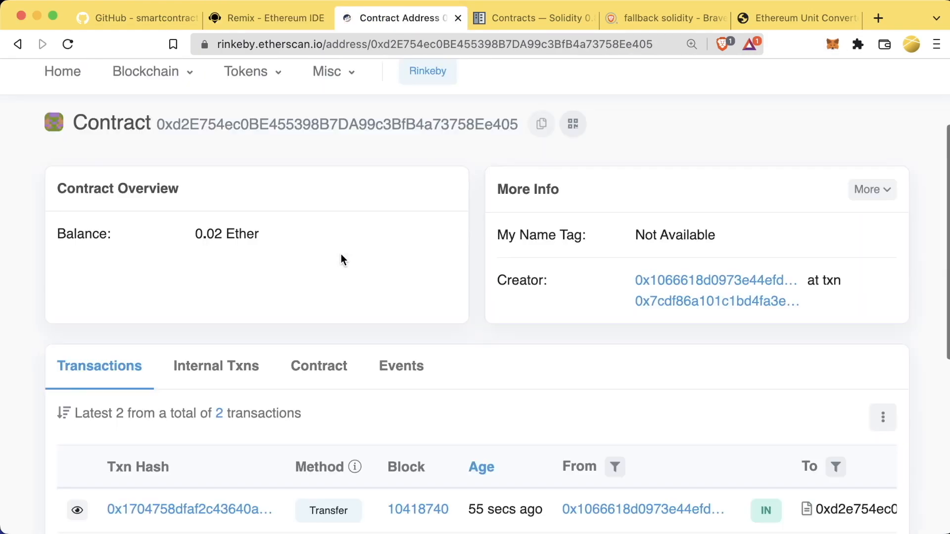
pyautogui.scroll(-3)
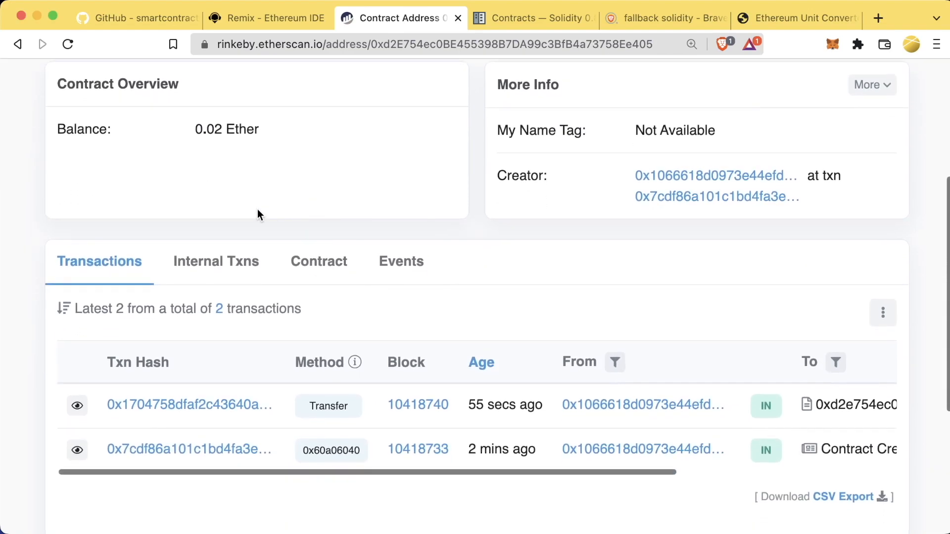
pyautogui.doubleClick(208, 135)
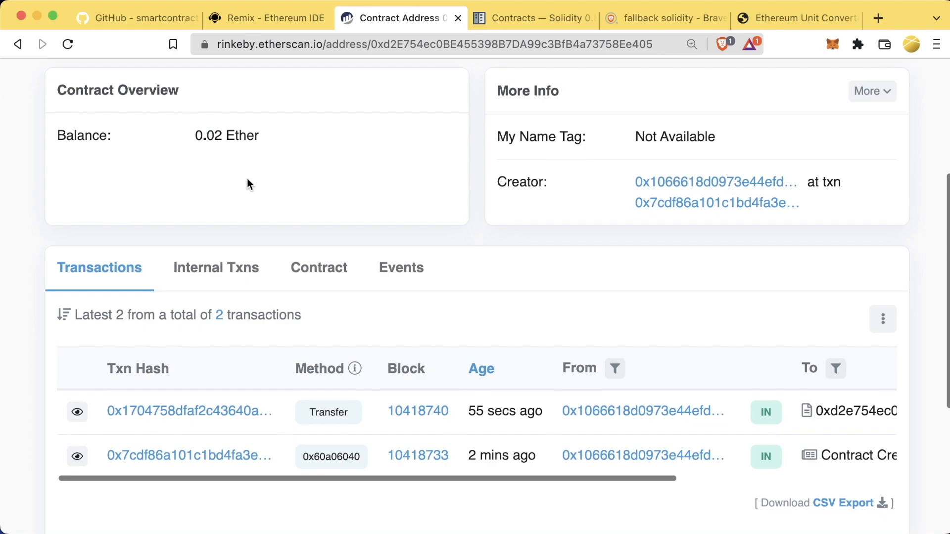
pyautogui.moveTo(320, 411)
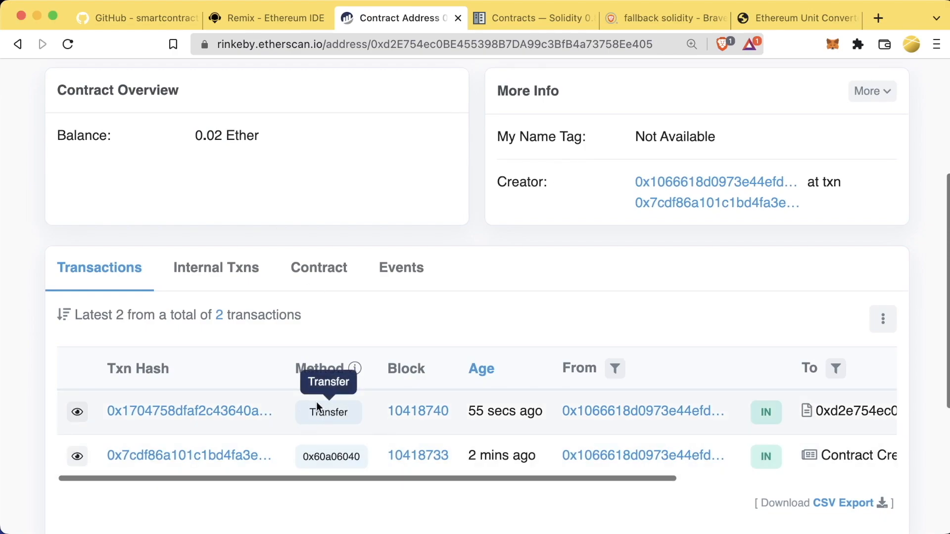
pyautogui.moveTo(335, 413)
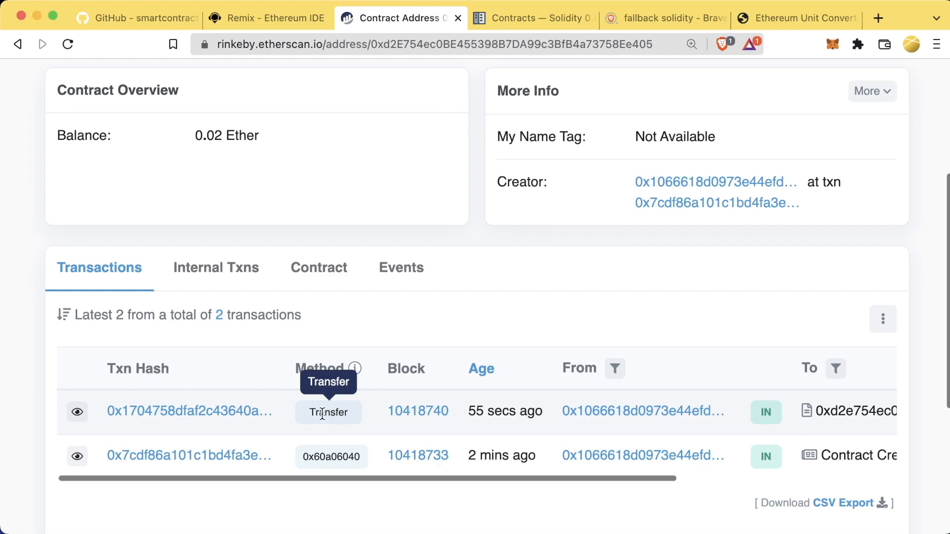
pyautogui.moveTo(341, 412)
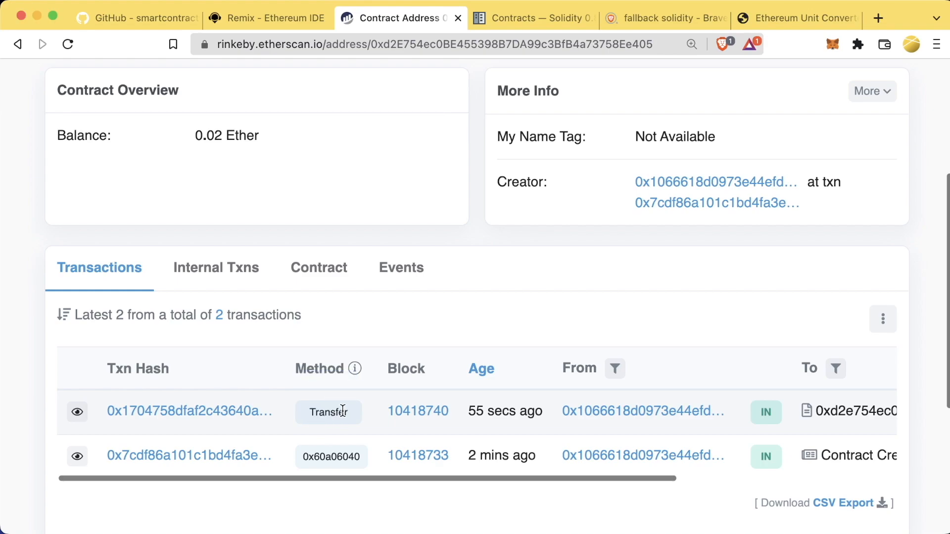
pyautogui.click(271, 18)
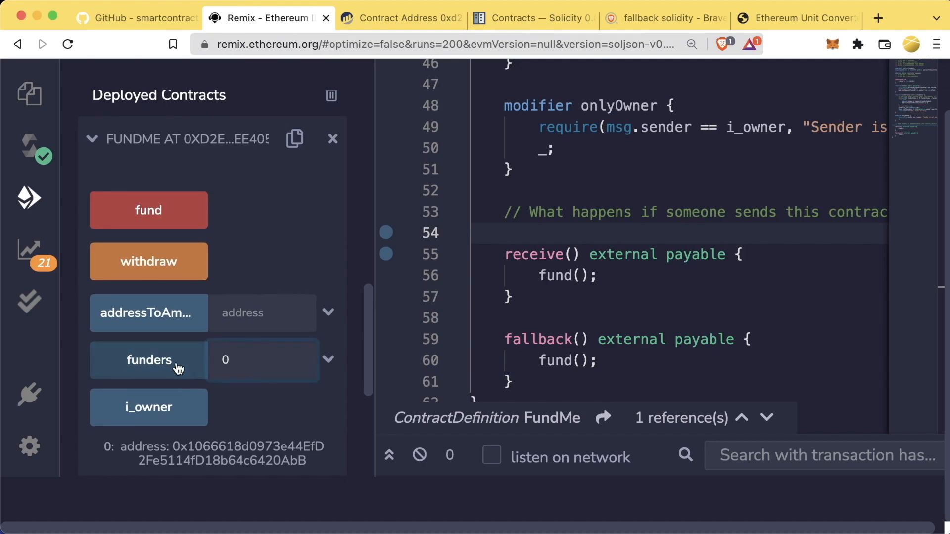
pyautogui.click(148, 360)
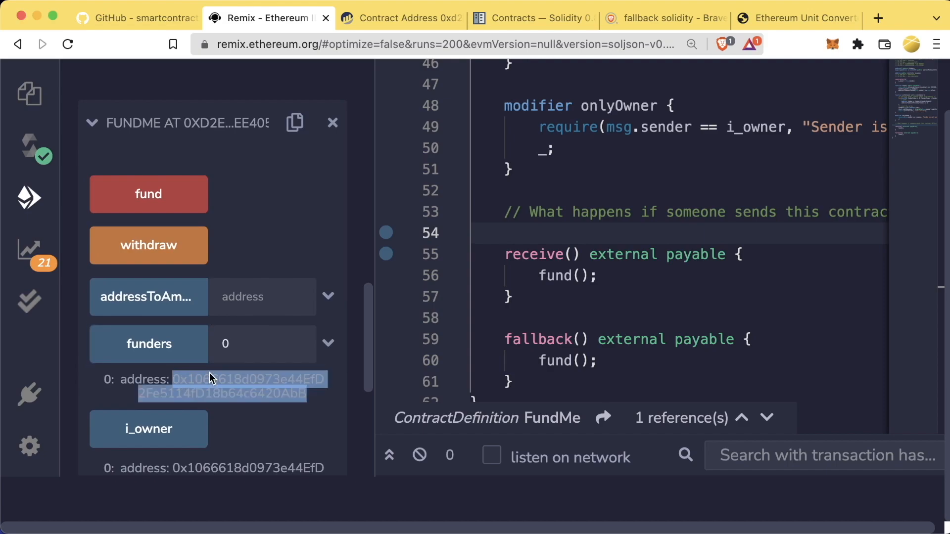
pyautogui.moveTo(204, 349)
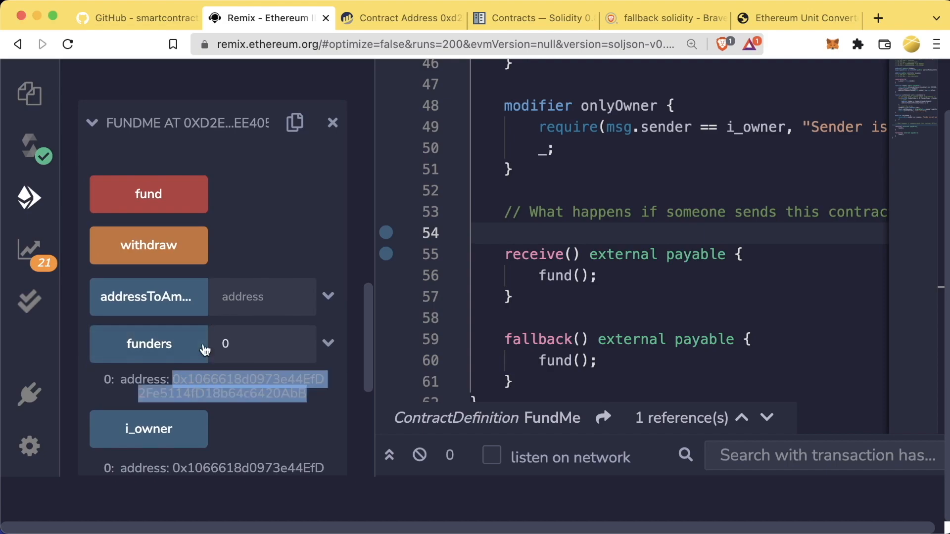
pyautogui.click(262, 296)
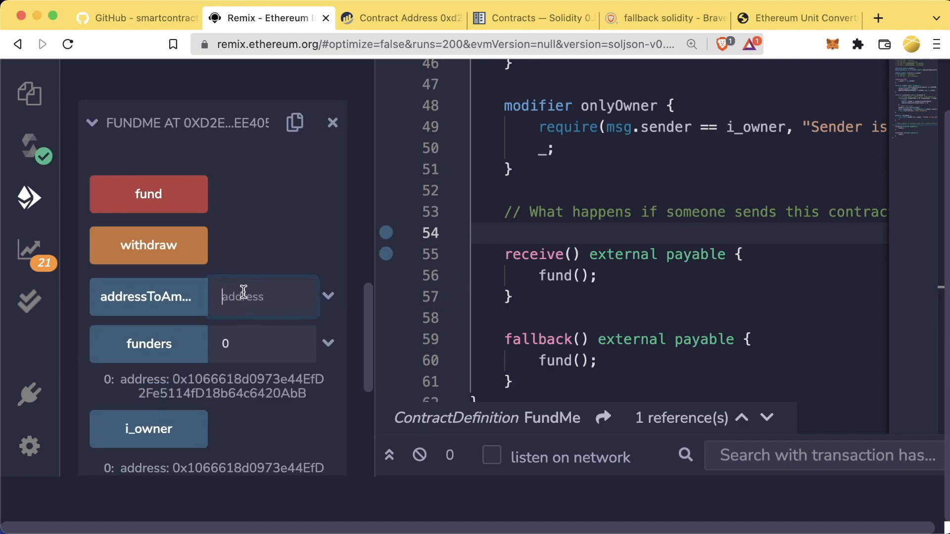
pyautogui.click(149, 297)
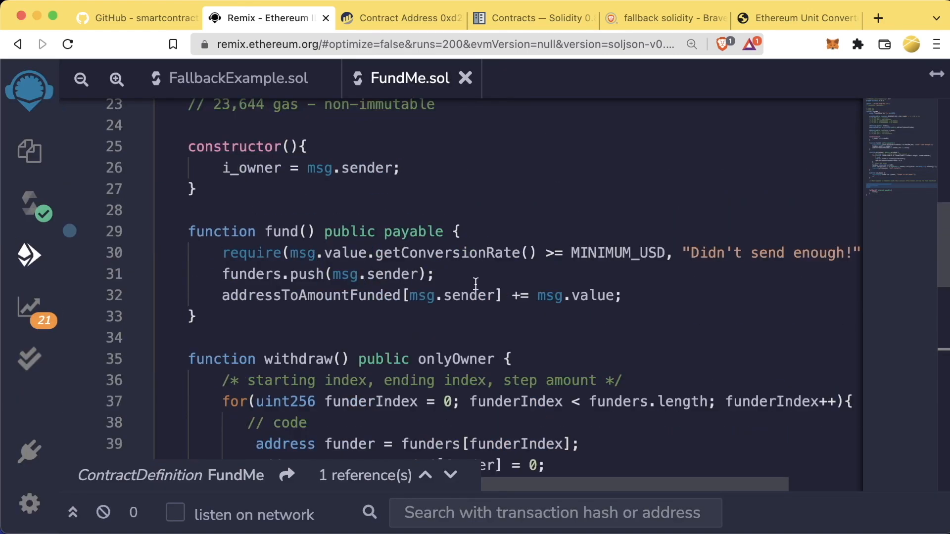
pyautogui.scroll(-3)
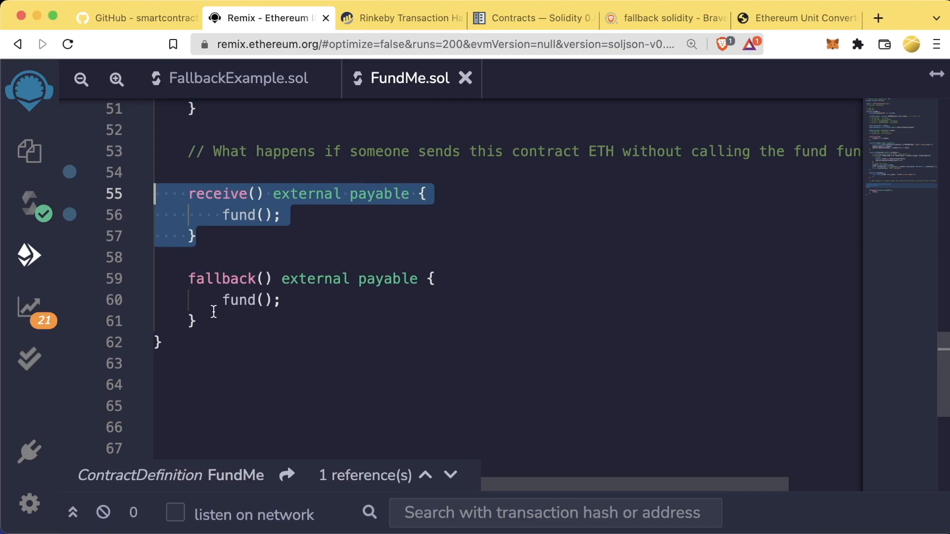
pyautogui.click(28, 254)
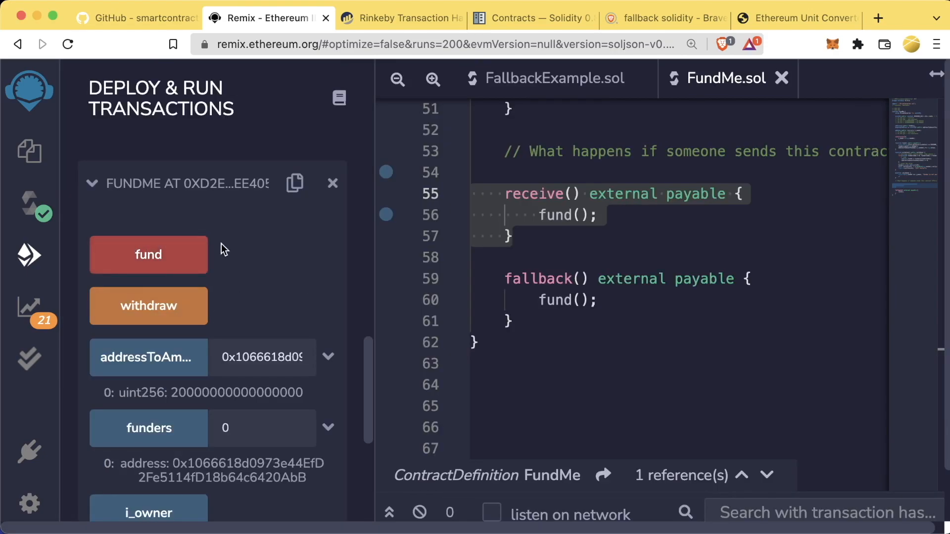
pyautogui.moveTo(295, 262)
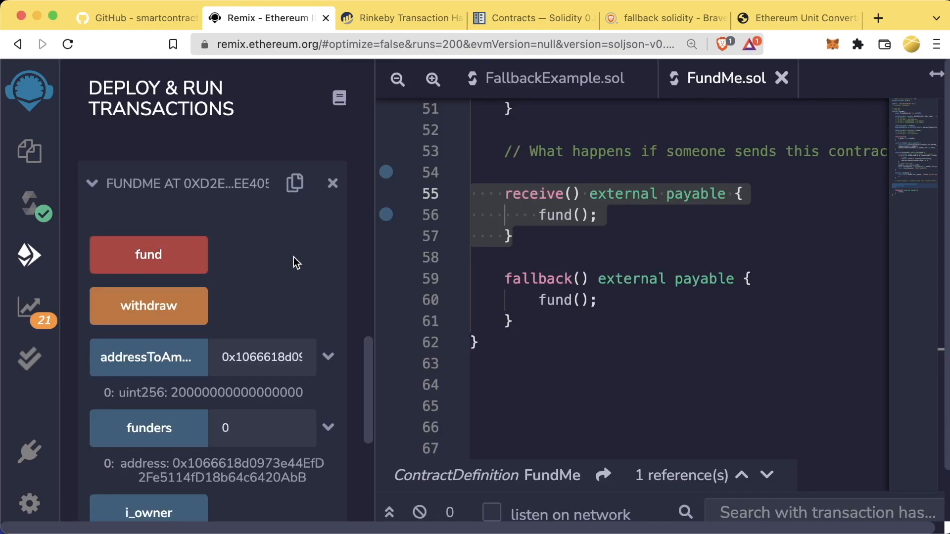
pyautogui.moveTo(177, 261)
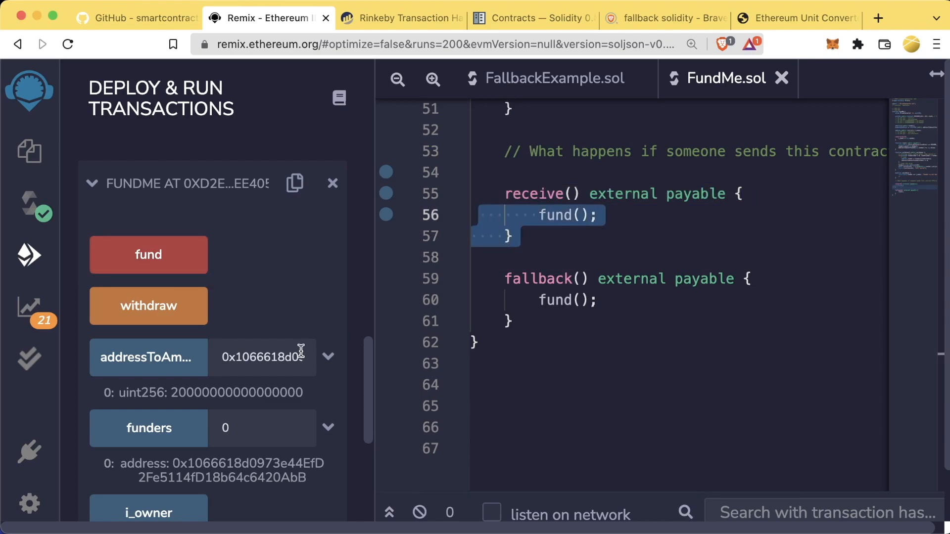
pyautogui.scroll(-3)
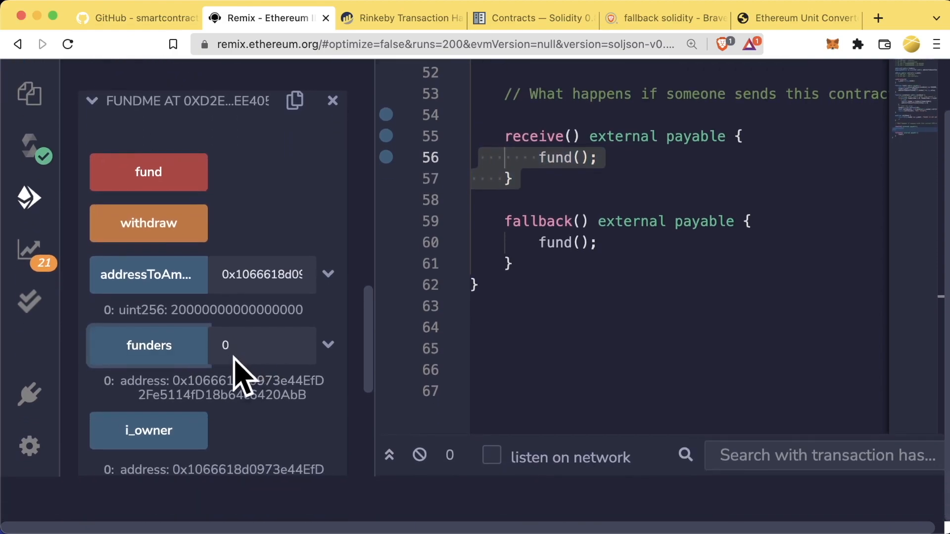